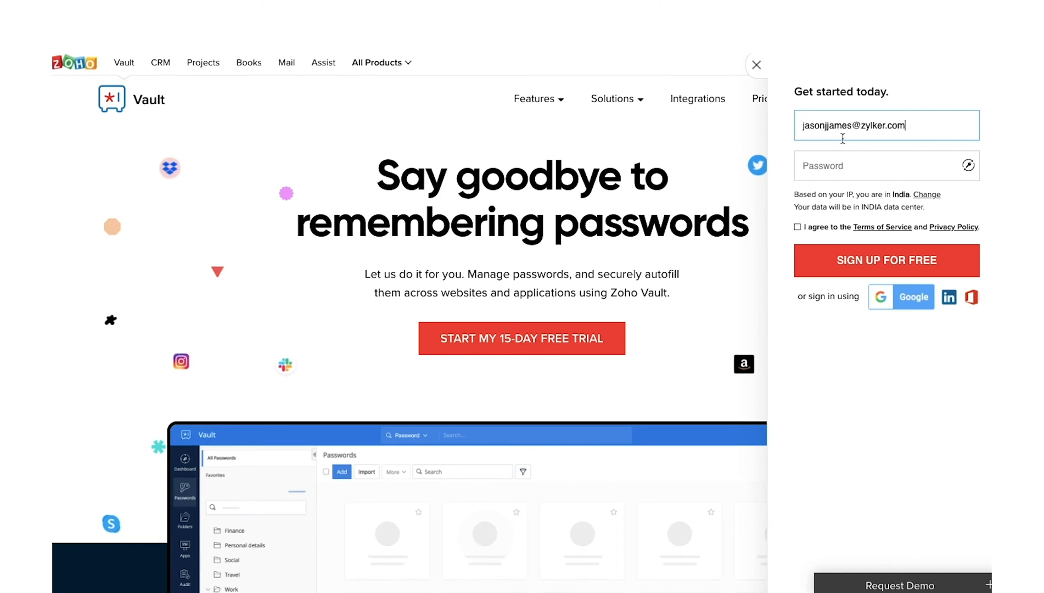
Sign up for a free account with a generated password and the terms of service accepted.
click(927, 194)
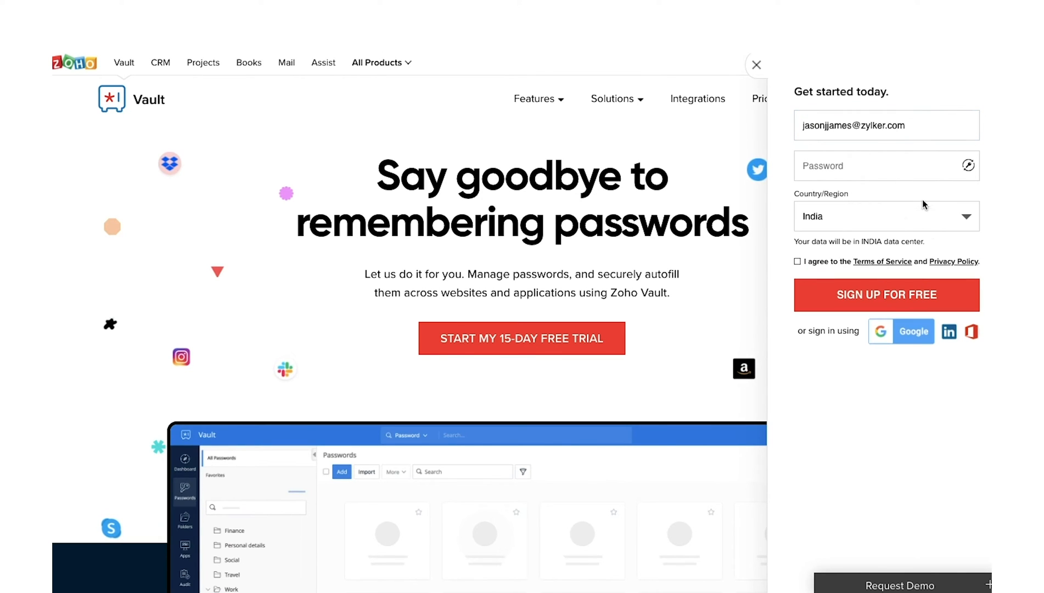
click(887, 217)
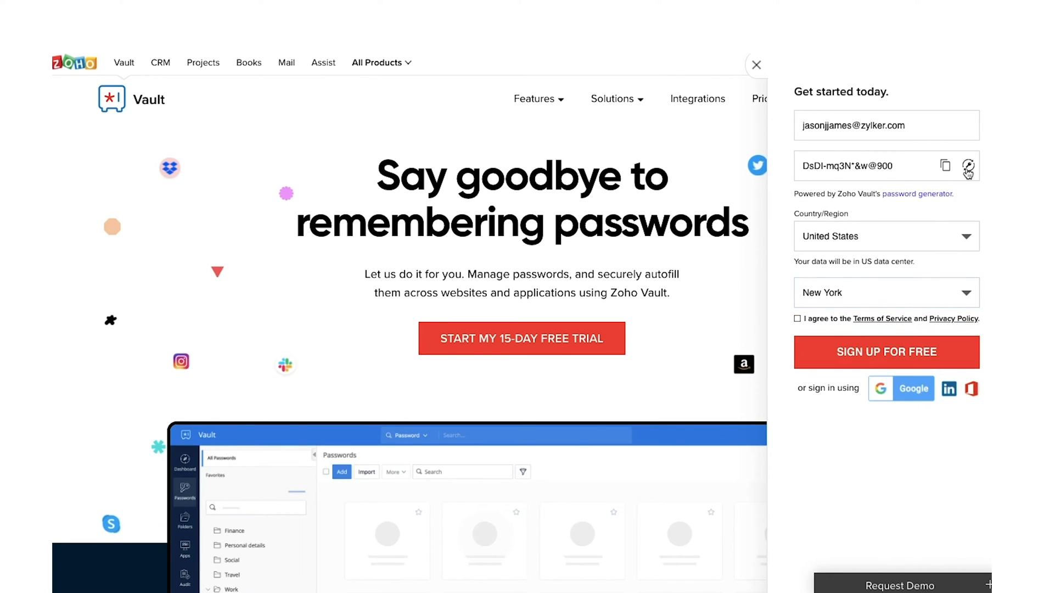
click(969, 166)
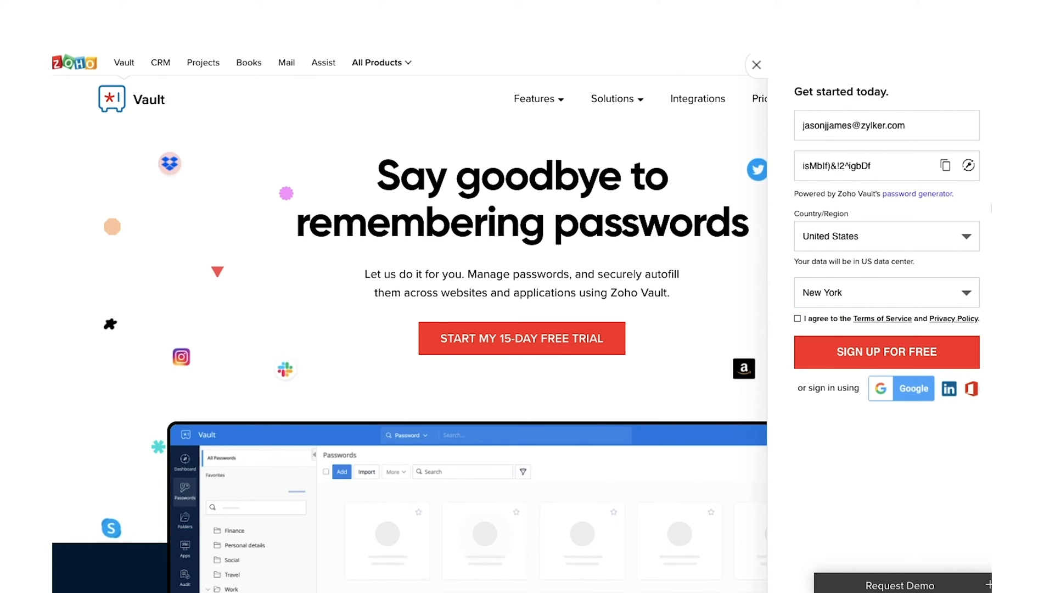
click(798, 319)
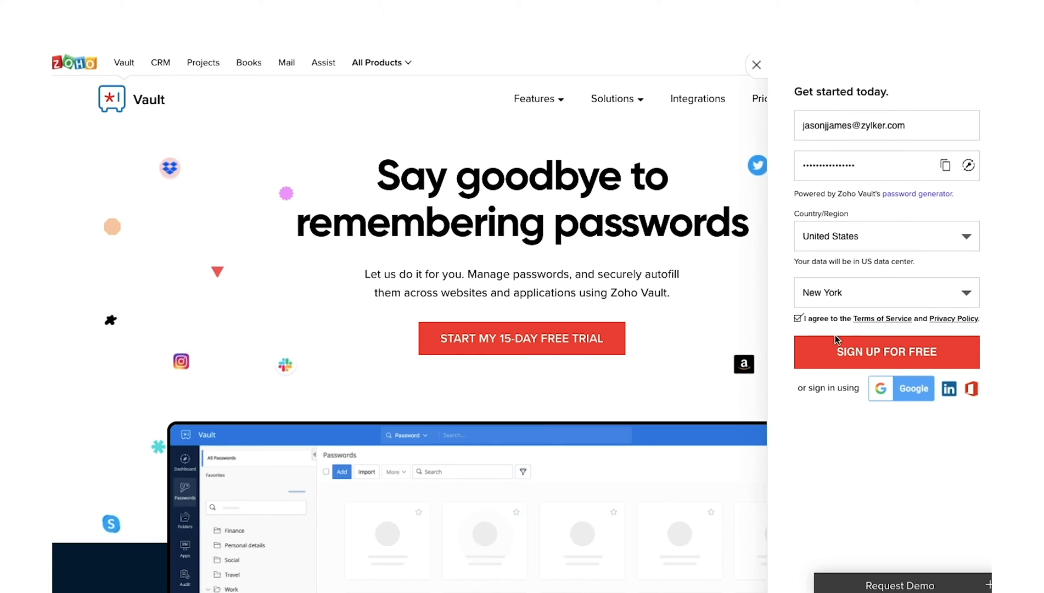
click(887, 353)
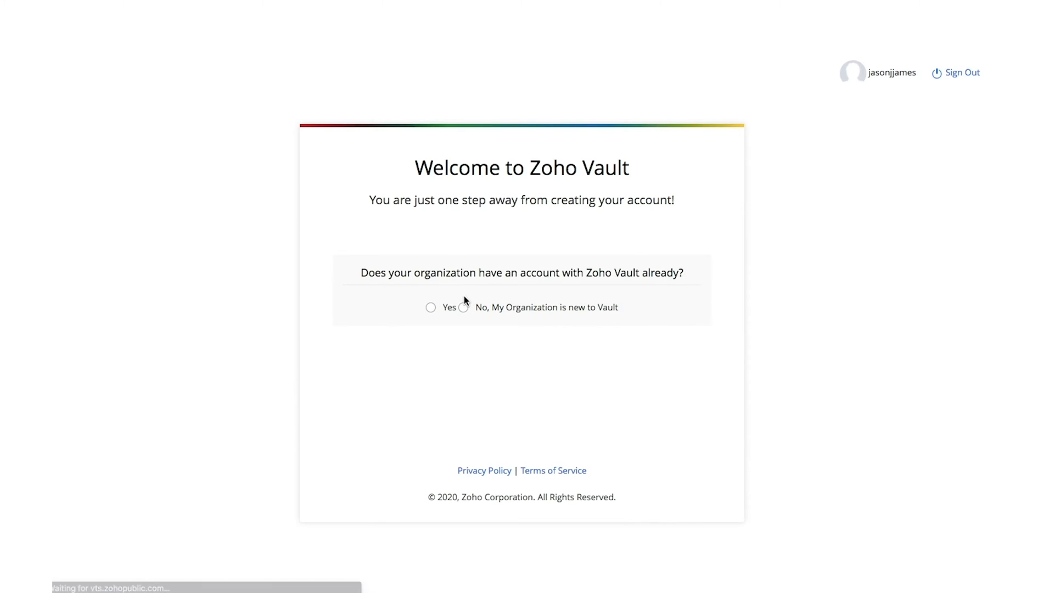
Create a new-to-Vault Teams organization named Zylker Corp with a master password and get started.
click(464, 308)
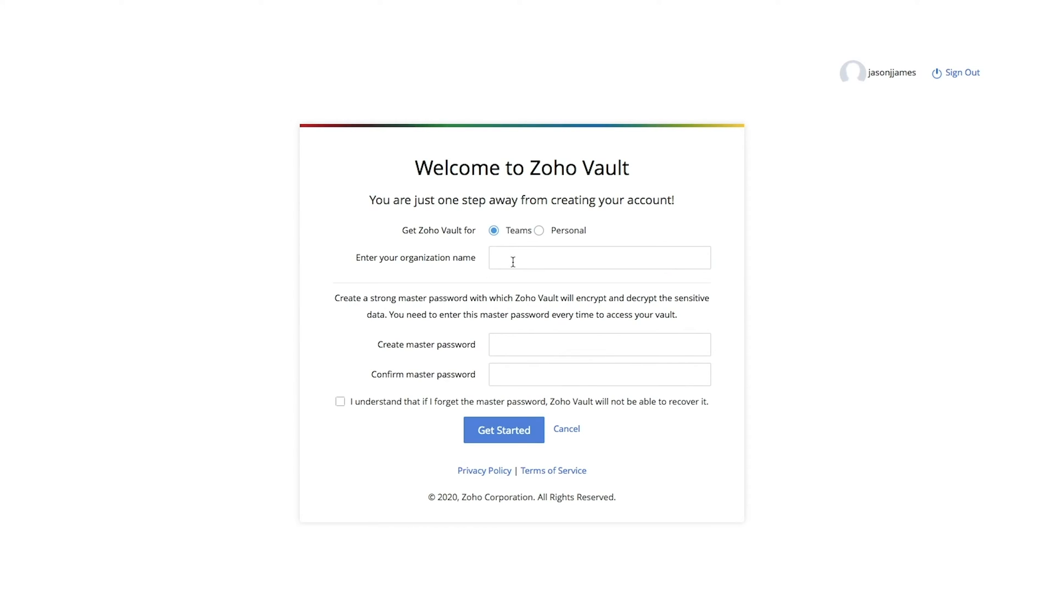
click(599, 258)
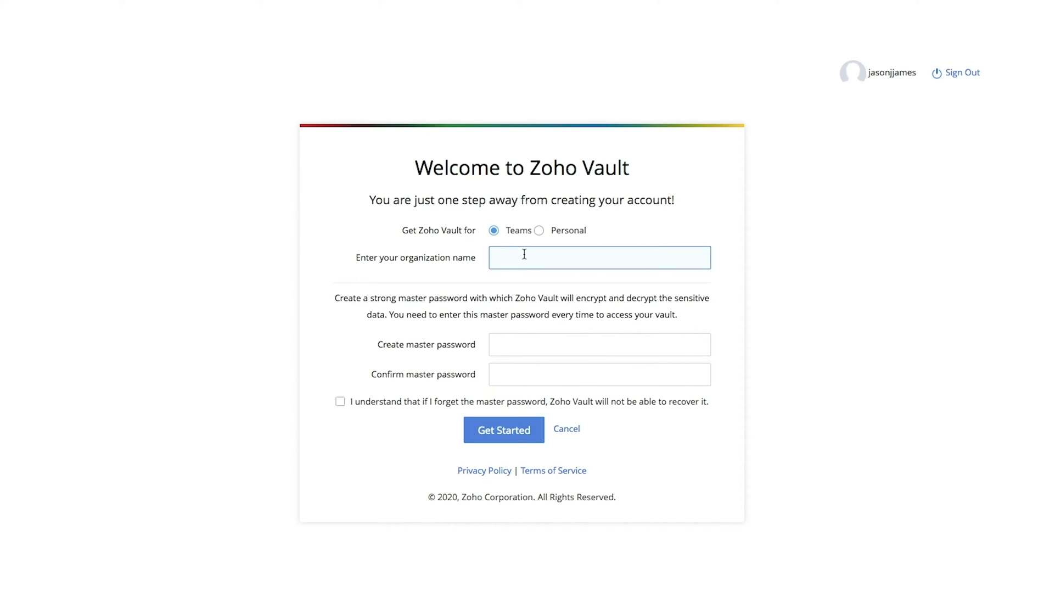
text(Zylker Cr)
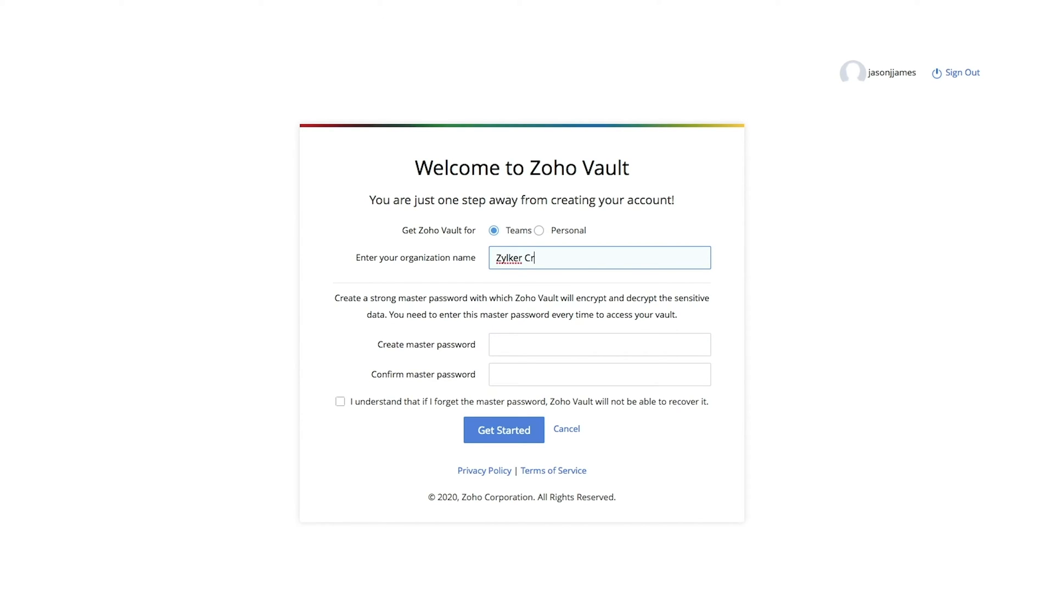
click(600, 345)
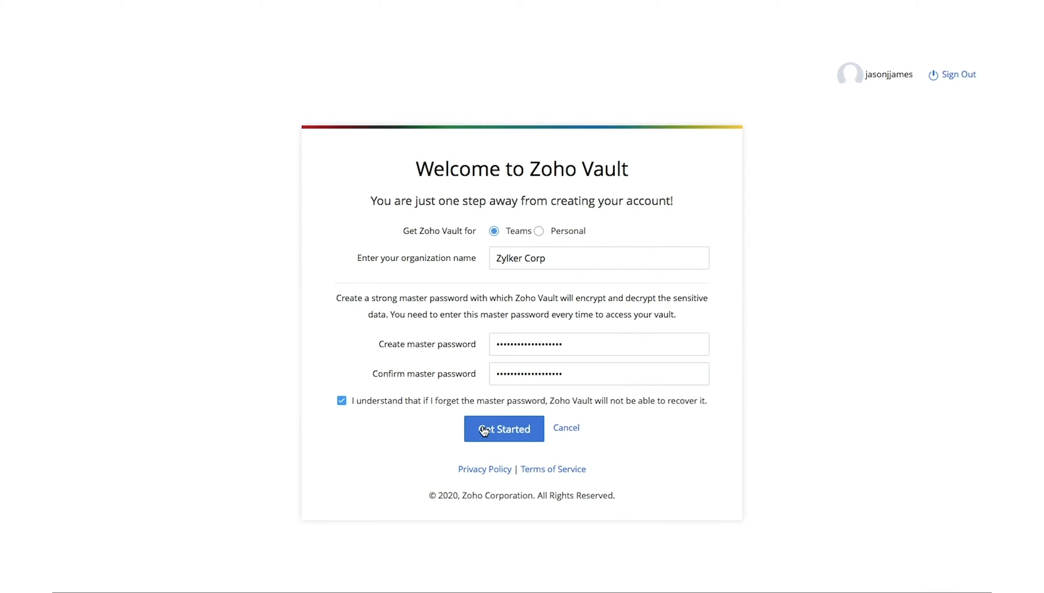
click(483, 430)
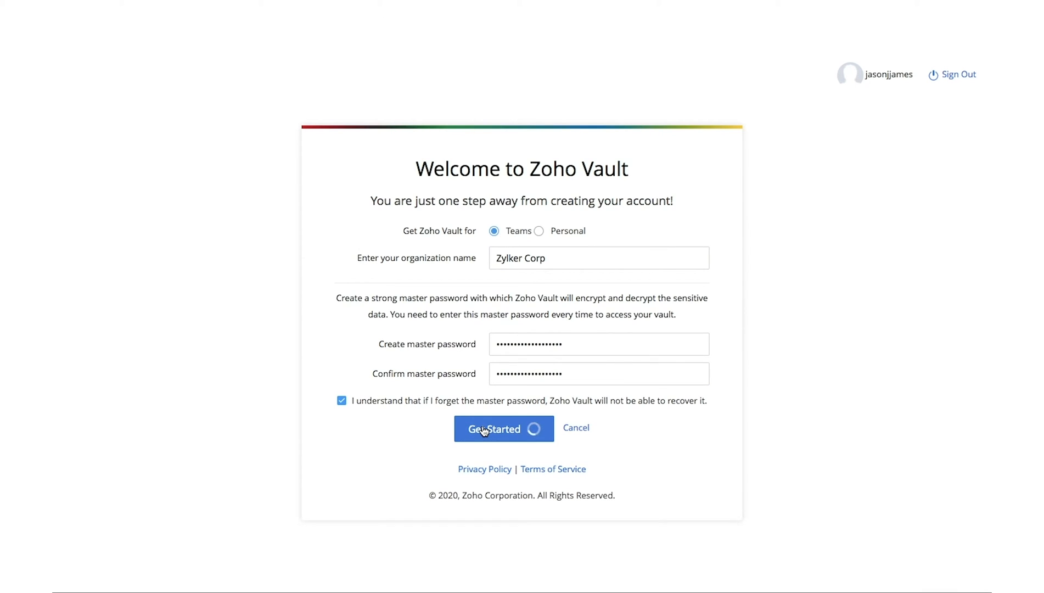
click(495, 429)
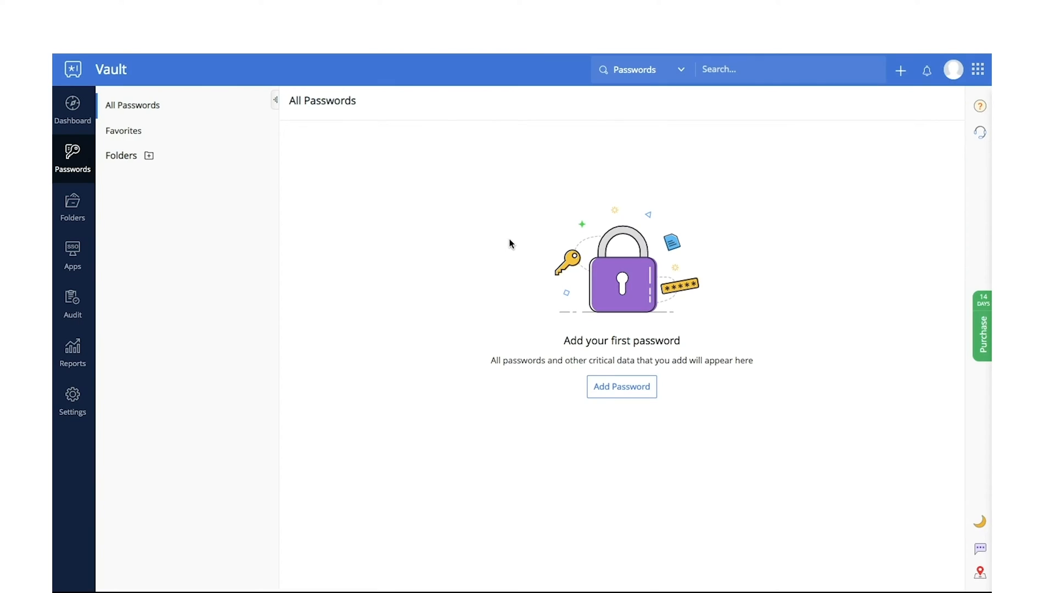
mouse_move(152, 222)
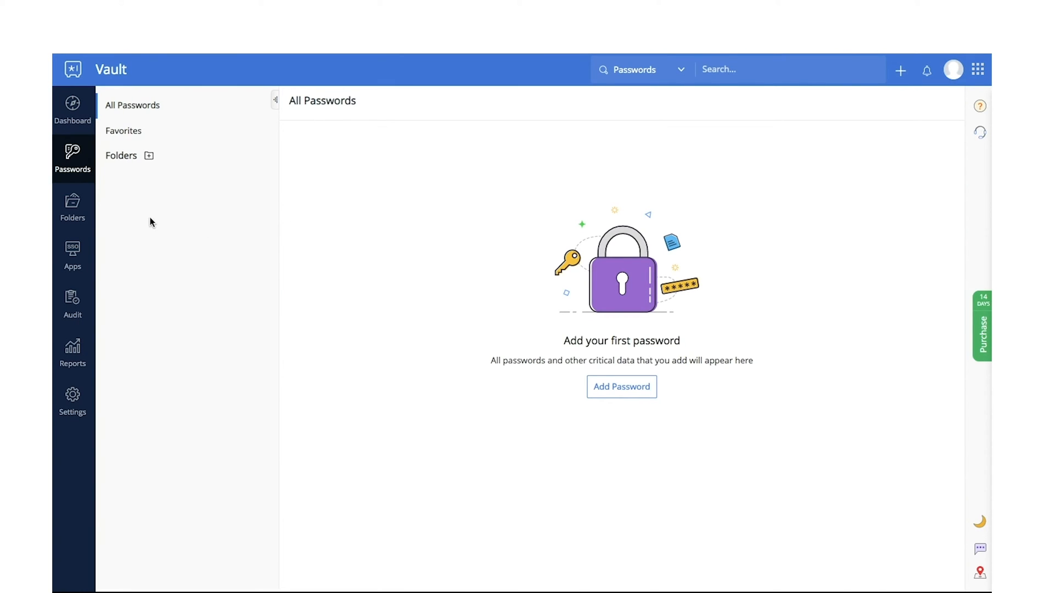
mouse_move(81, 179)
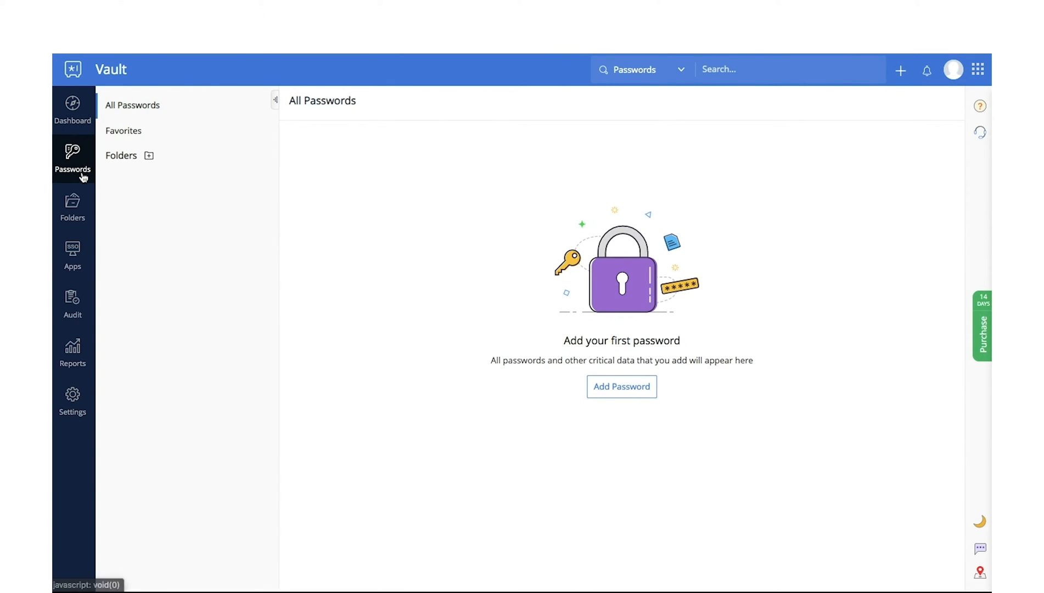
mouse_move(81, 281)
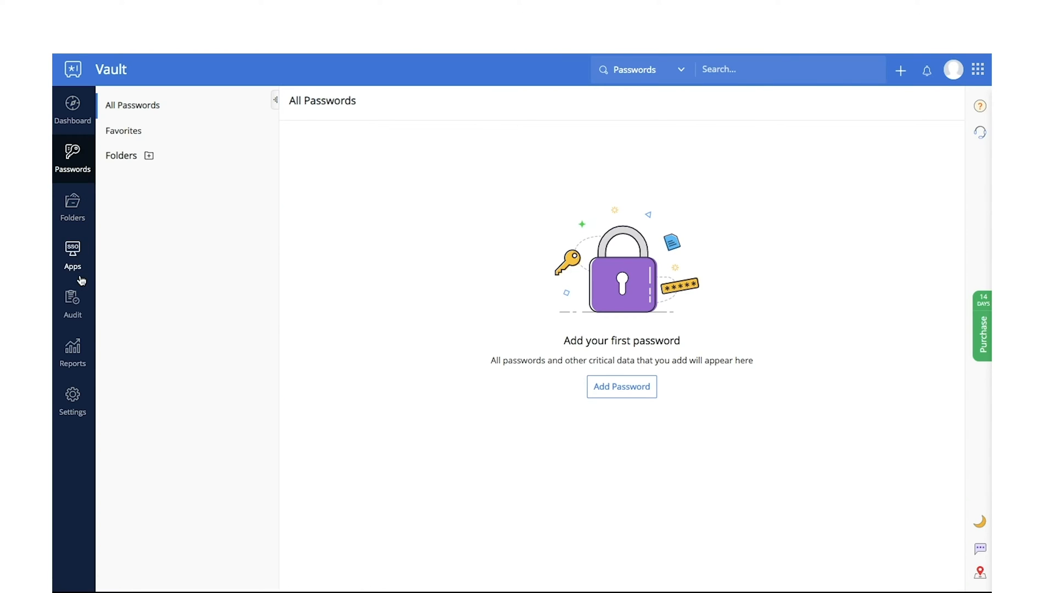
mouse_move(136, 397)
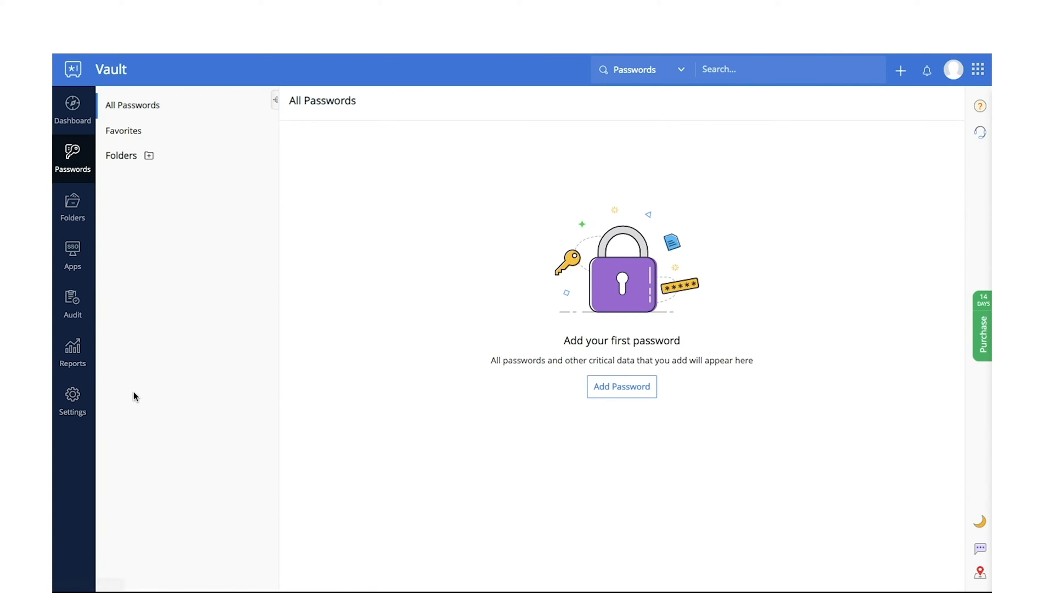
mouse_move(81, 360)
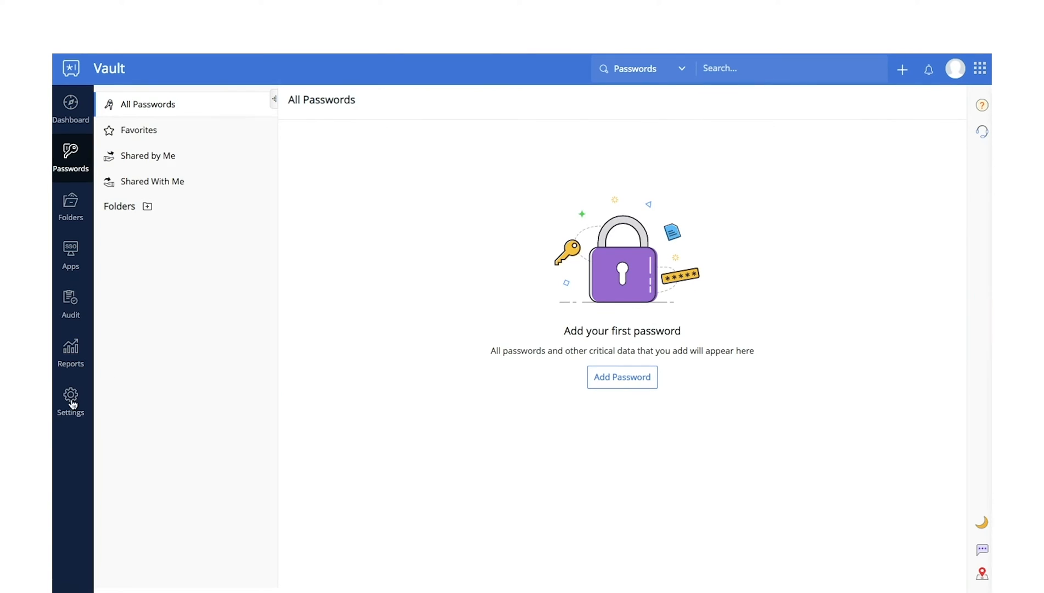
Open the administration Settings to the Users page from the left navigation bar.
click(70, 396)
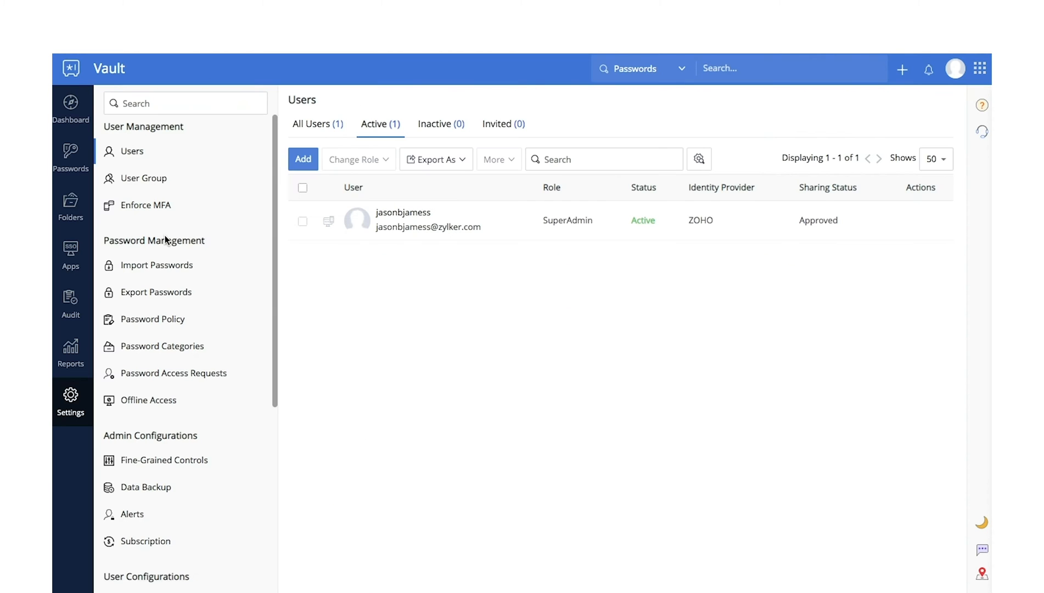
click(303, 159)
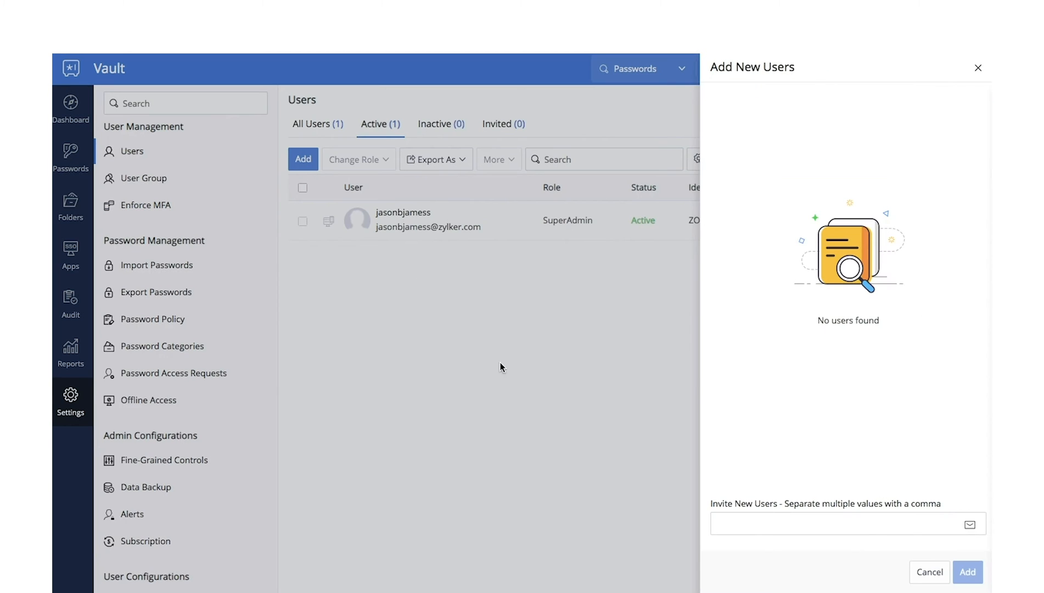
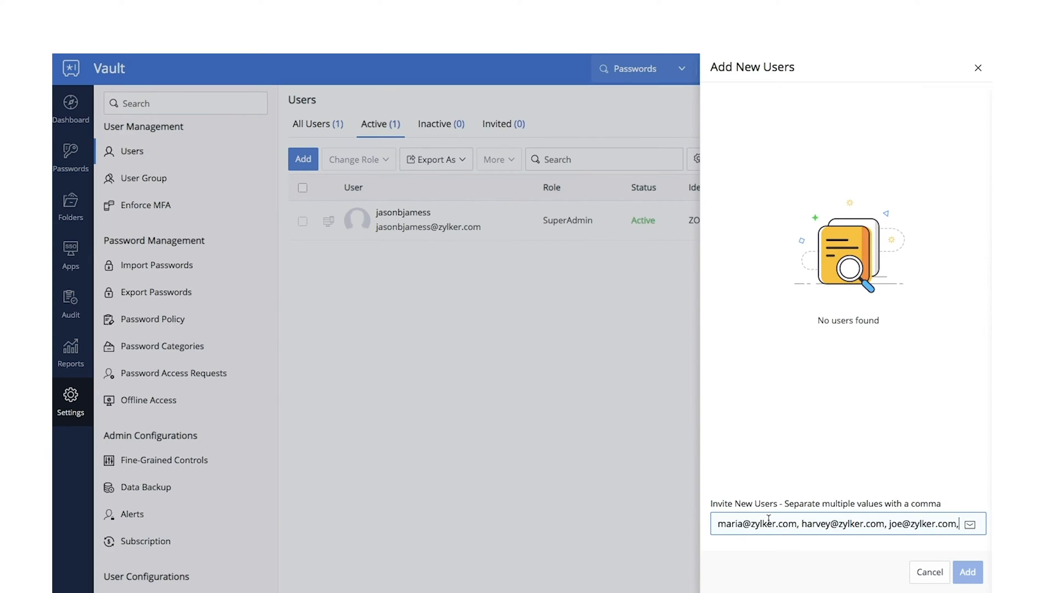
click(970, 572)
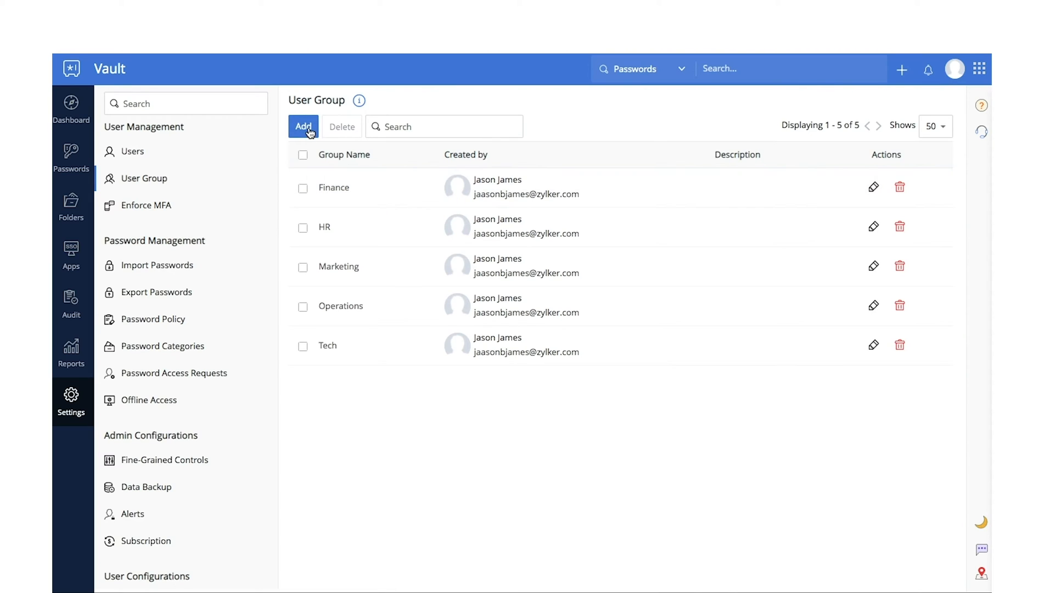
Create an Admin user group with the account owner as member, then return to the settings overview.
click(303, 126)
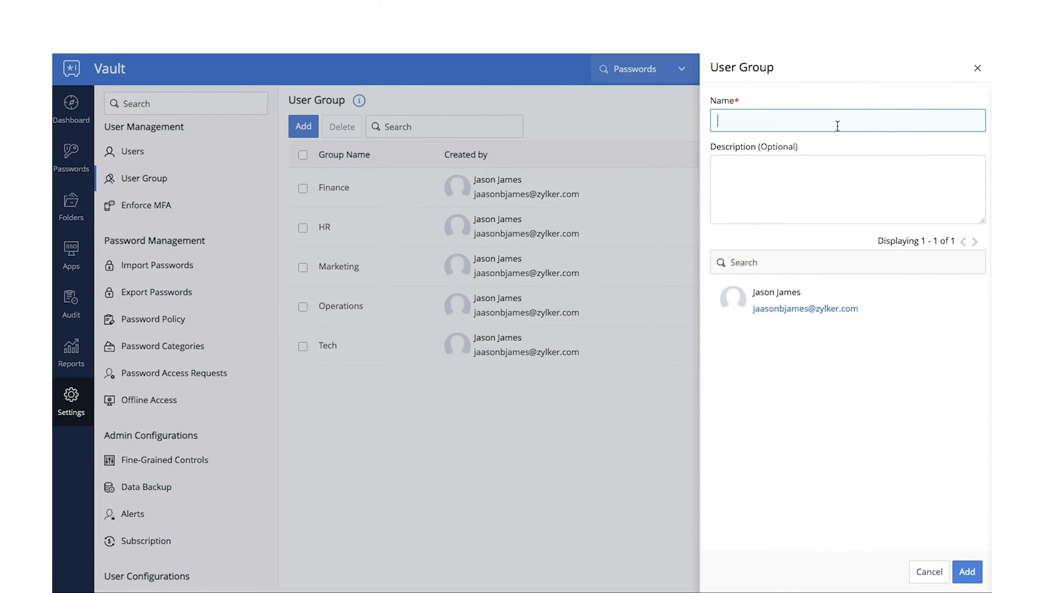
text(Admin)
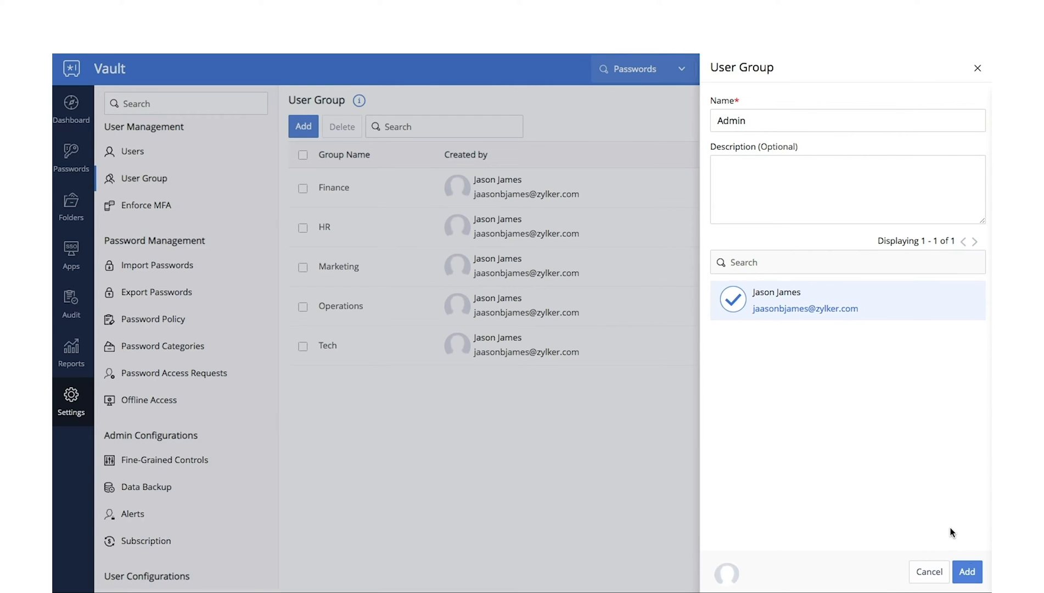
click(971, 587)
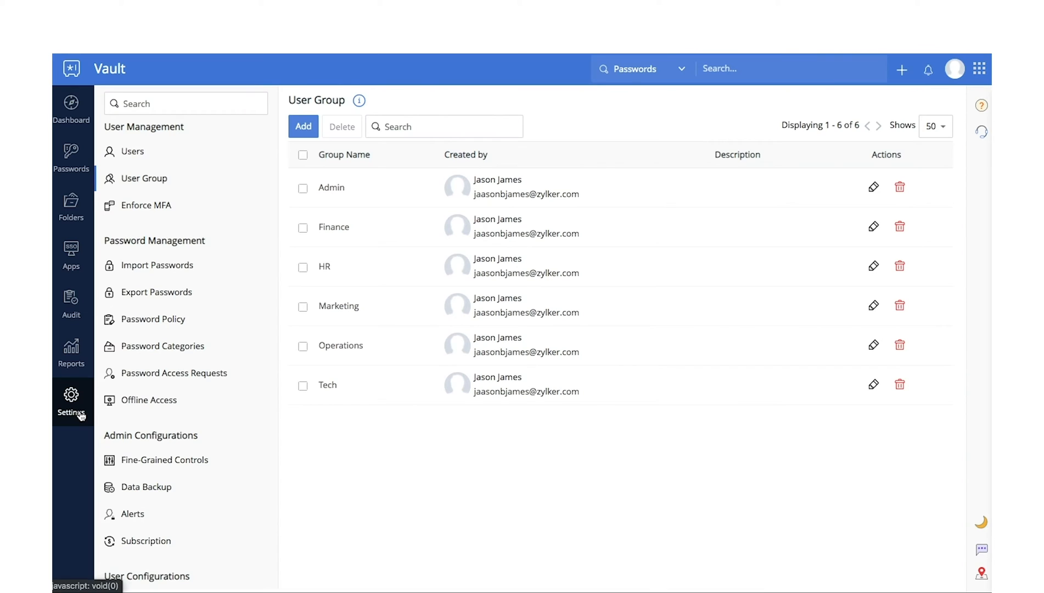
click(71, 399)
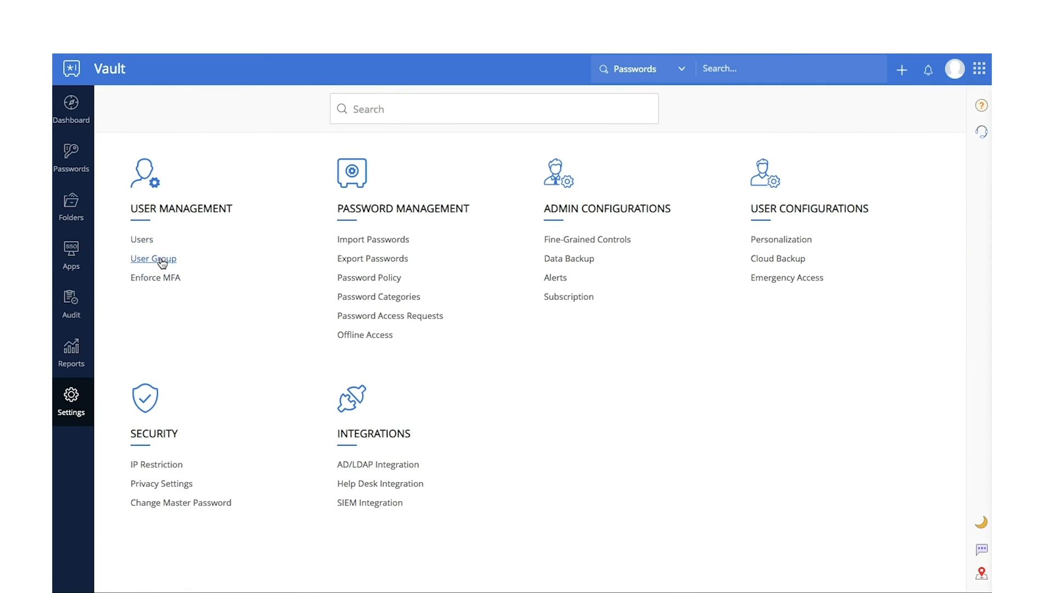
In user group settings, select a second user and confirm updating the selected users' role.
click(153, 259)
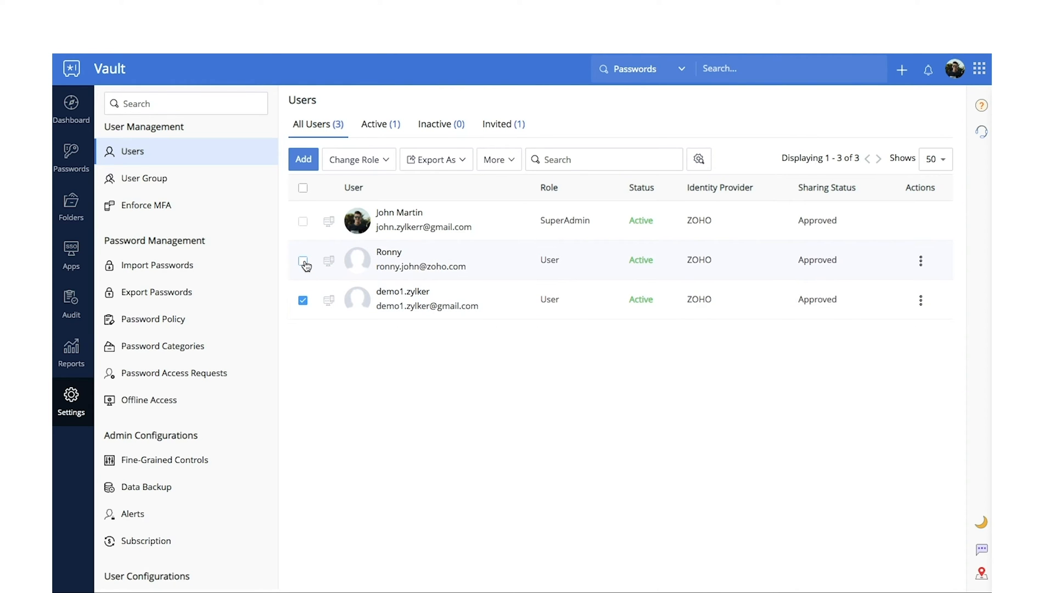
click(358, 159)
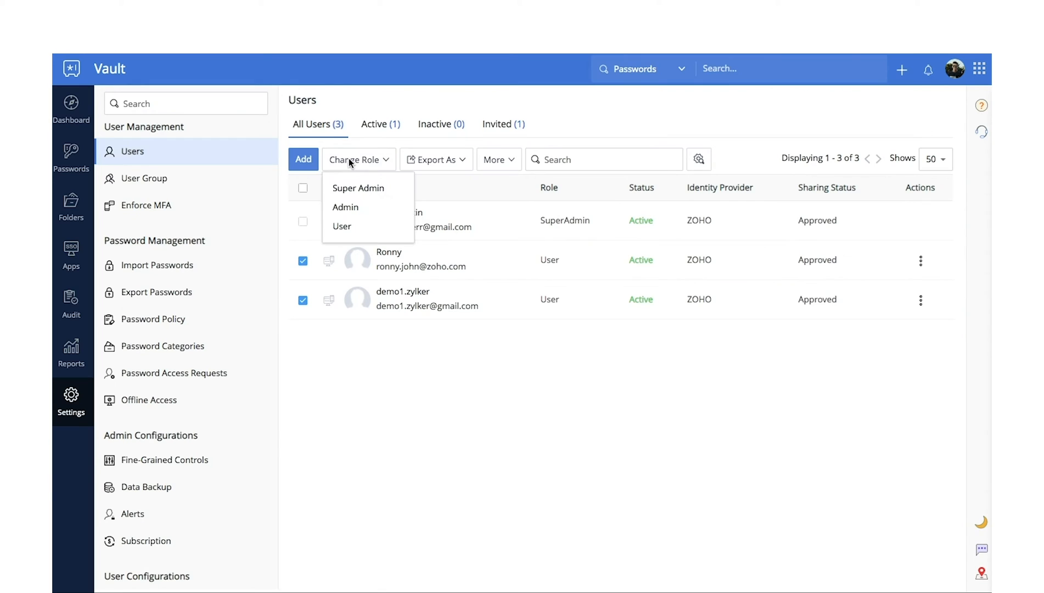
mouse_move(358, 226)
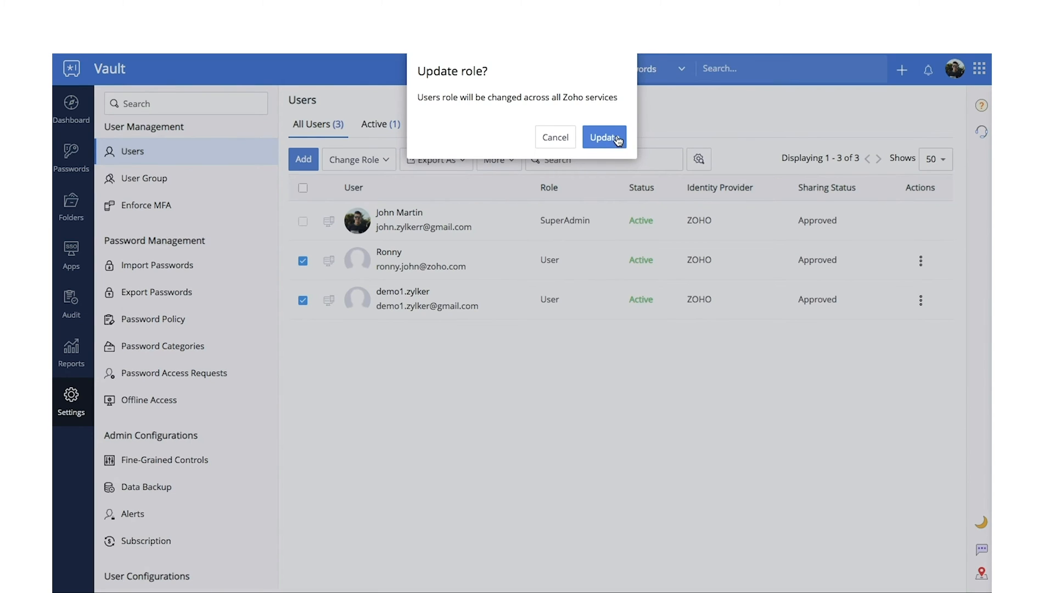
click(603, 137)
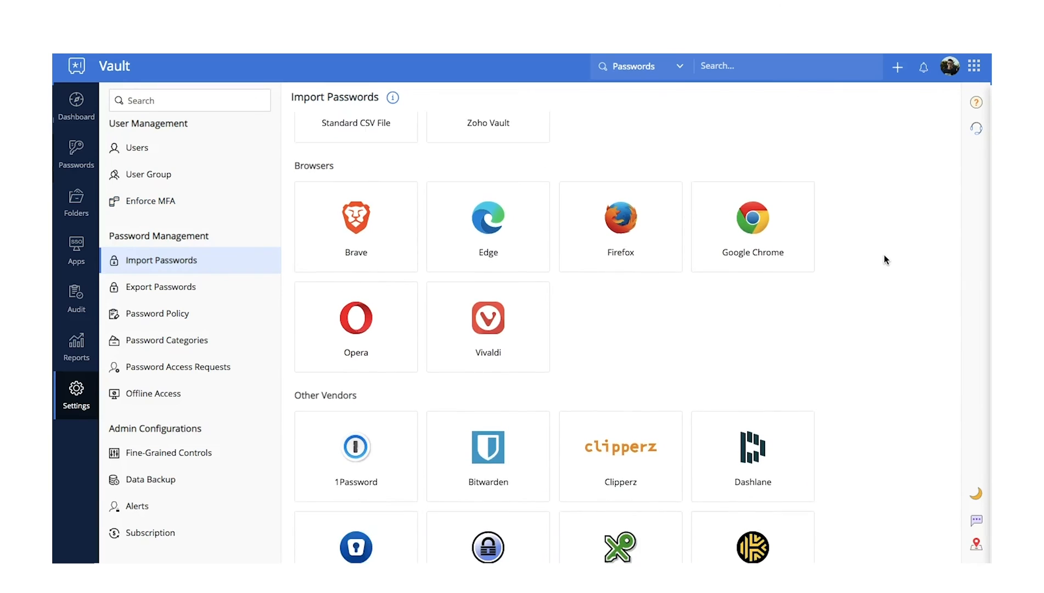
Add a new Sites password for Upwork from the gallery and save it.
scroll(down, 3)
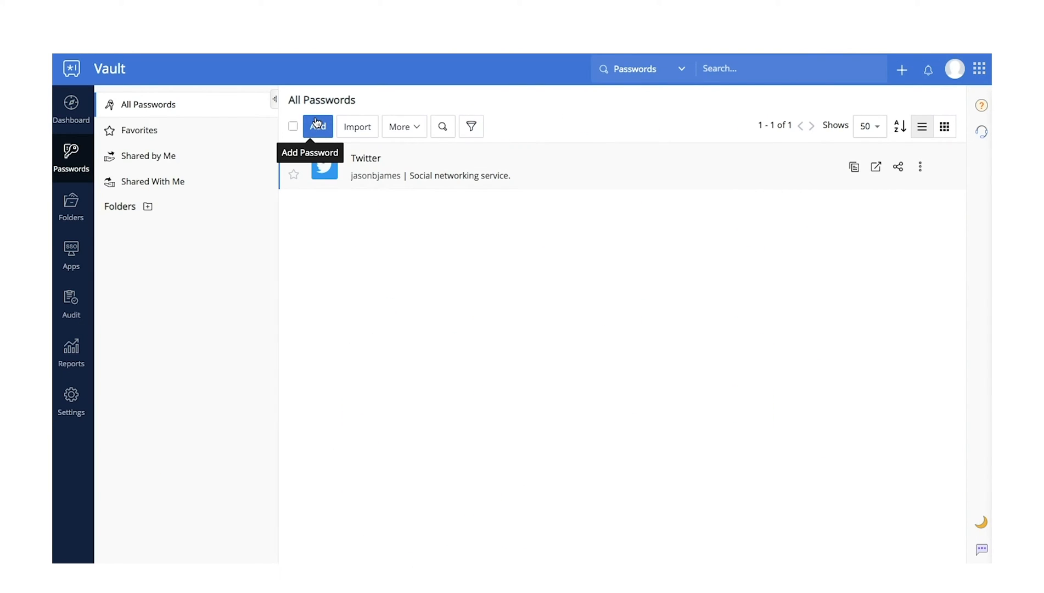
click(319, 126)
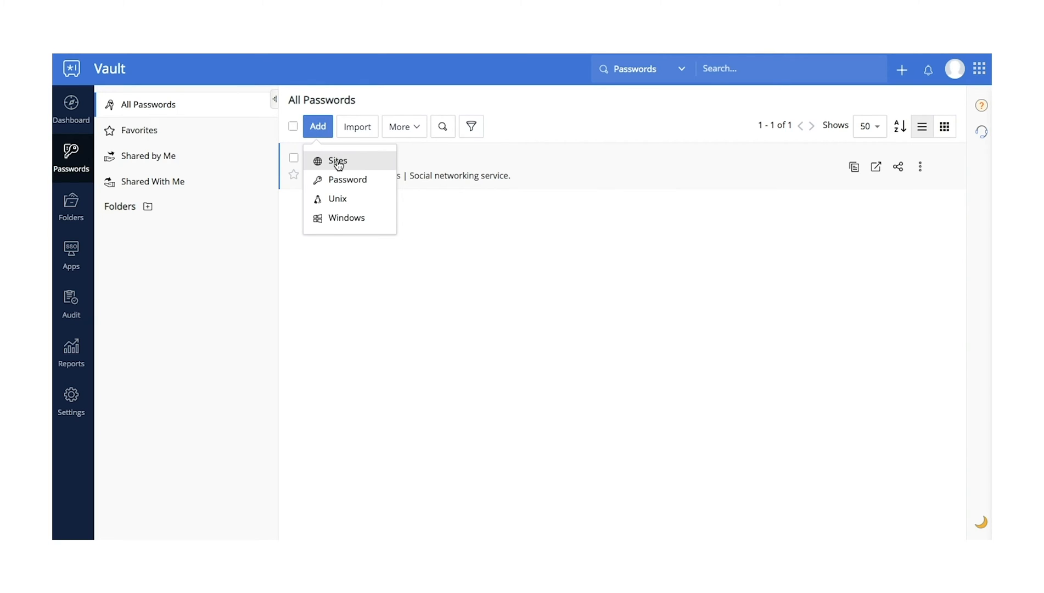
click(337, 162)
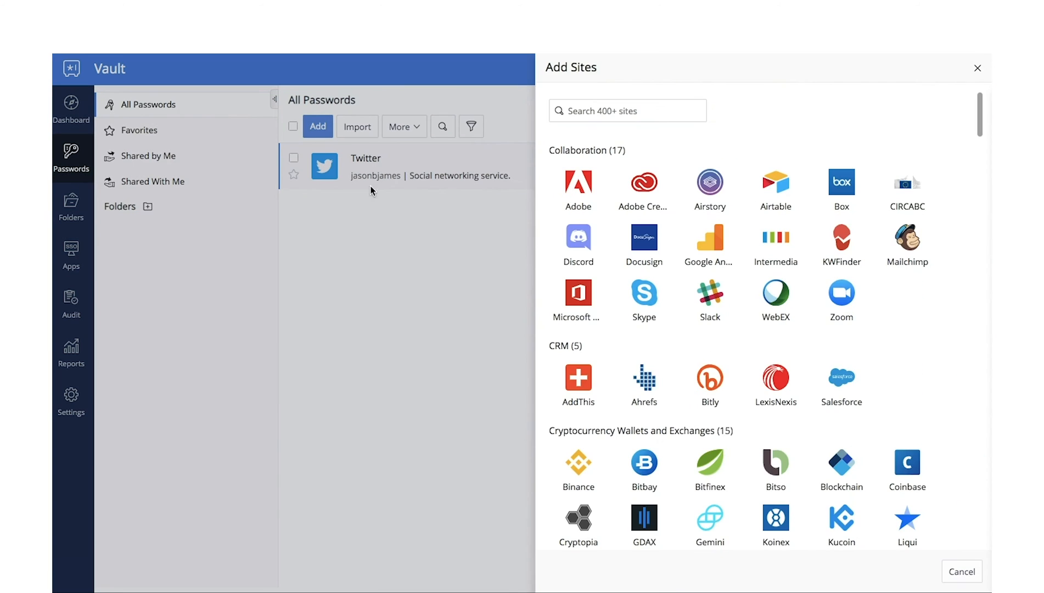
scroll(down, 3)
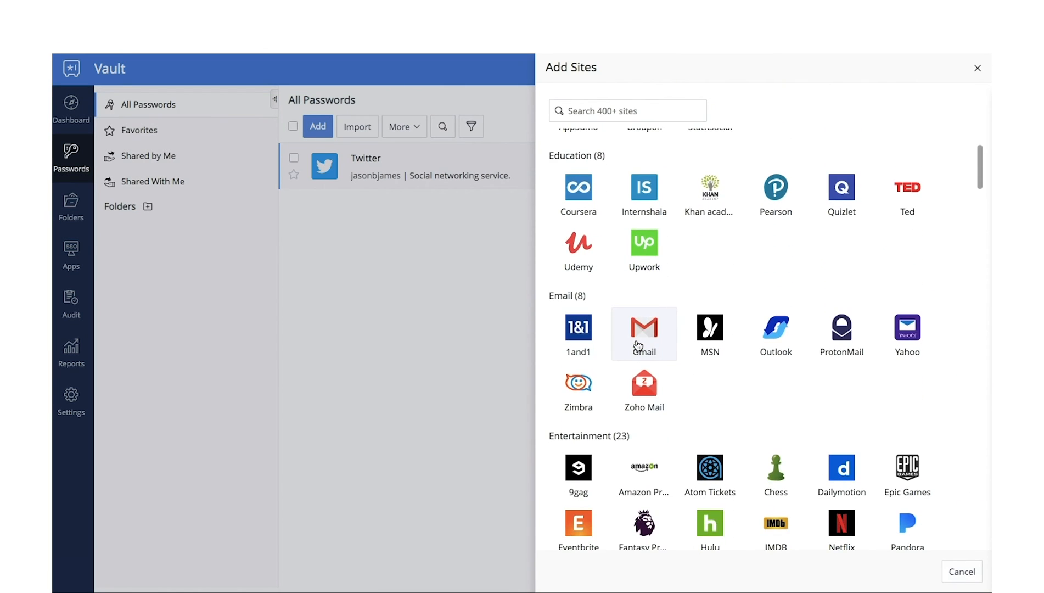
click(644, 242)
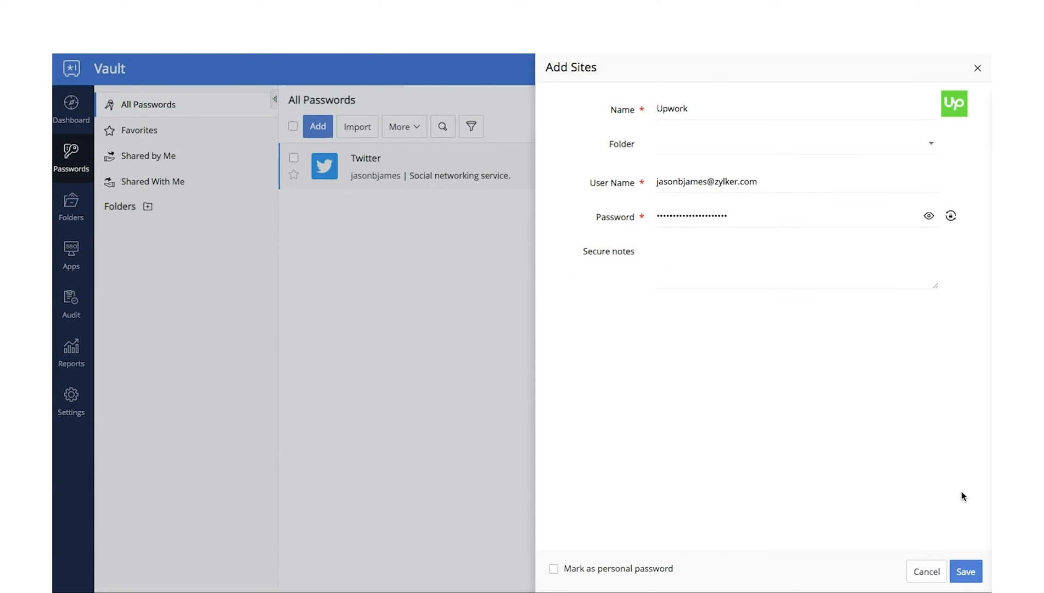
click(967, 586)
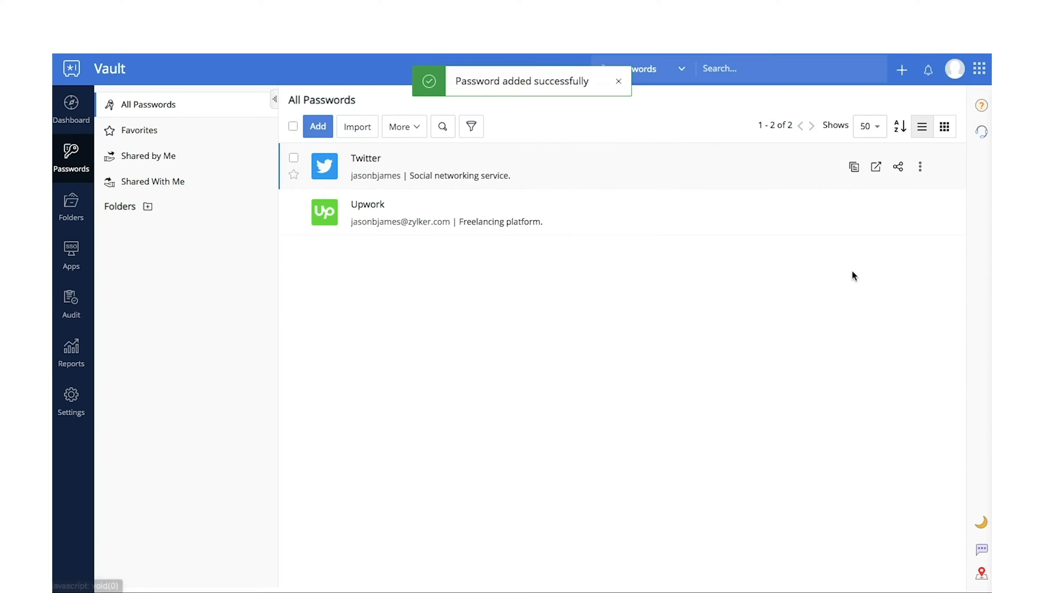
Share the Upwork password with user groups, giving Admin one-click login and Finance view access.
click(898, 166)
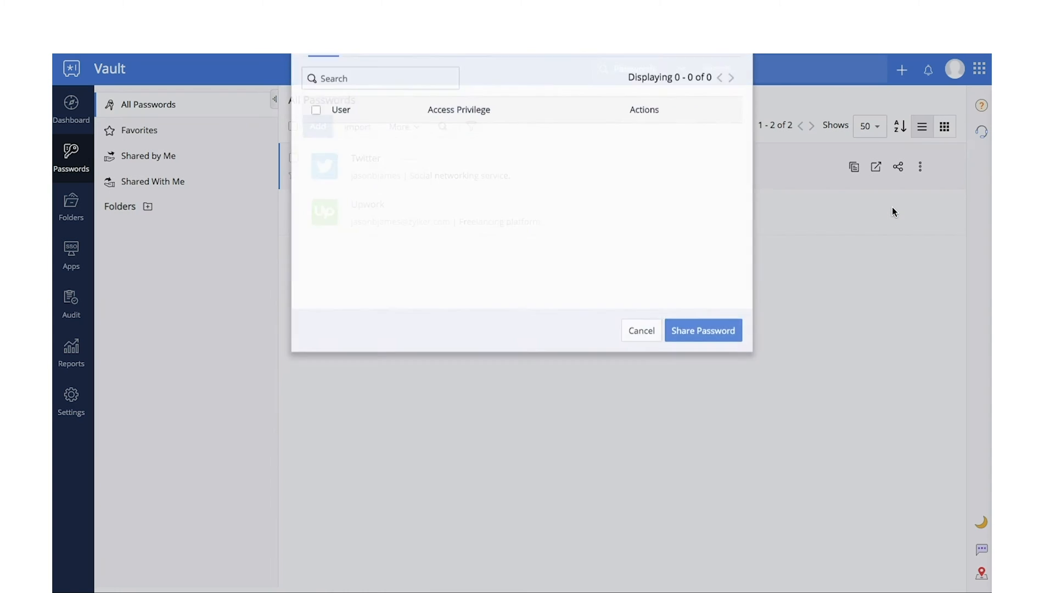
click(382, 131)
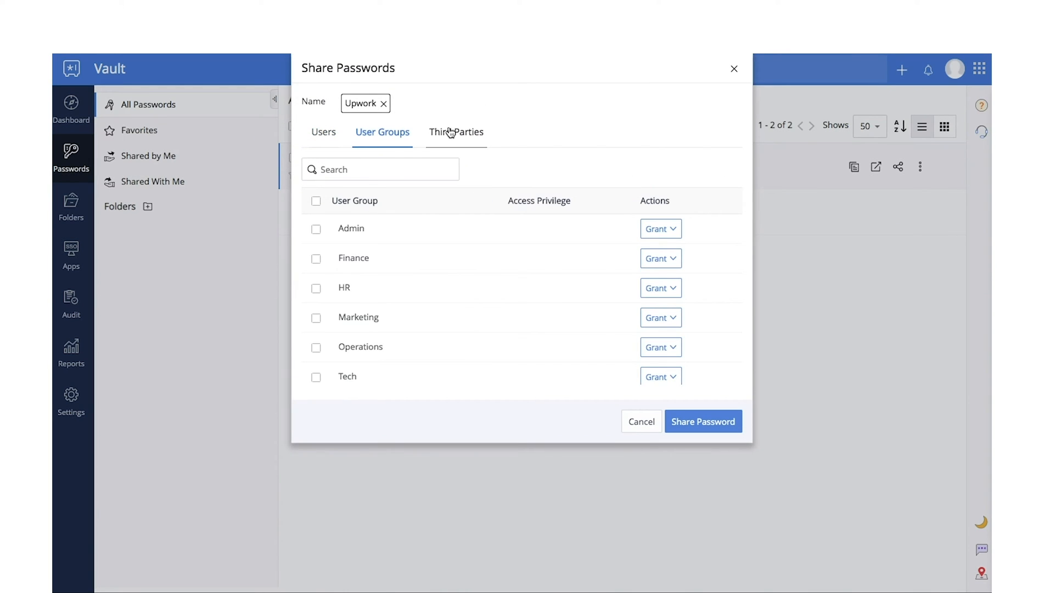
click(456, 132)
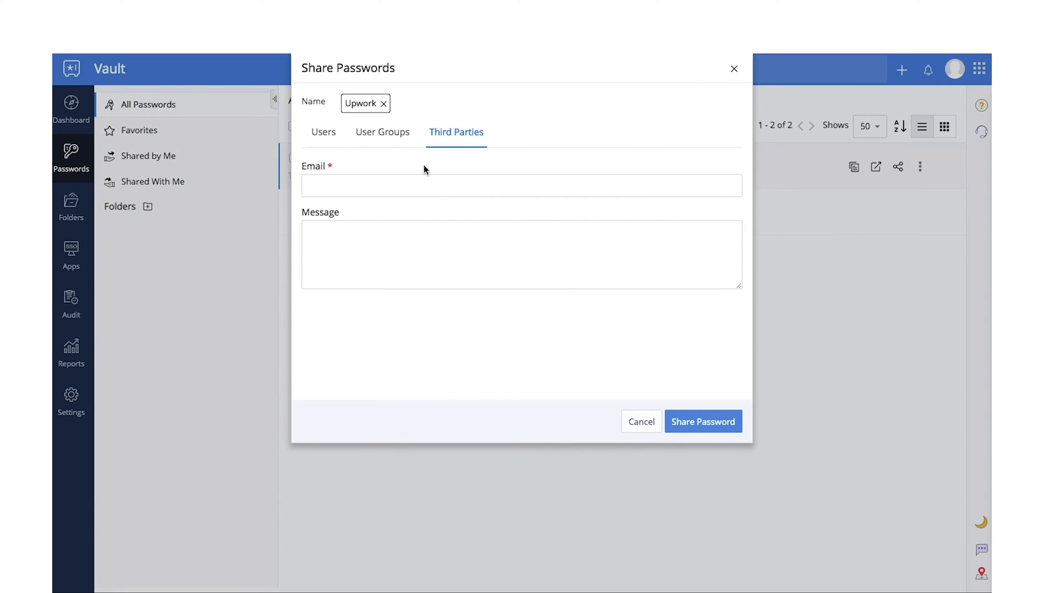
mouse_move(356, 138)
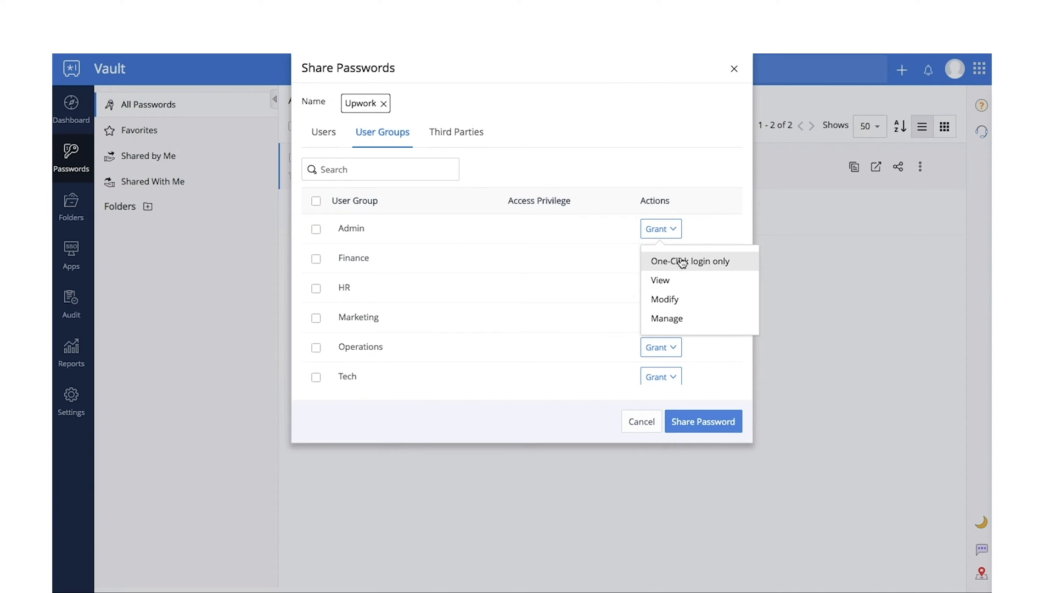
click(690, 261)
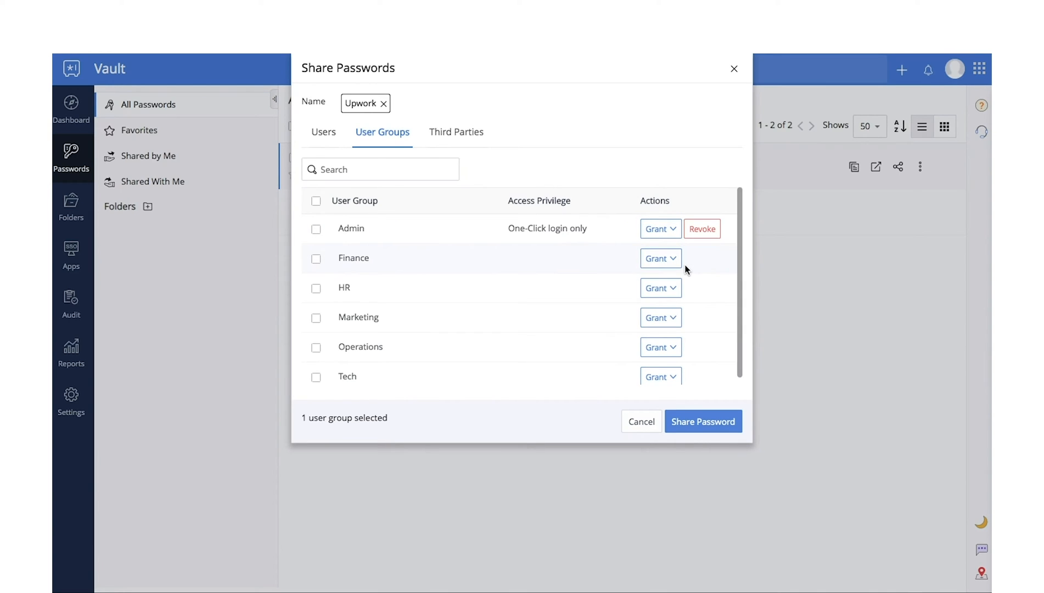
click(661, 258)
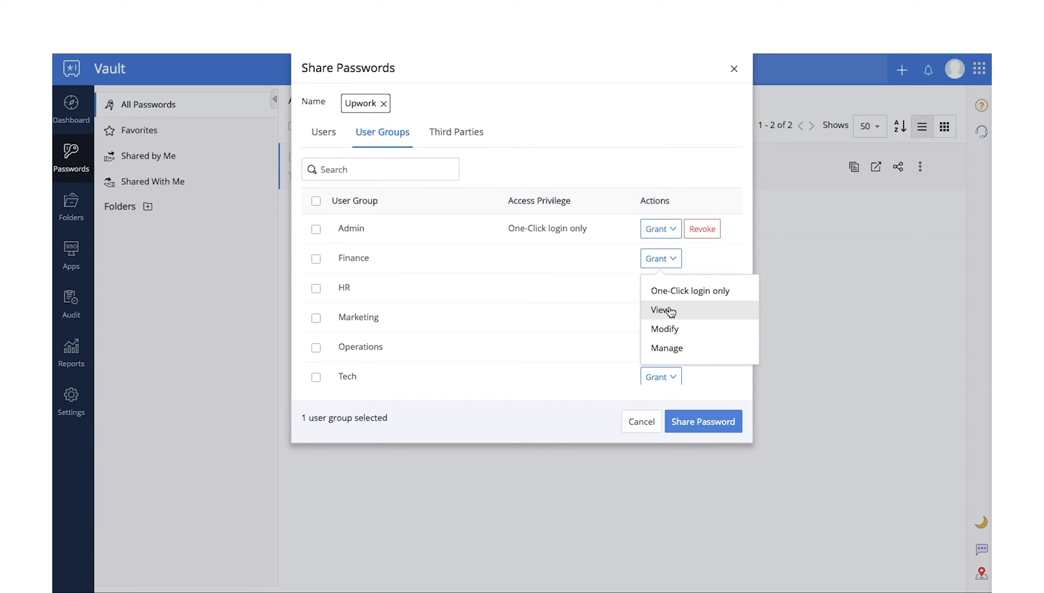
click(660, 310)
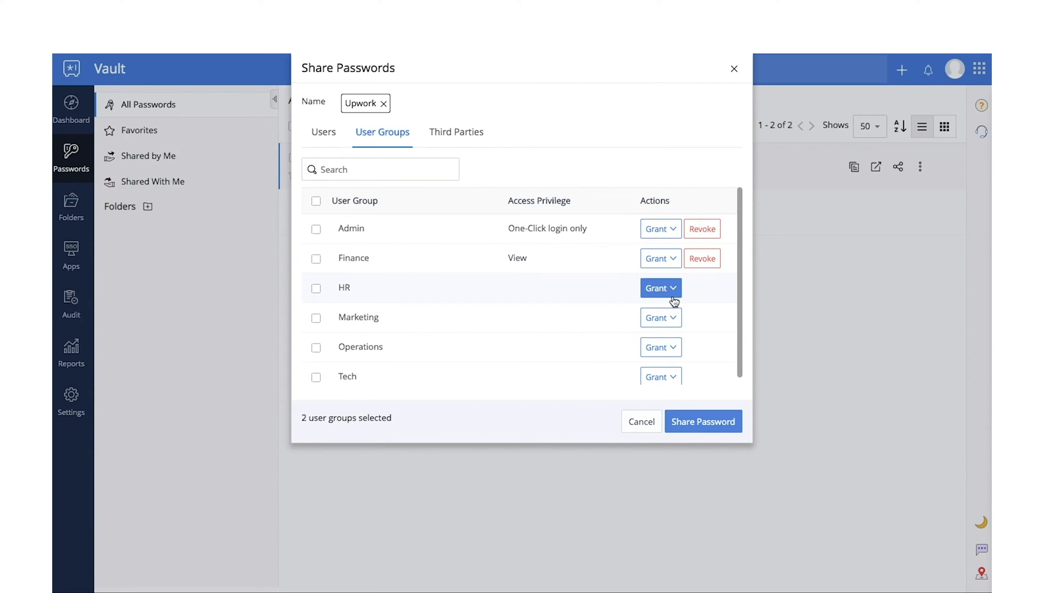
Give HR modify and Marketing manage access, then share the password with the chosen groups.
click(661, 288)
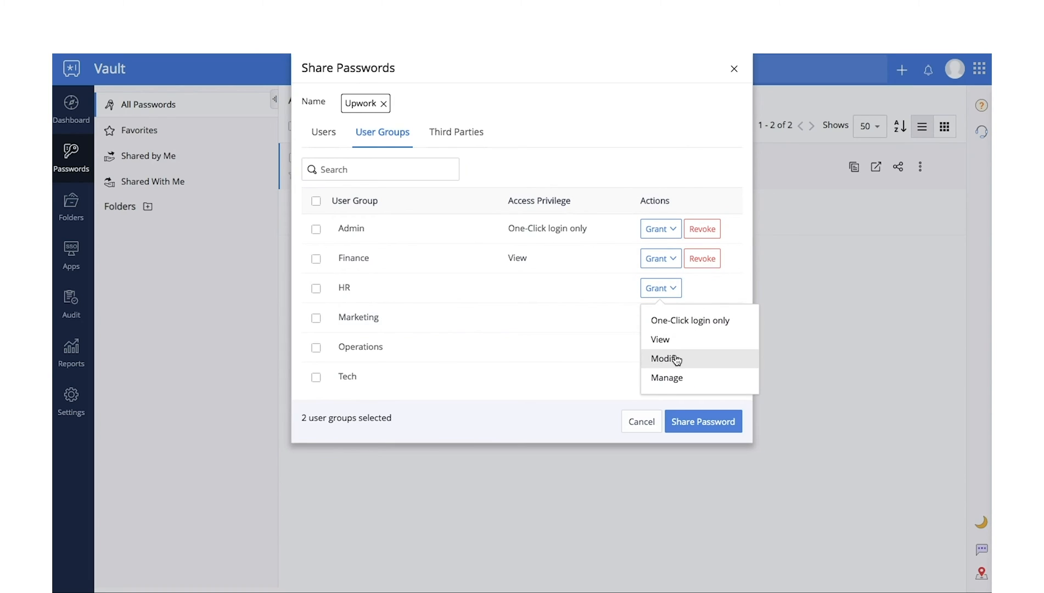
click(665, 359)
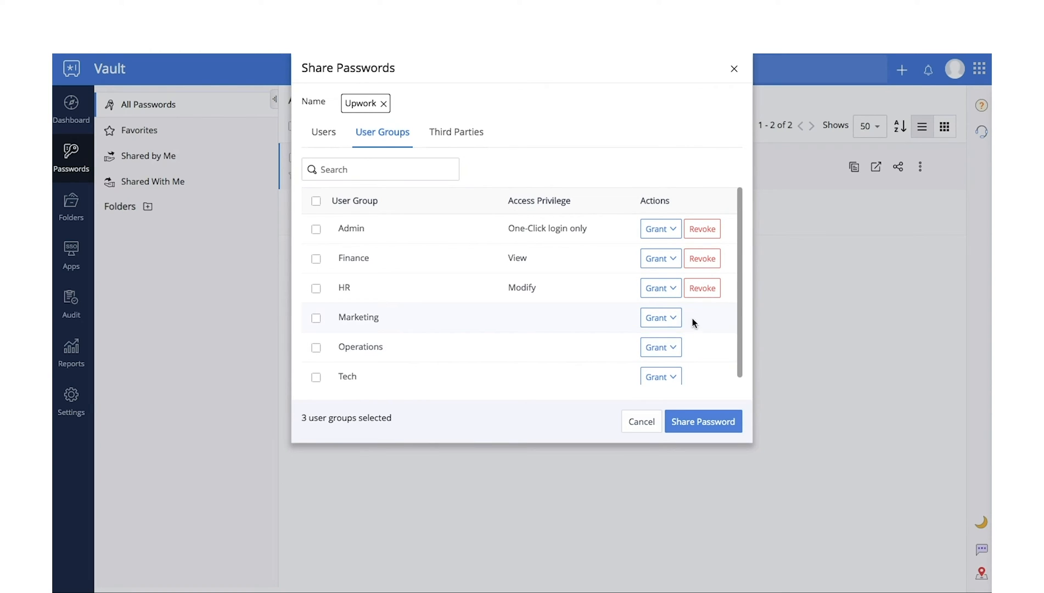
click(661, 317)
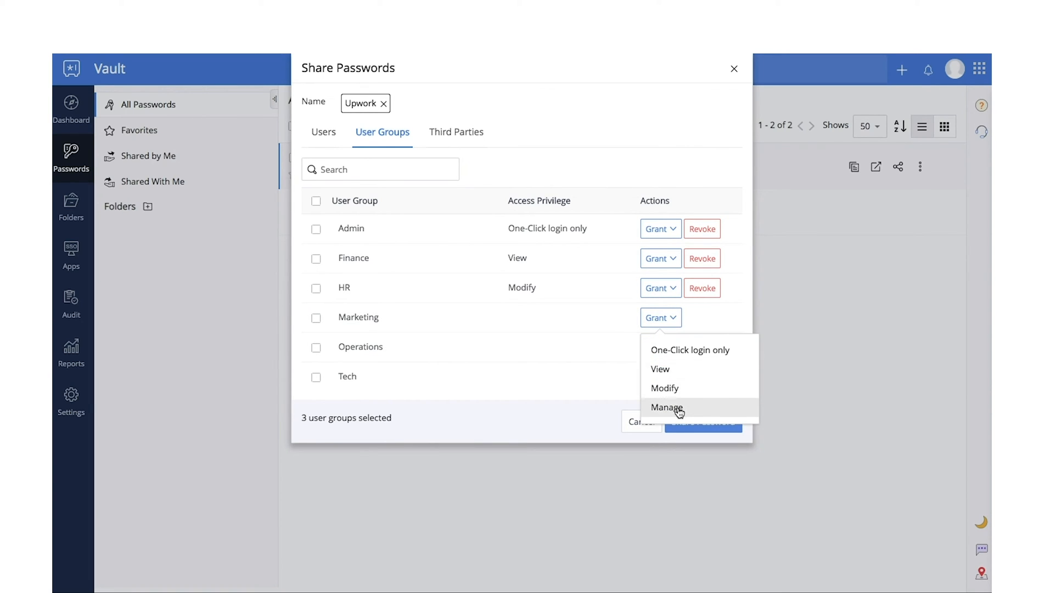
click(667, 408)
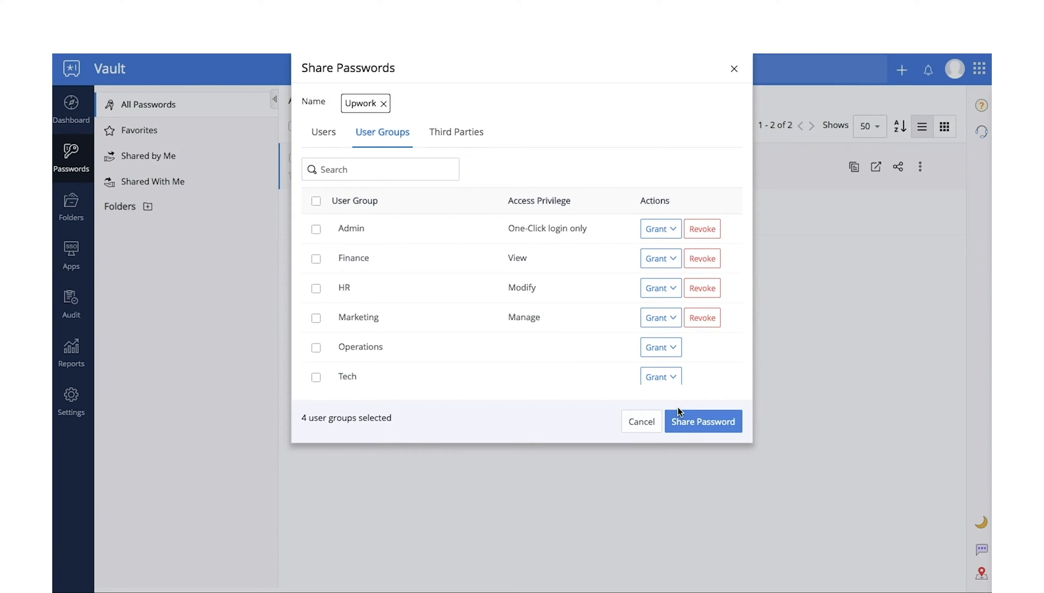
mouse_move(692, 428)
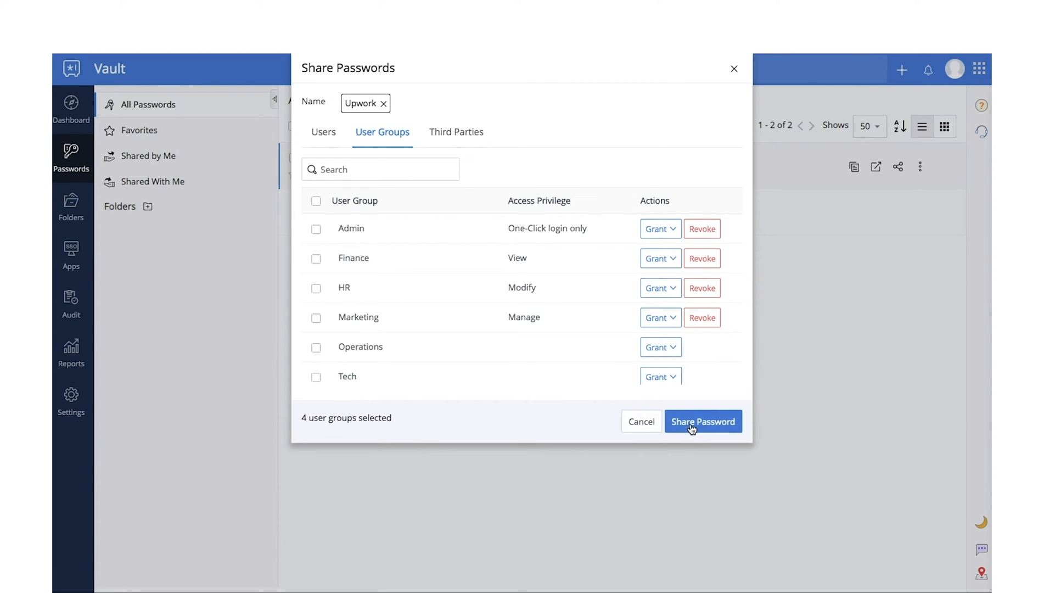
click(703, 422)
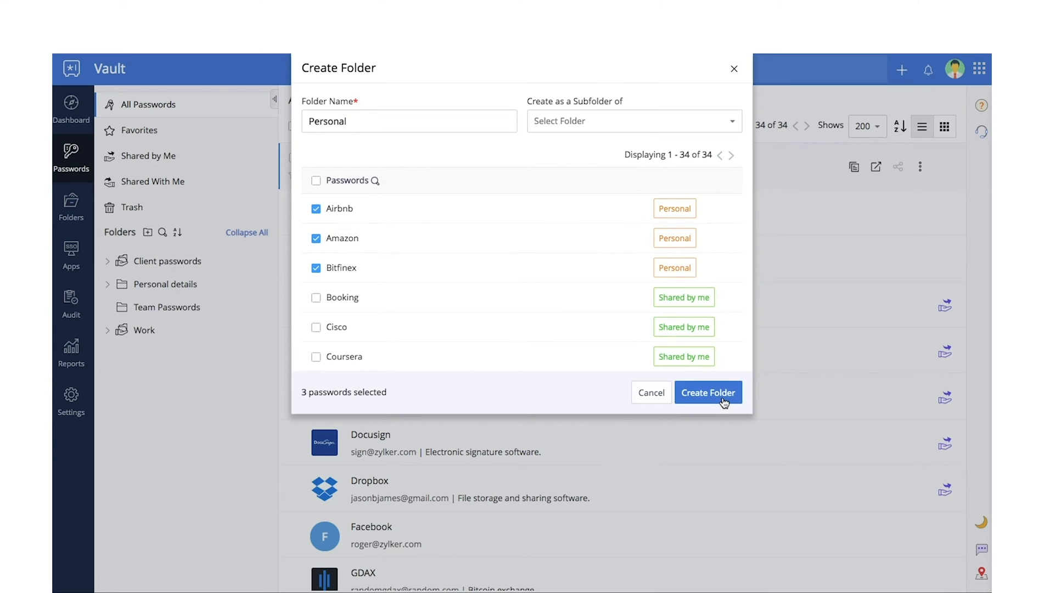
Create the Personal folder with Airbnb, Amazon and Bitfinex, then move to the next section.
click(709, 393)
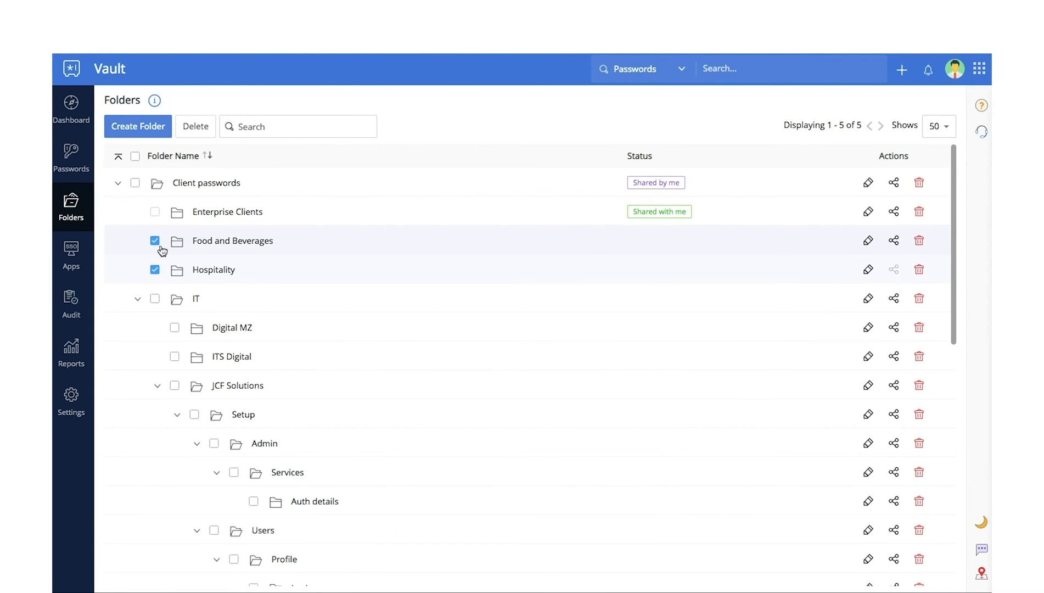
click(194, 126)
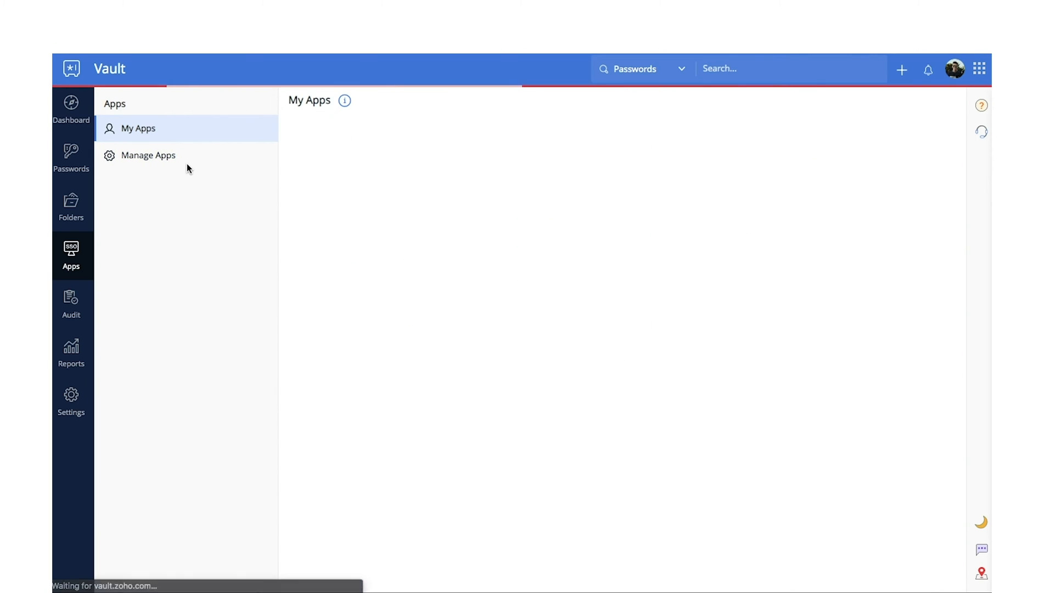
Add a supported Dropbox app from the Apps list, saving its details past the identity provider step.
click(148, 156)
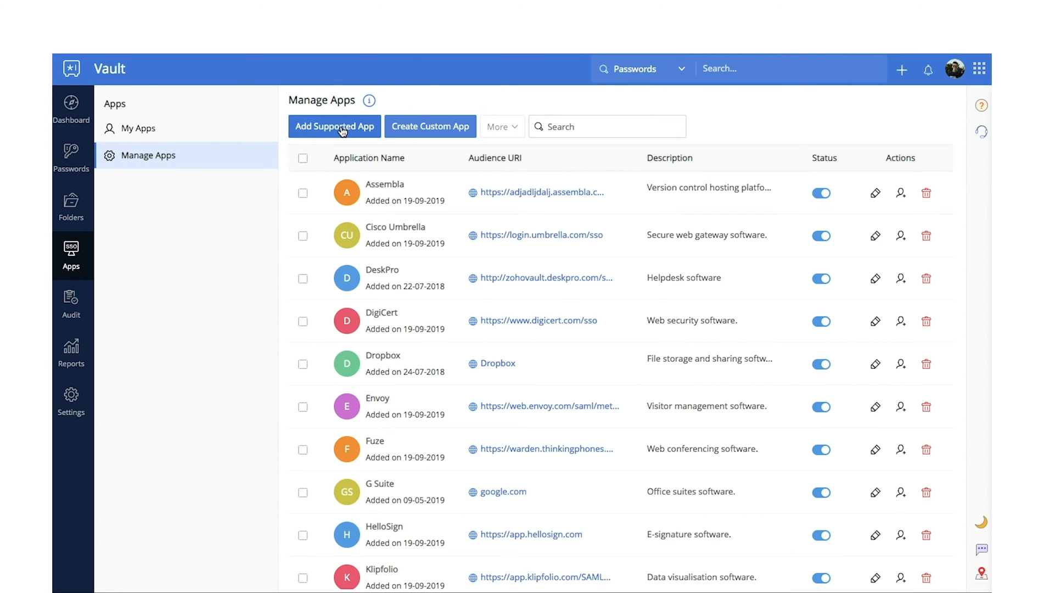
click(334, 126)
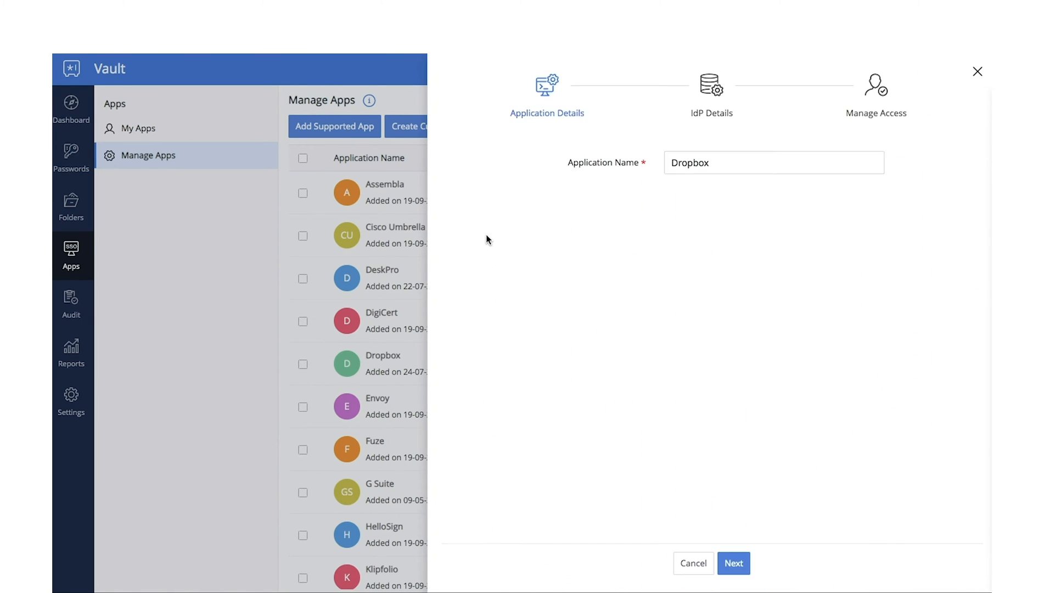
click(736, 579)
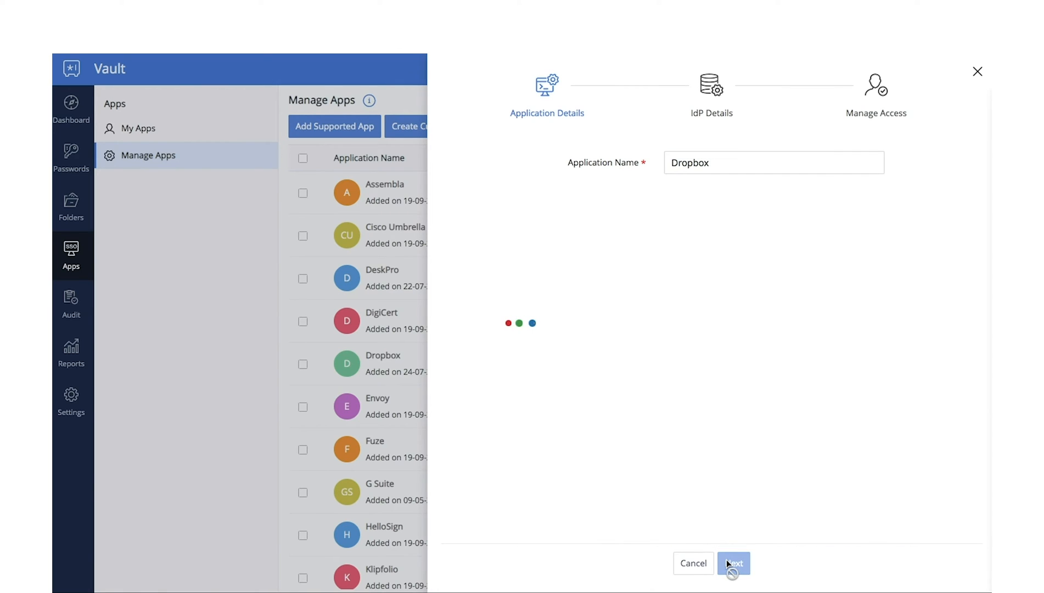
click(737, 578)
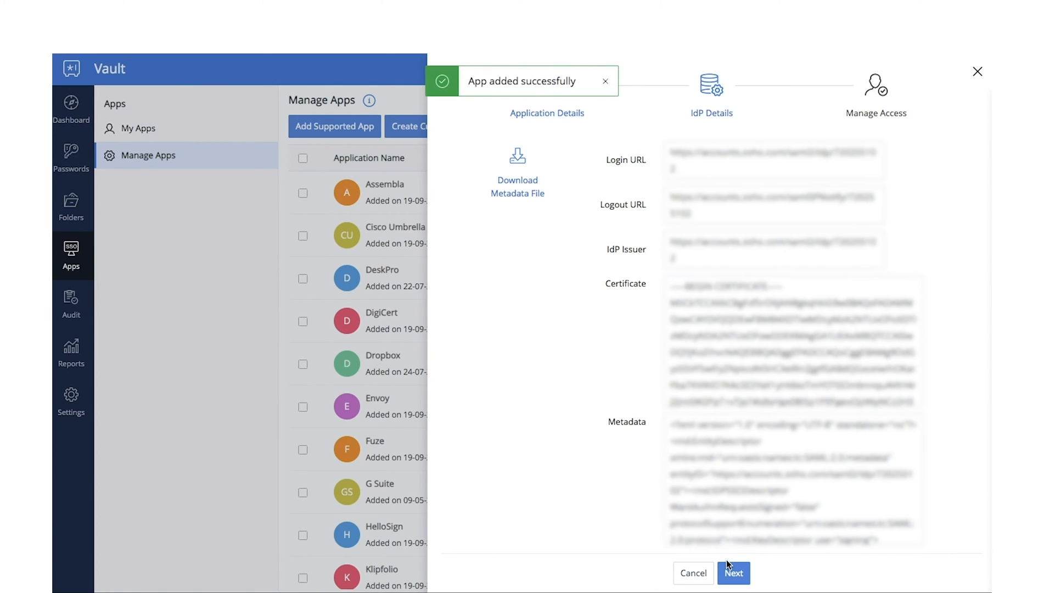
click(734, 589)
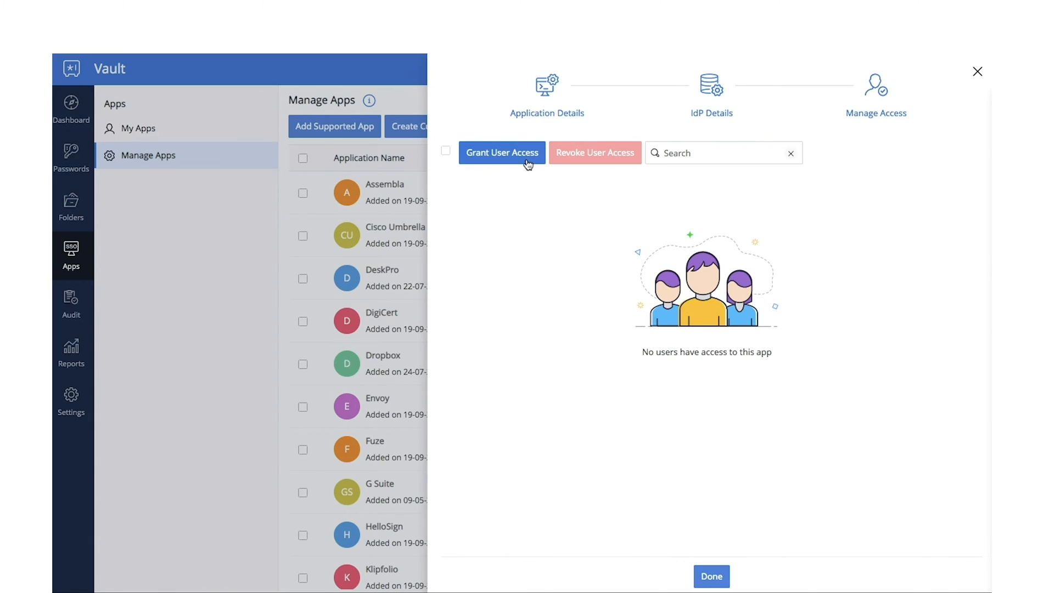
click(502, 153)
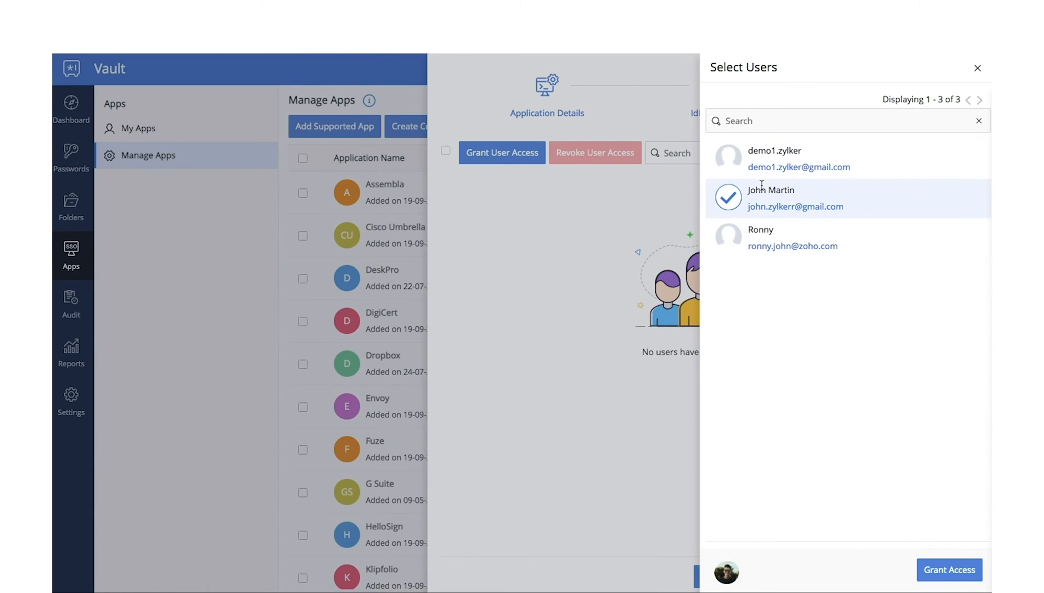
click(949, 569)
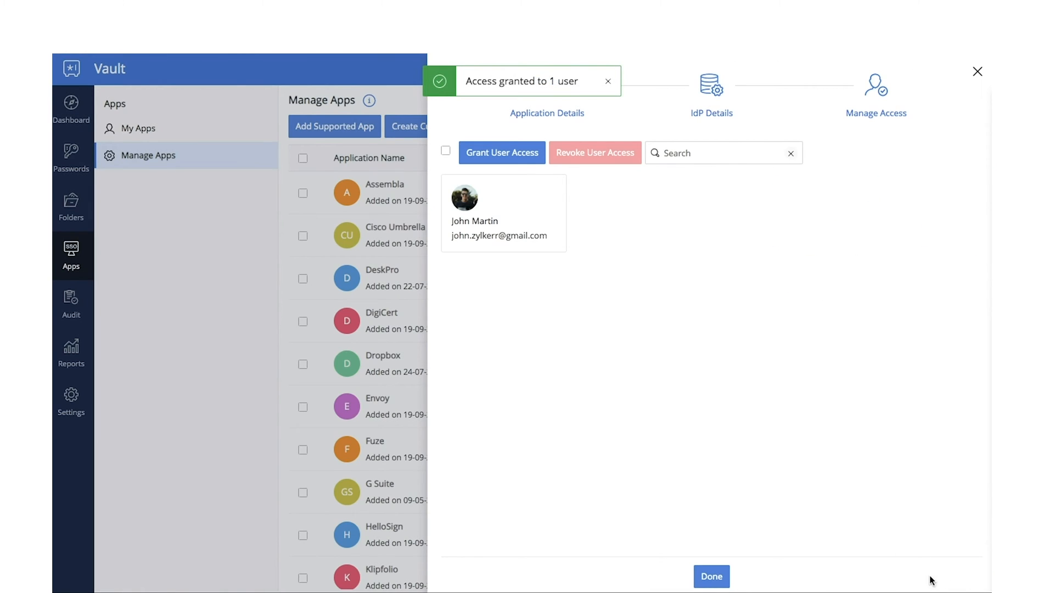
click(711, 577)
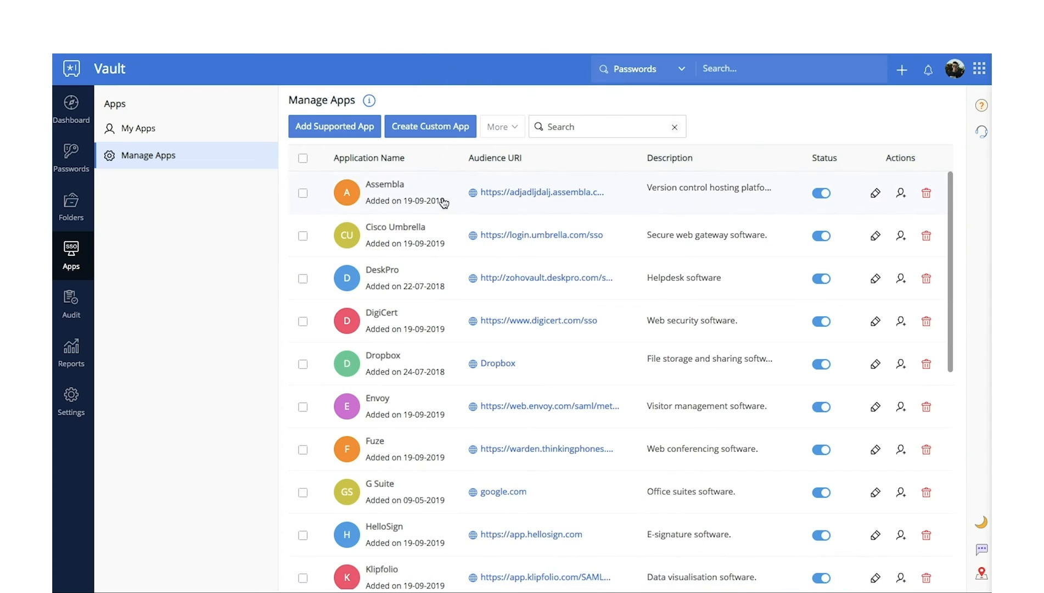
click(431, 126)
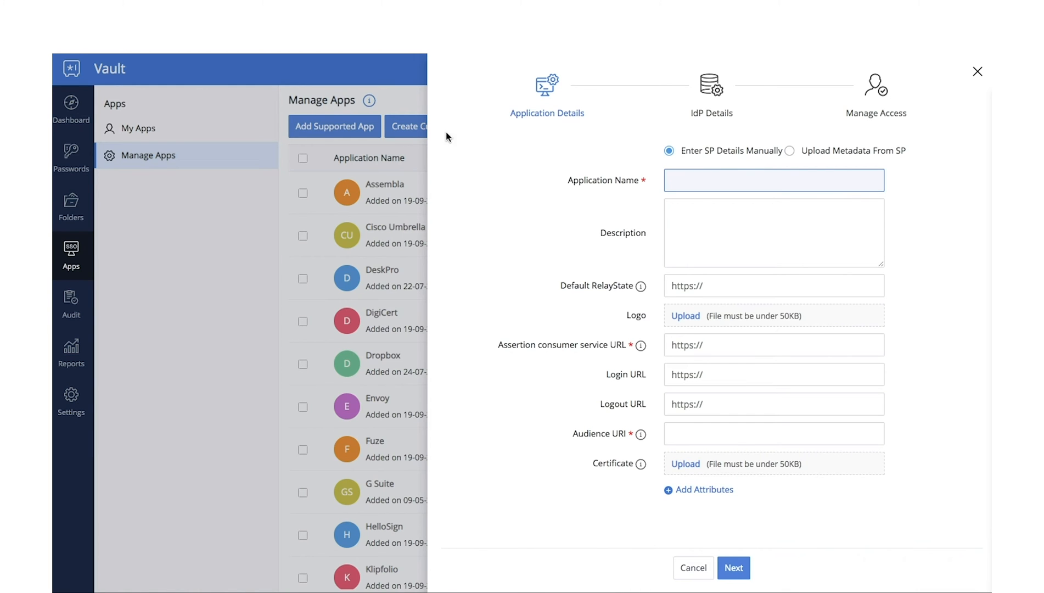
text(Dropbox)
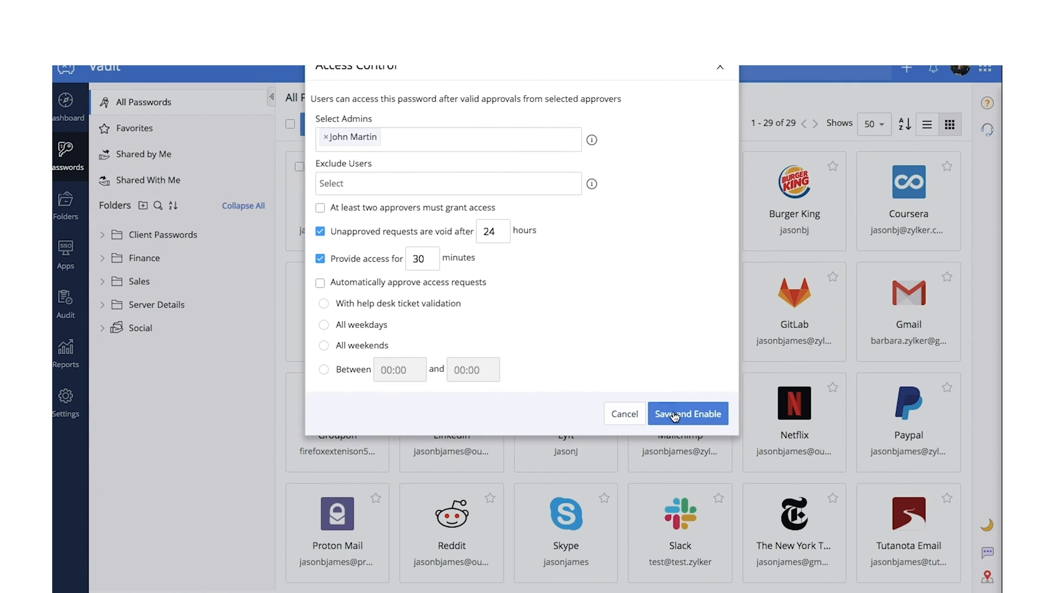
Enable access control and request access to Airtable with reason 'I need access to update pending business tasks'.
click(688, 414)
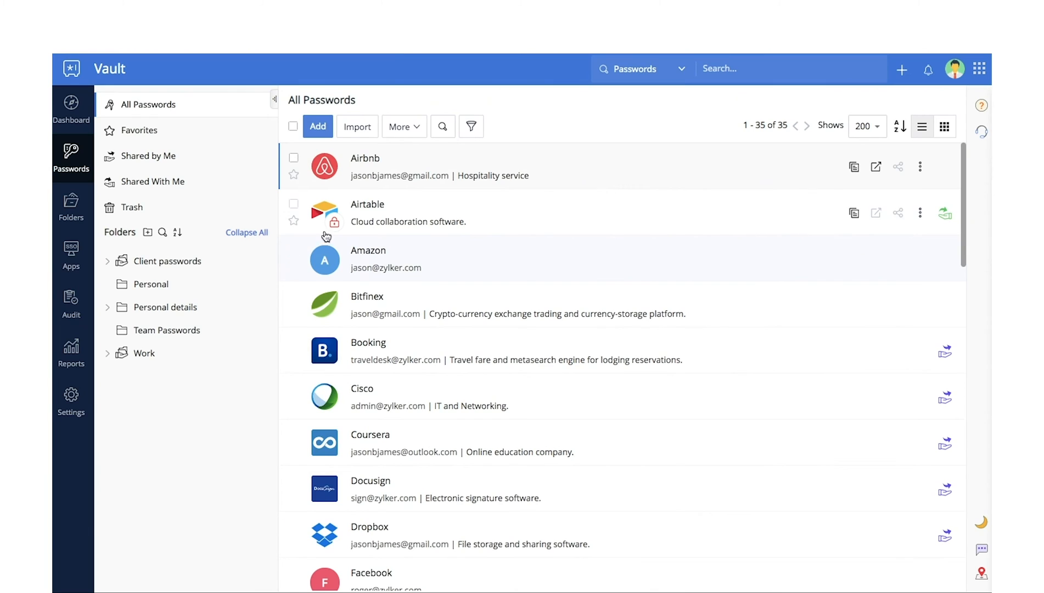
mouse_move(837, 235)
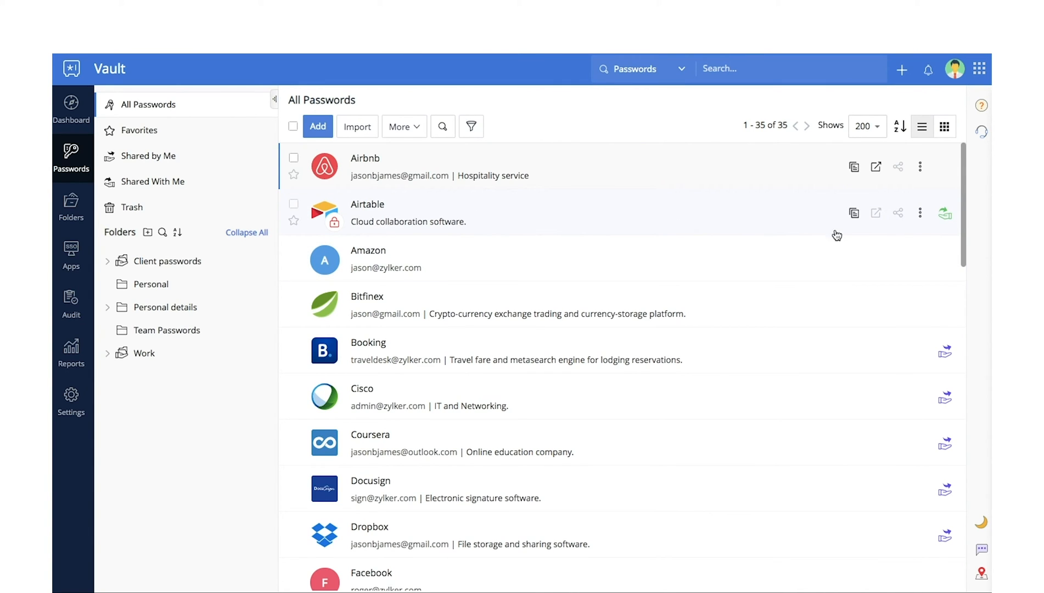
click(945, 213)
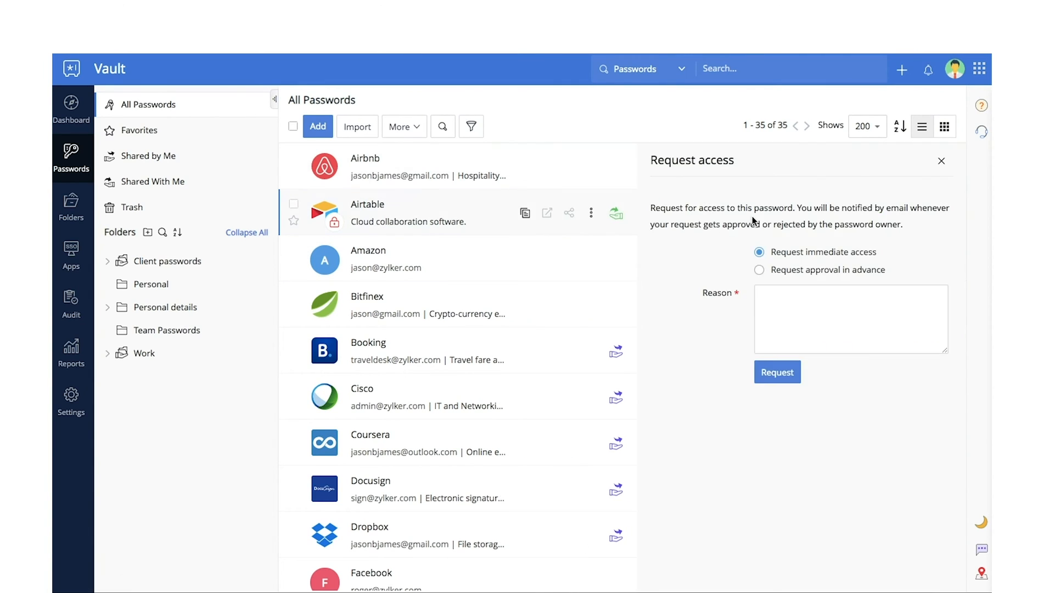
text(I need access to update pending business tasks)
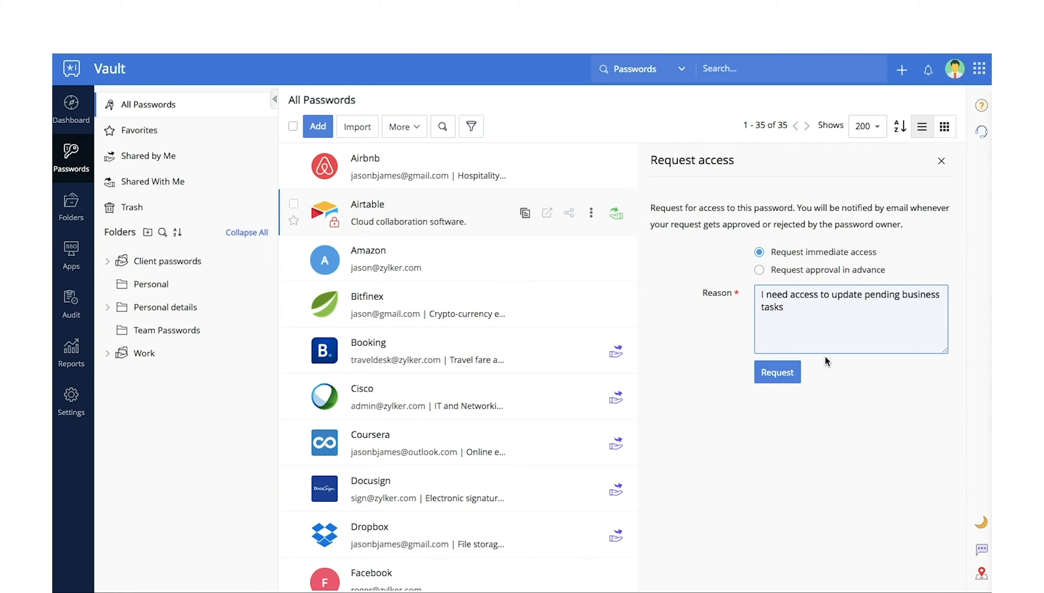
click(778, 372)
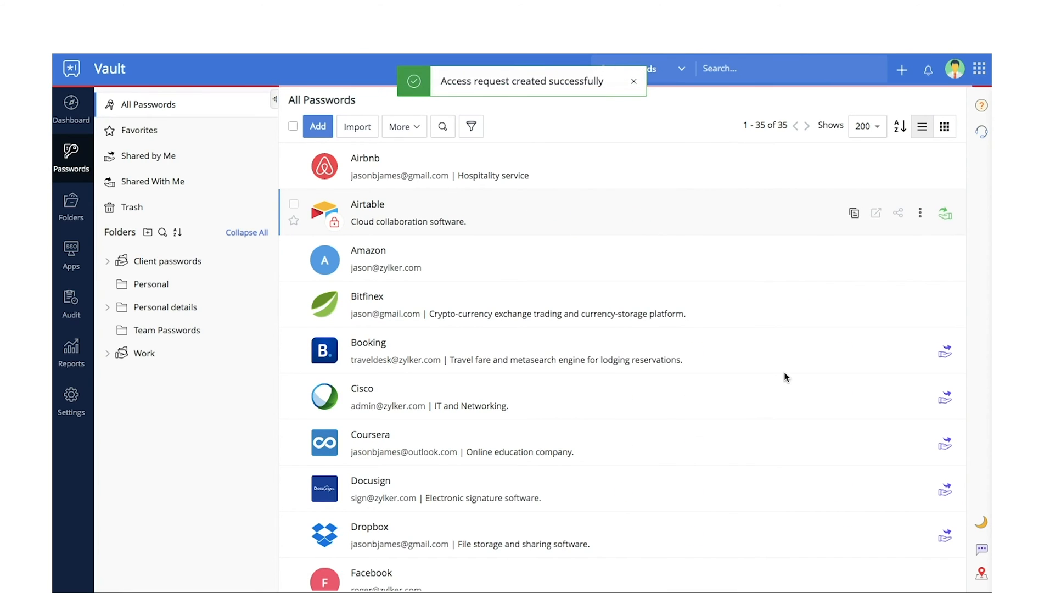
click(944, 127)
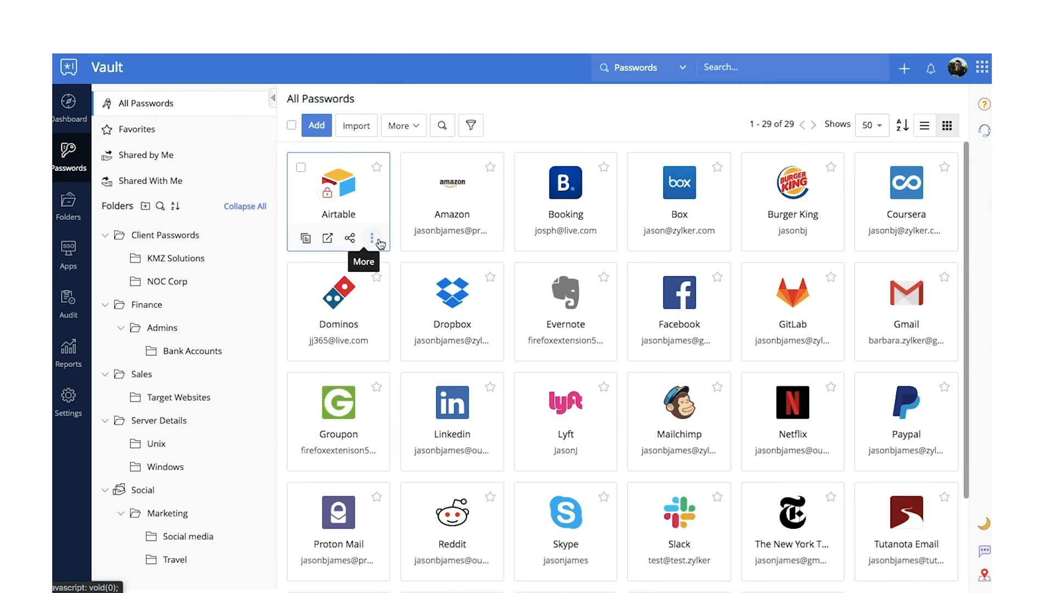
mouse_move(393, 257)
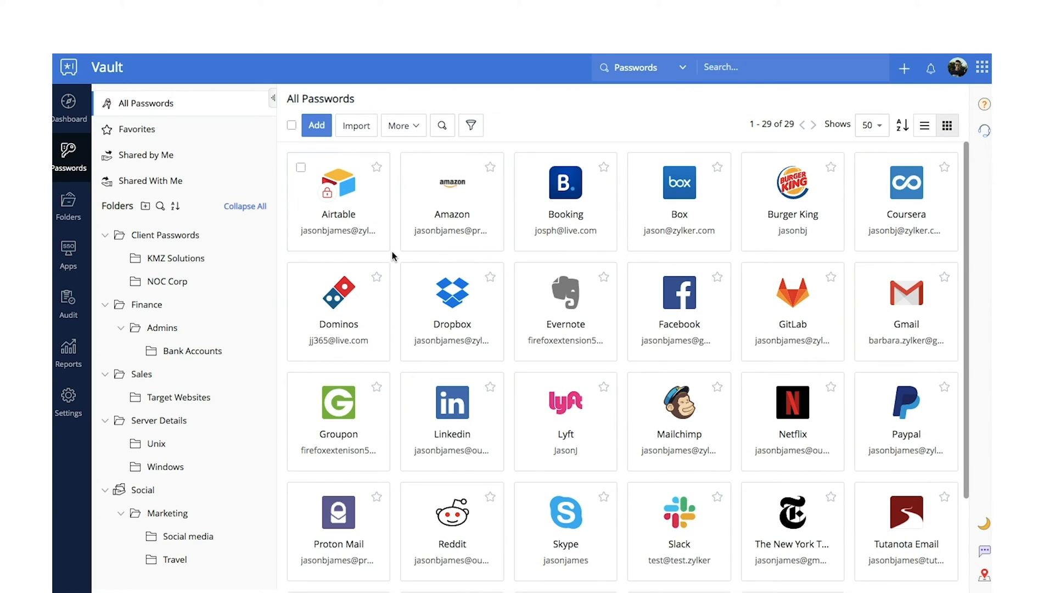
mouse_move(382, 254)
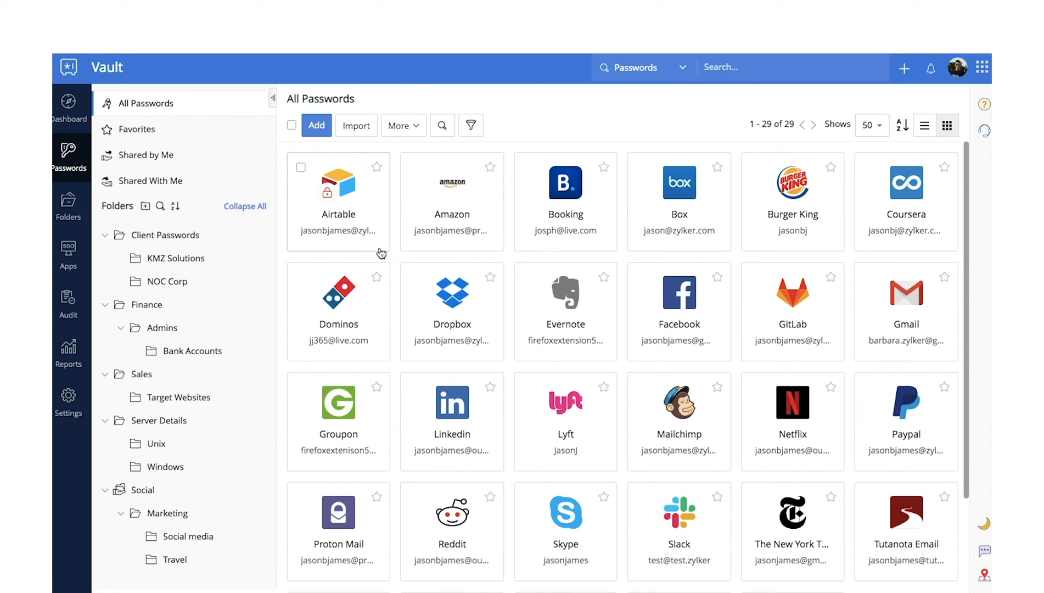
Set Airtable's access control to auto-approve requests, update it, and go to Audit.
click(371, 239)
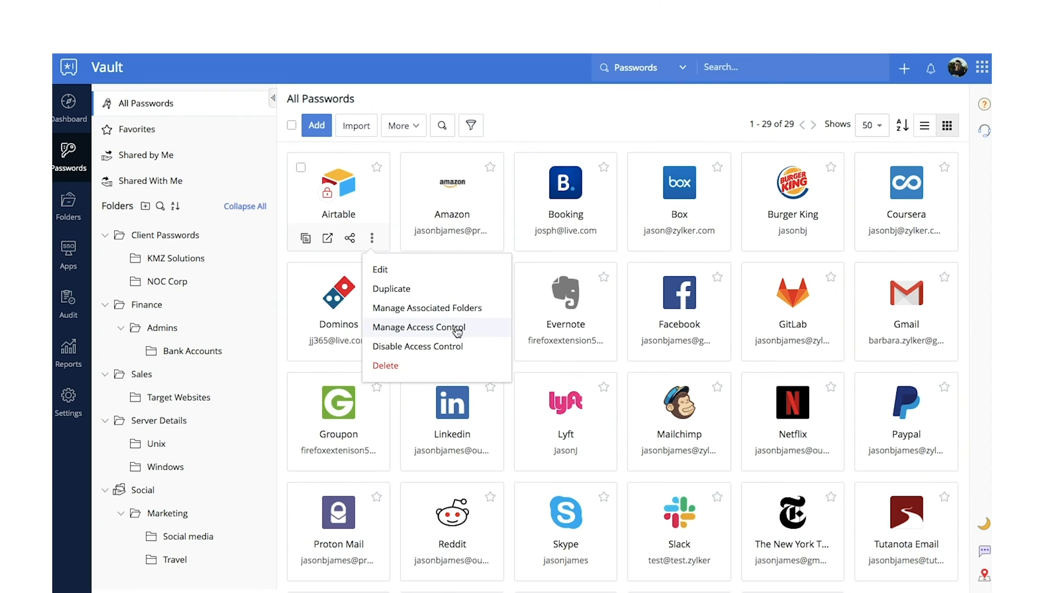
click(420, 327)
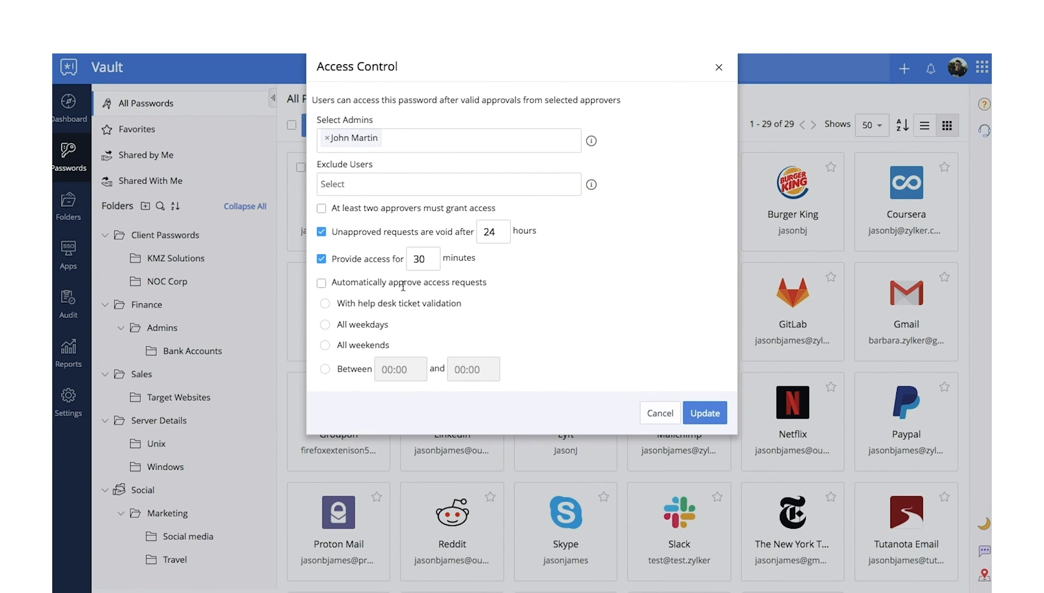
click(322, 282)
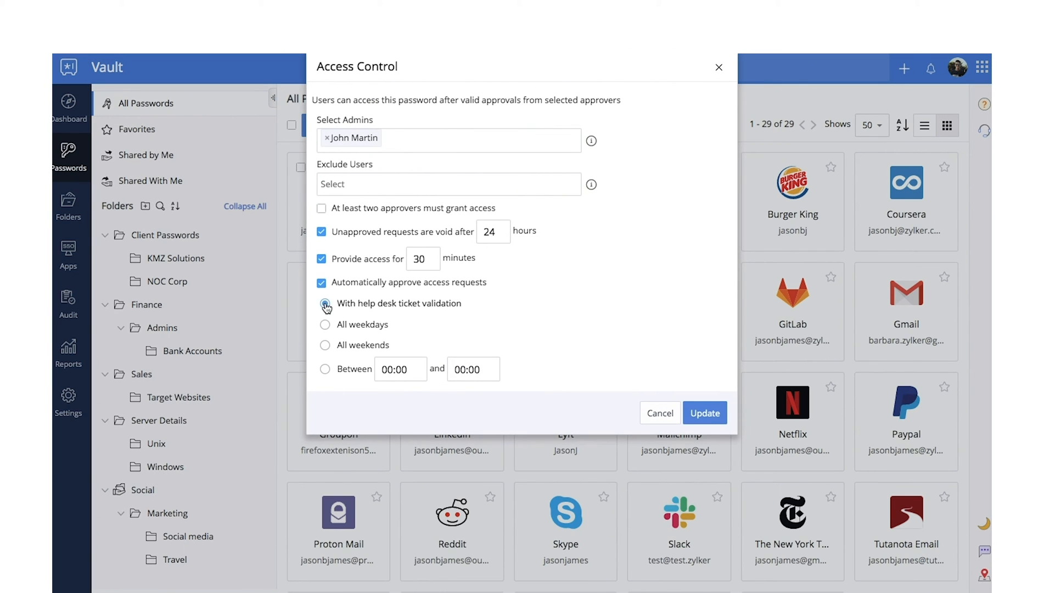
click(705, 412)
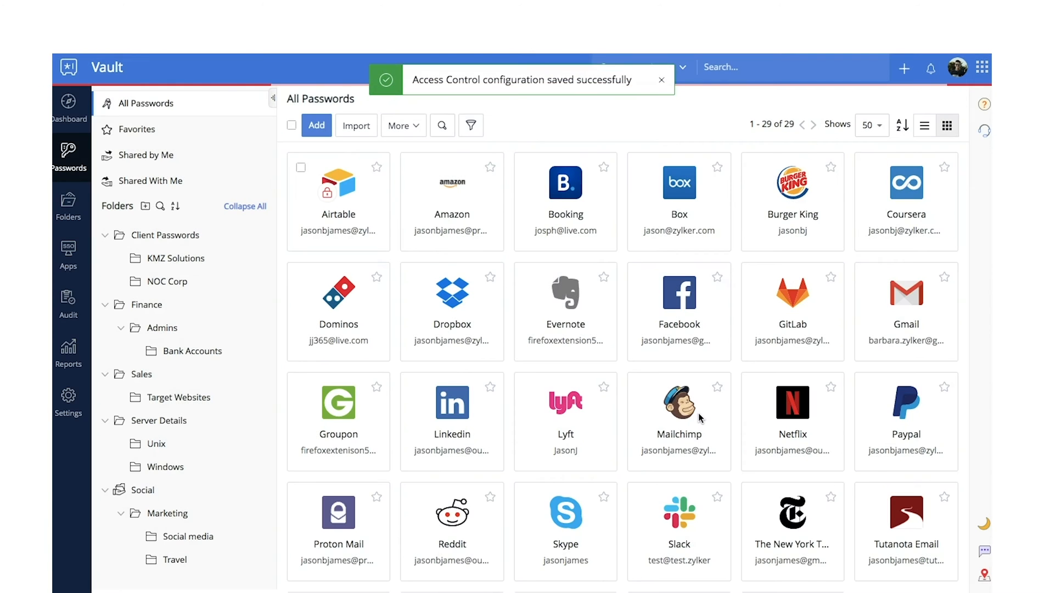
click(68, 300)
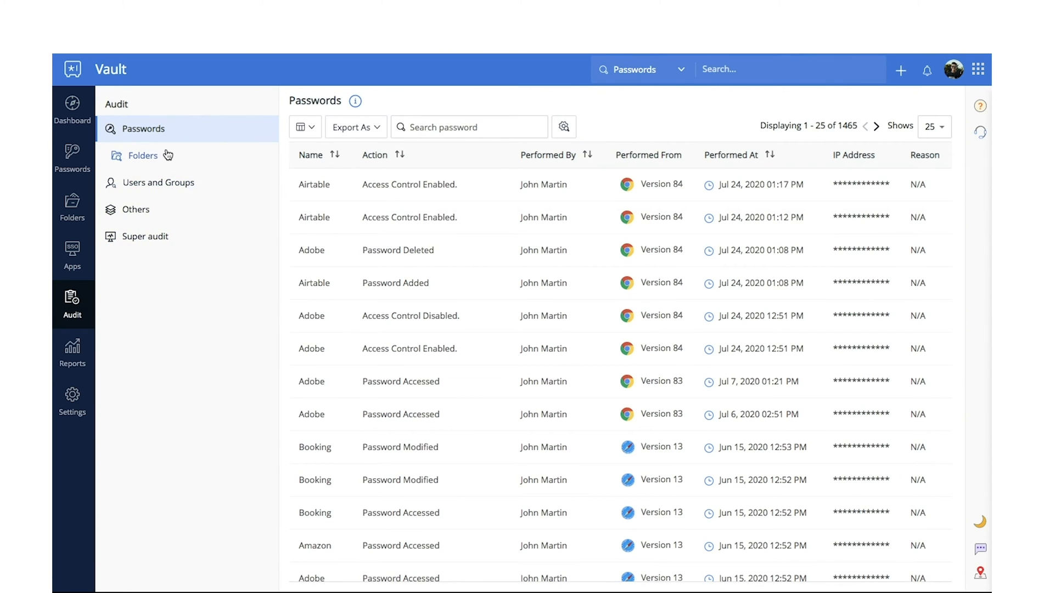
Review the Folders, Users and Groups, Others and Super audit logs in turn.
click(143, 156)
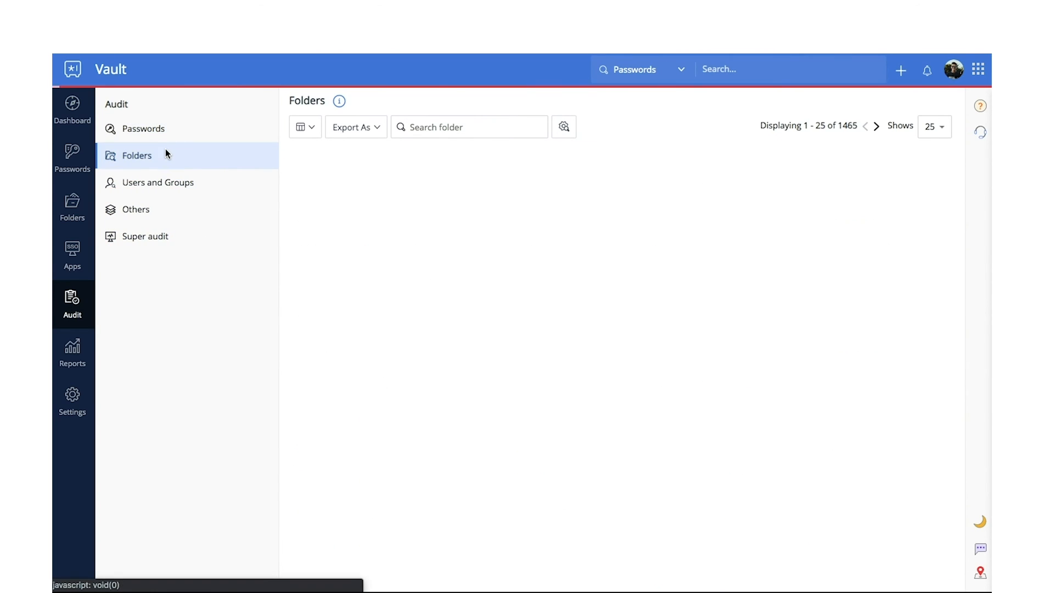
click(137, 156)
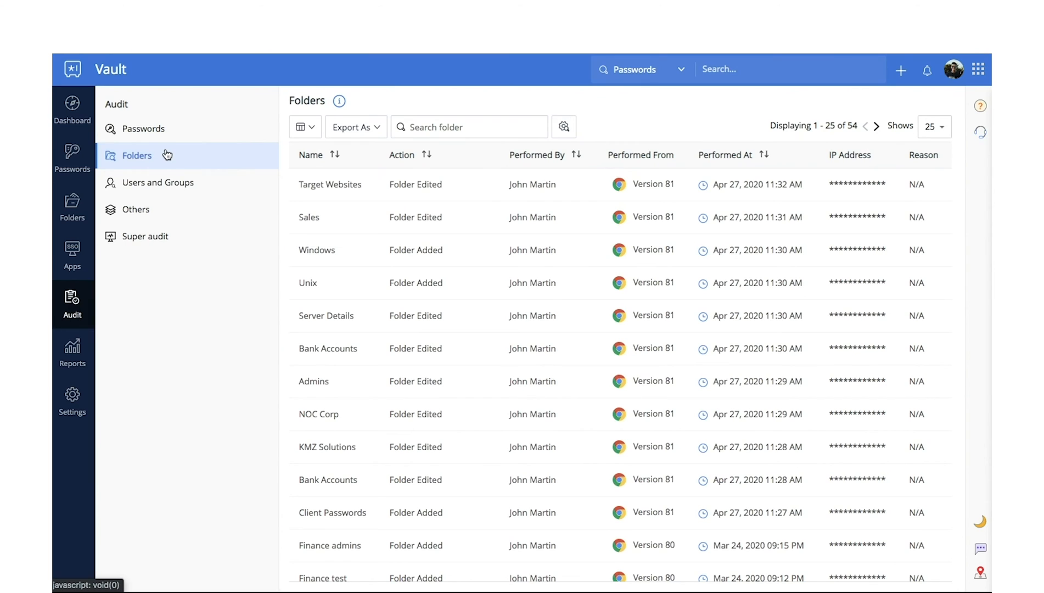
click(158, 182)
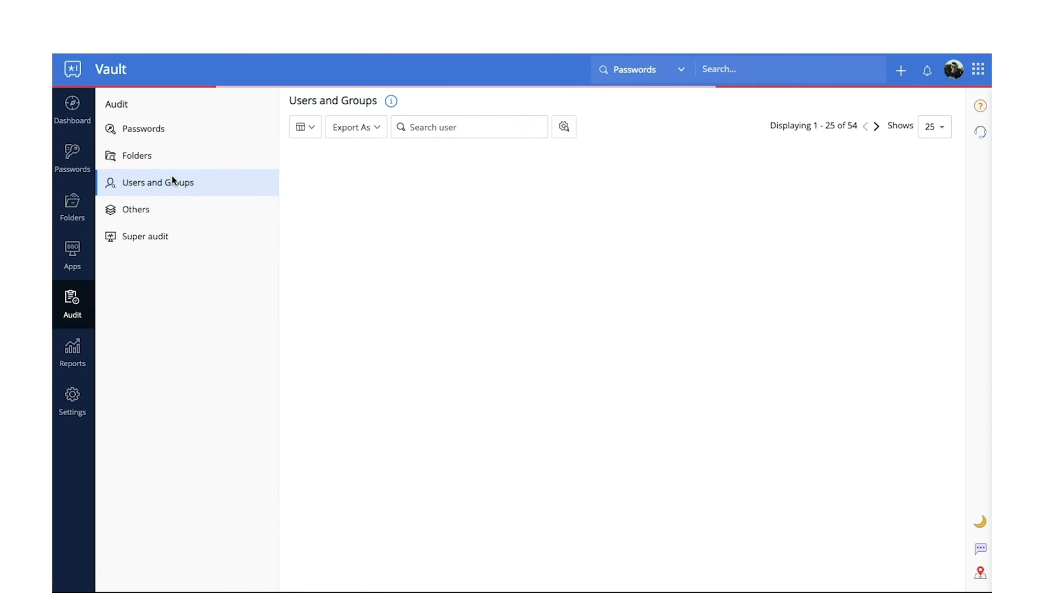
click(158, 183)
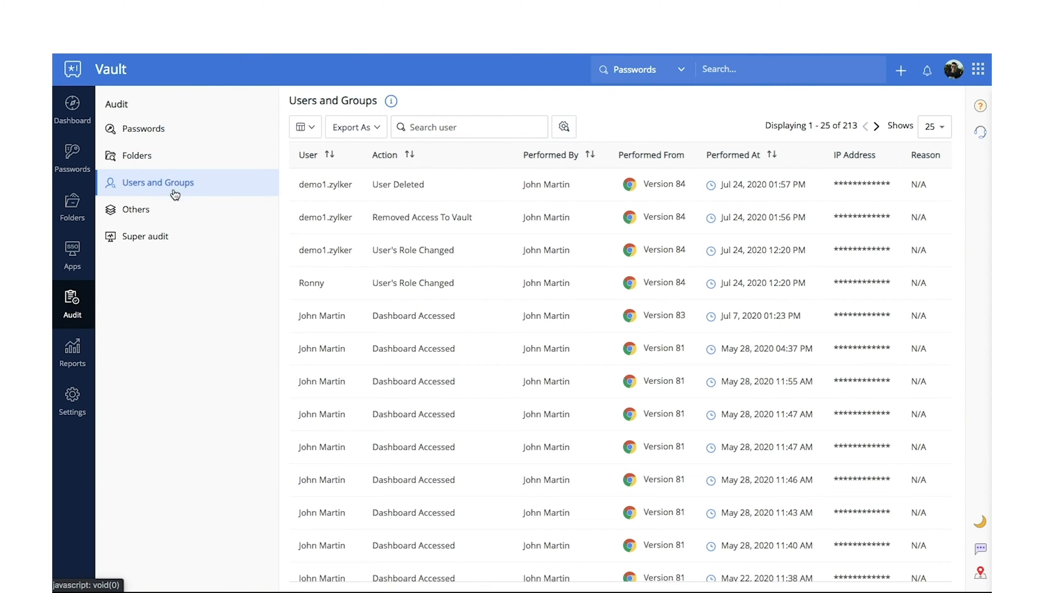
click(136, 210)
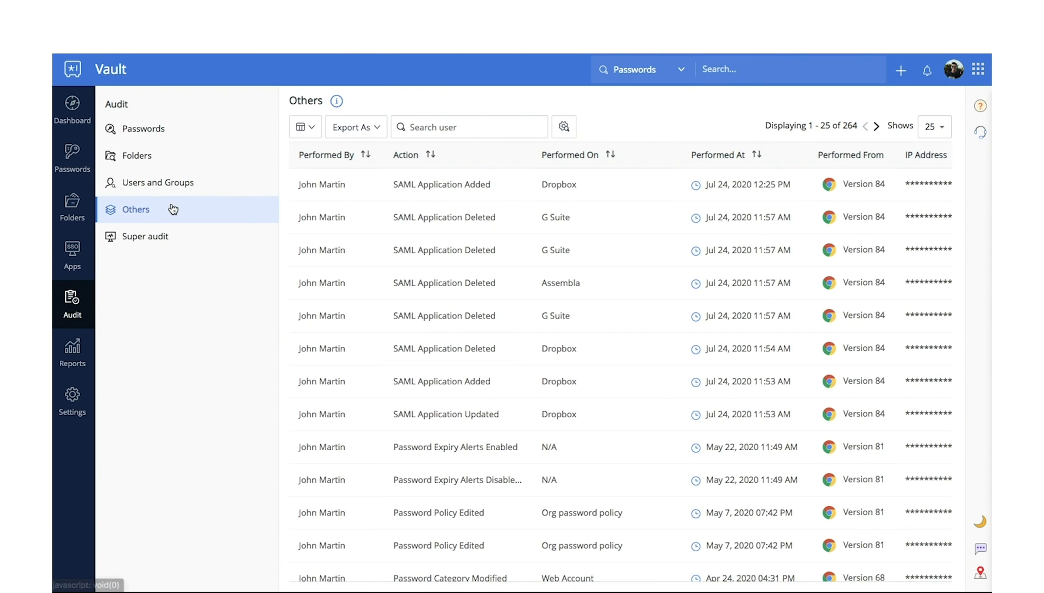
mouse_move(161, 242)
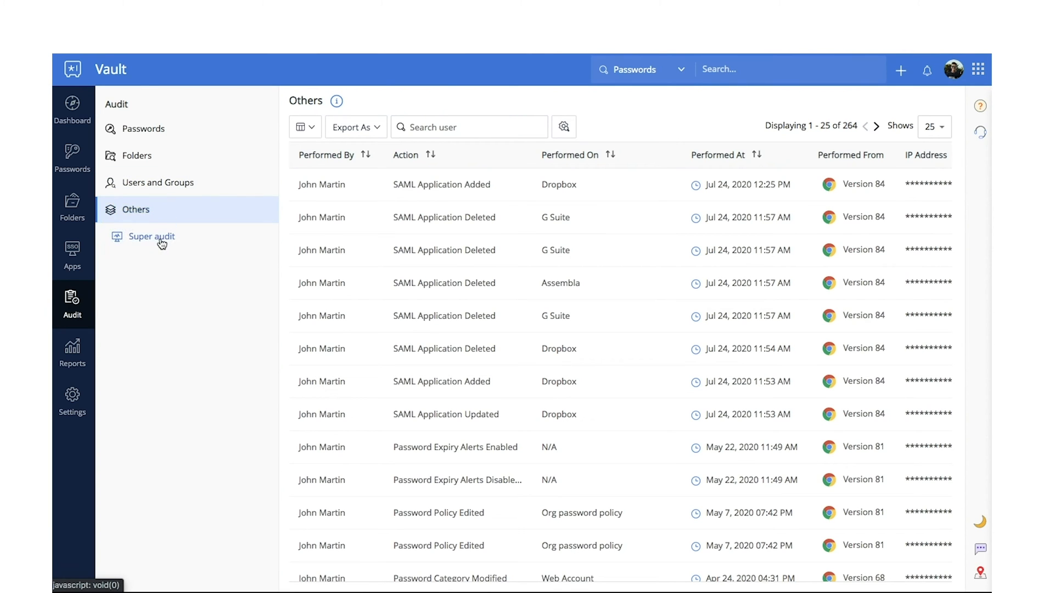
click(151, 237)
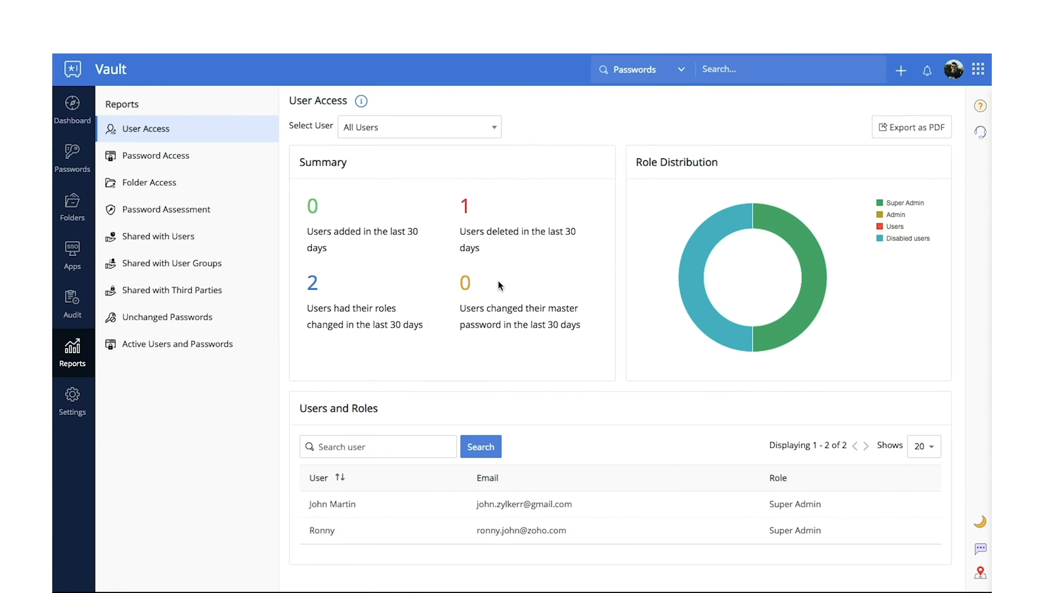
mouse_move(471, 129)
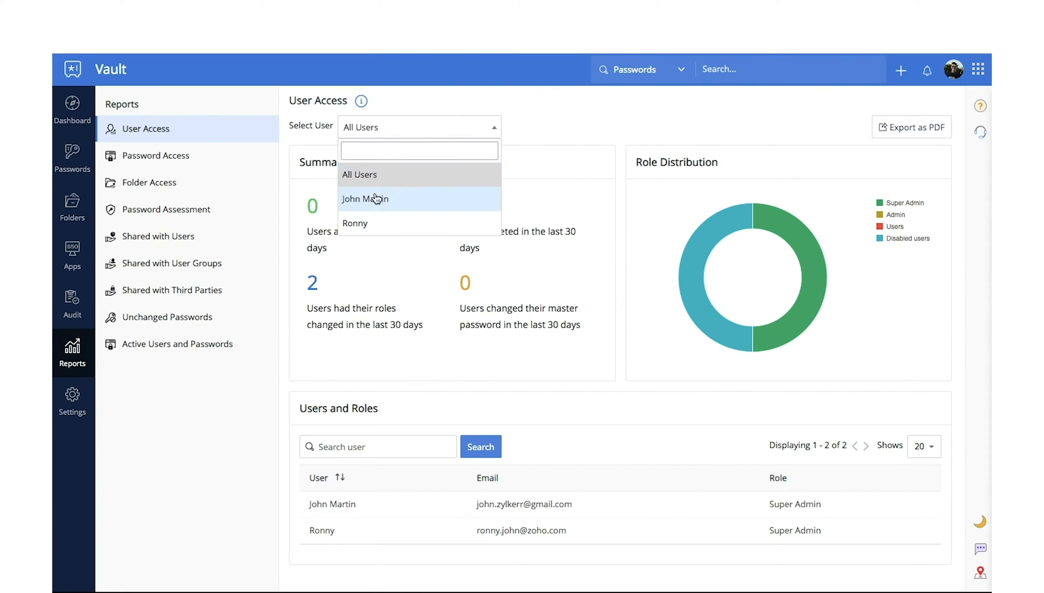
click(365, 199)
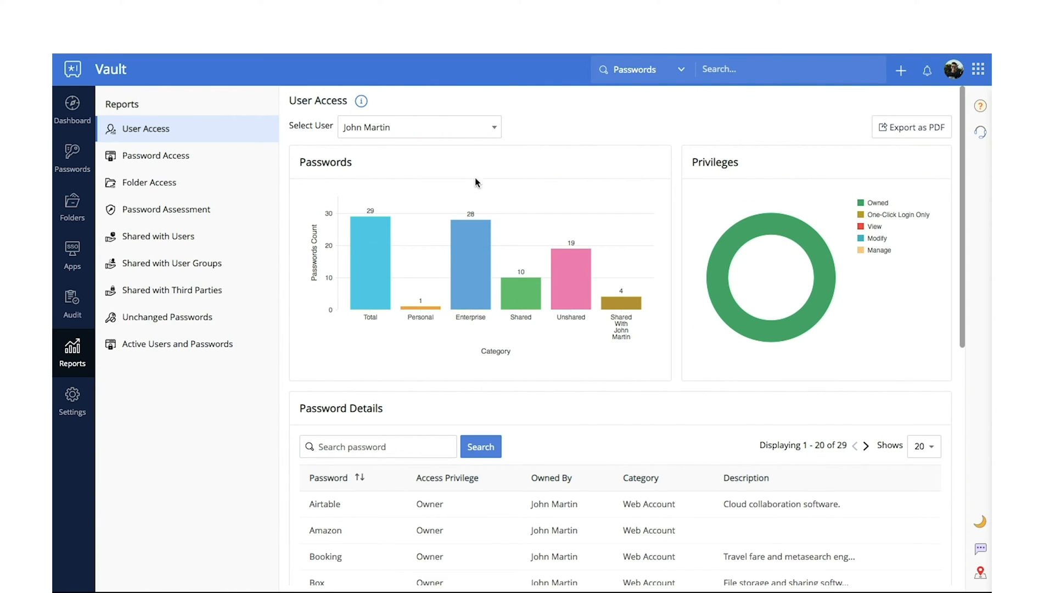
scroll(down, 3)
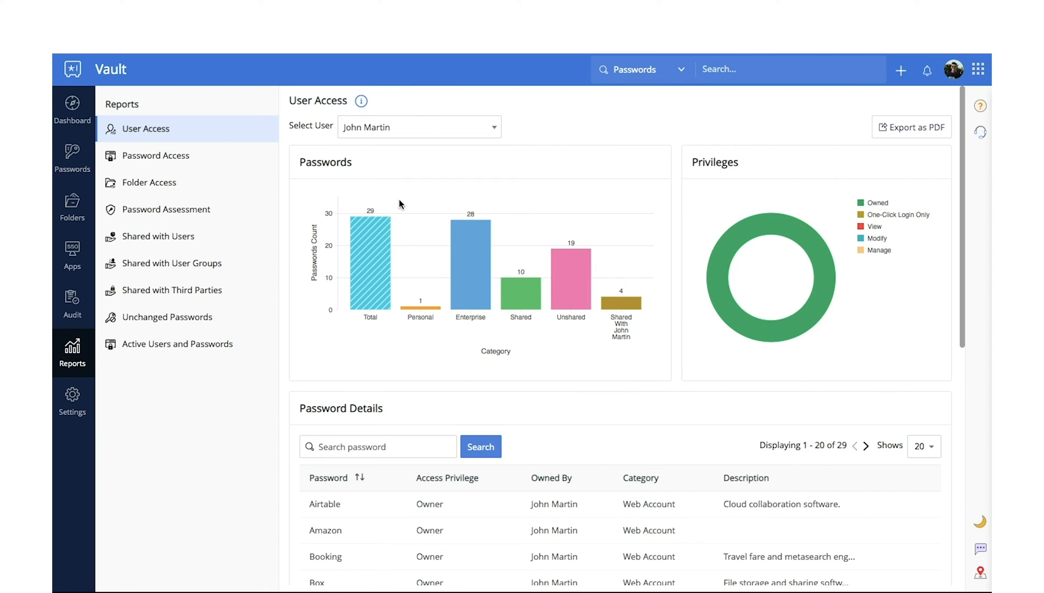
click(419, 127)
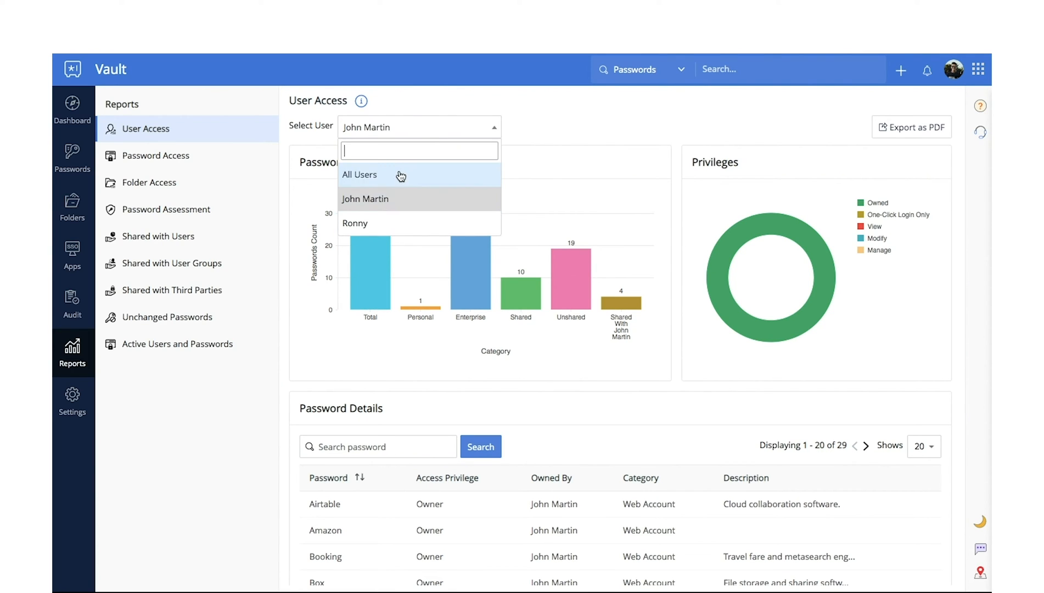
click(360, 175)
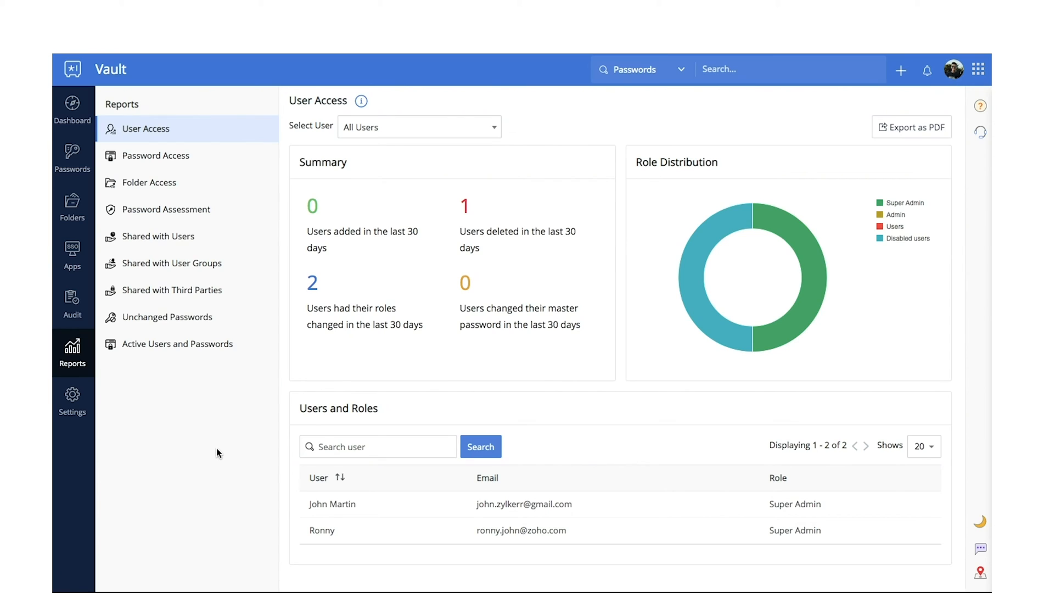
mouse_move(234, 442)
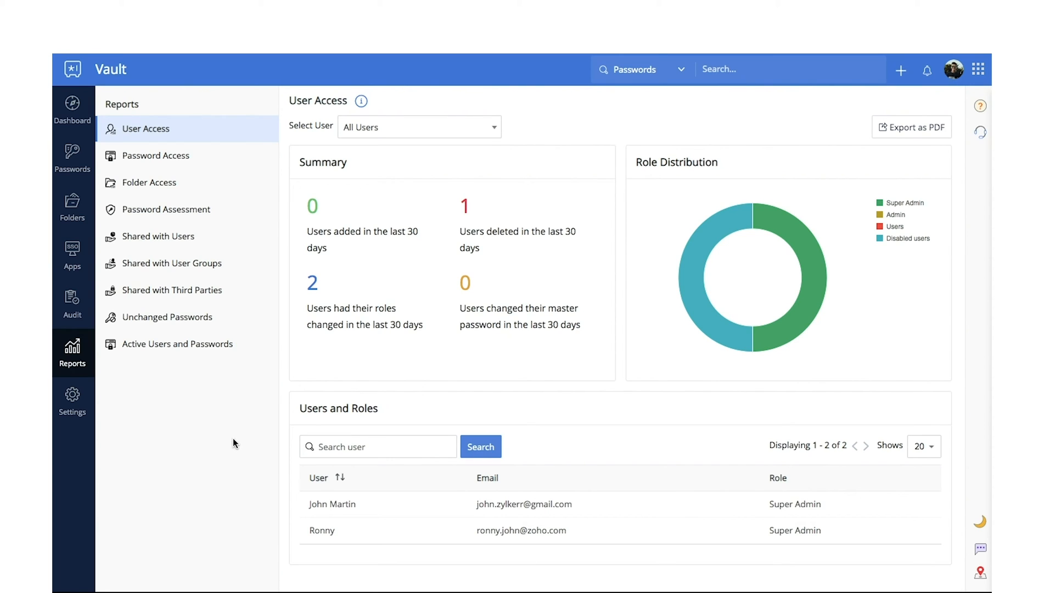
click(156, 156)
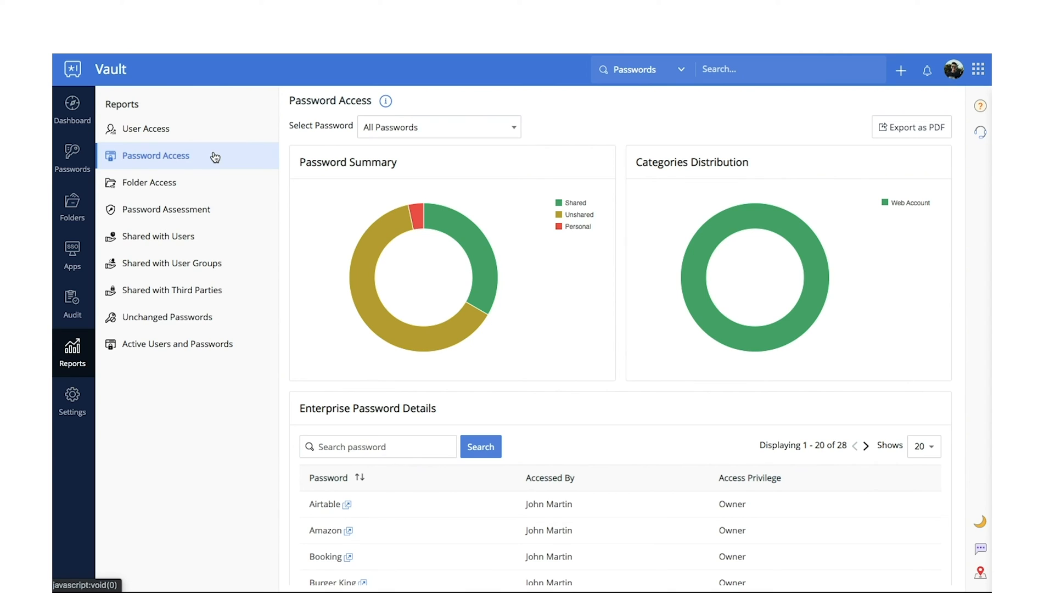
Review the Password Access and Folder Access reports, then show the Password Assessment report.
scroll(down, 3)
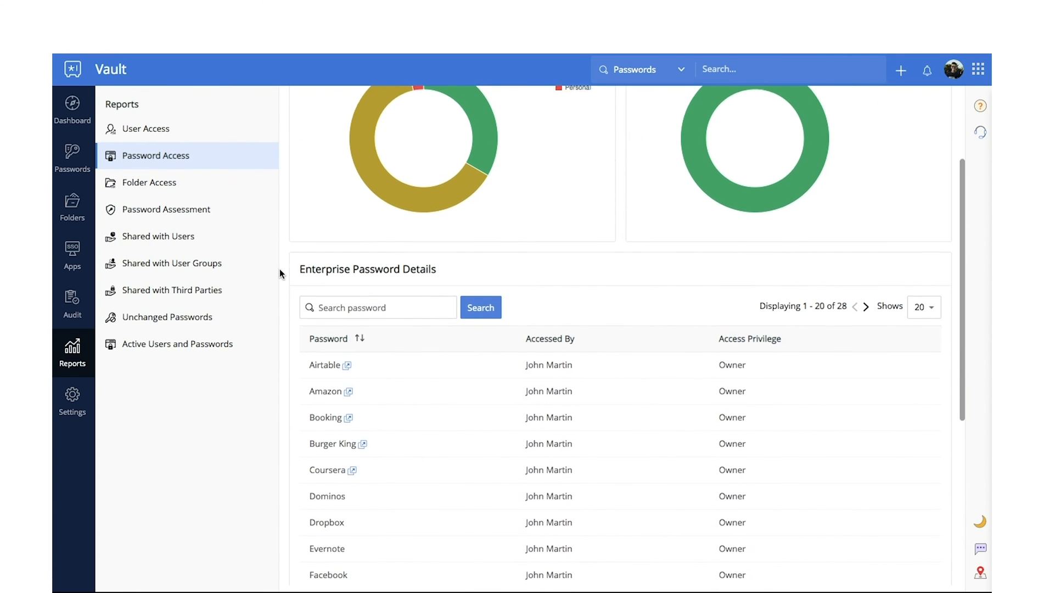
click(149, 183)
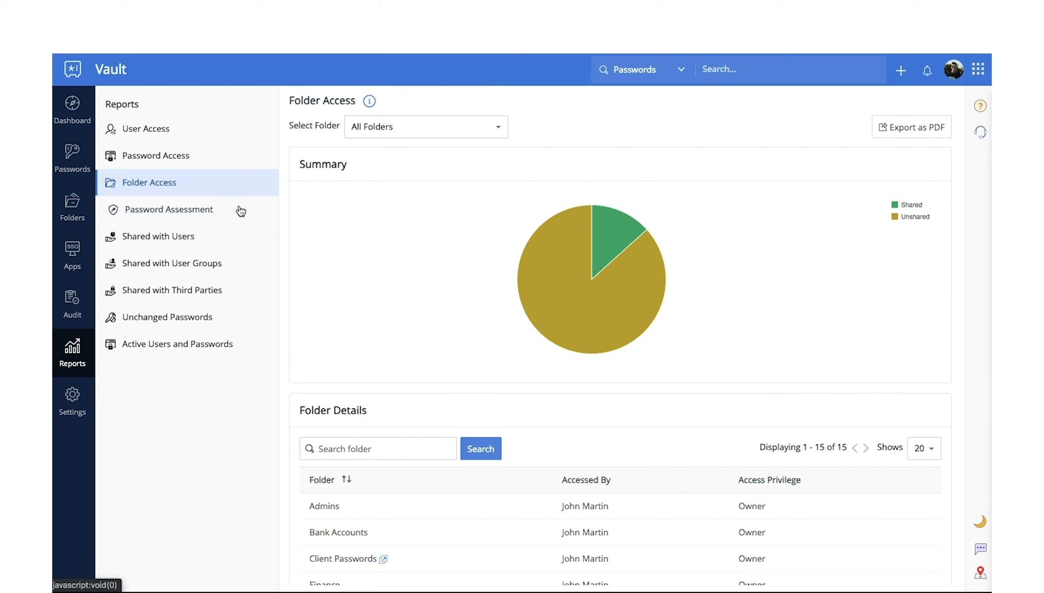
scroll(down, 3)
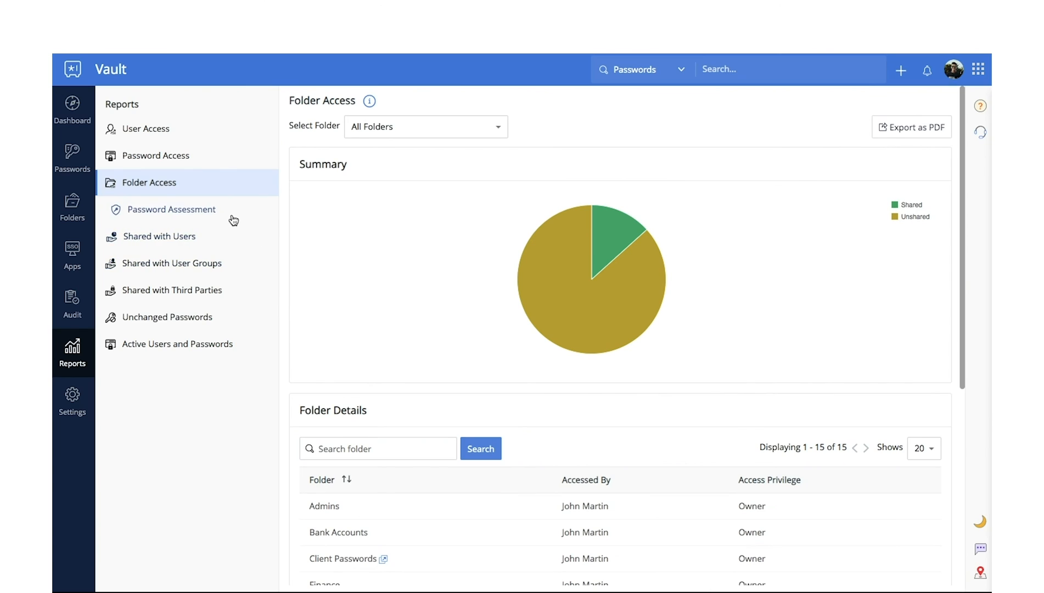
click(171, 210)
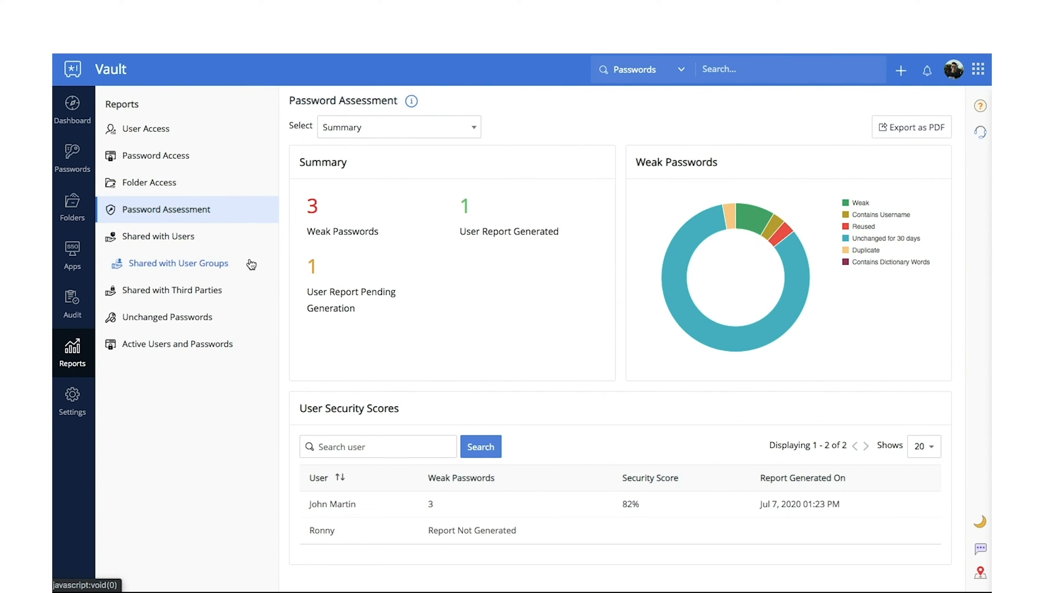
mouse_move(394, 270)
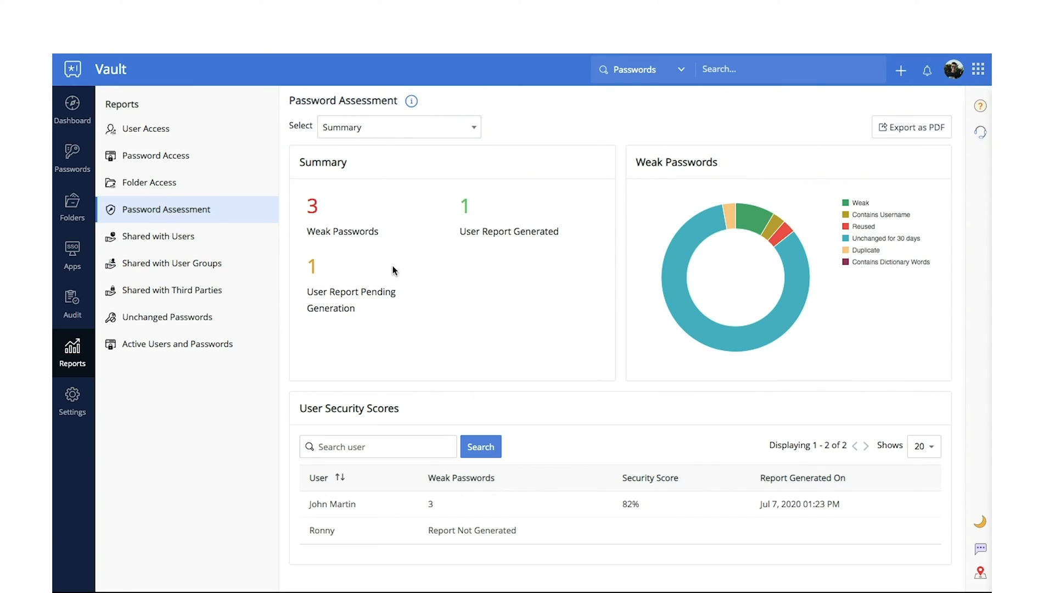
mouse_move(274, 257)
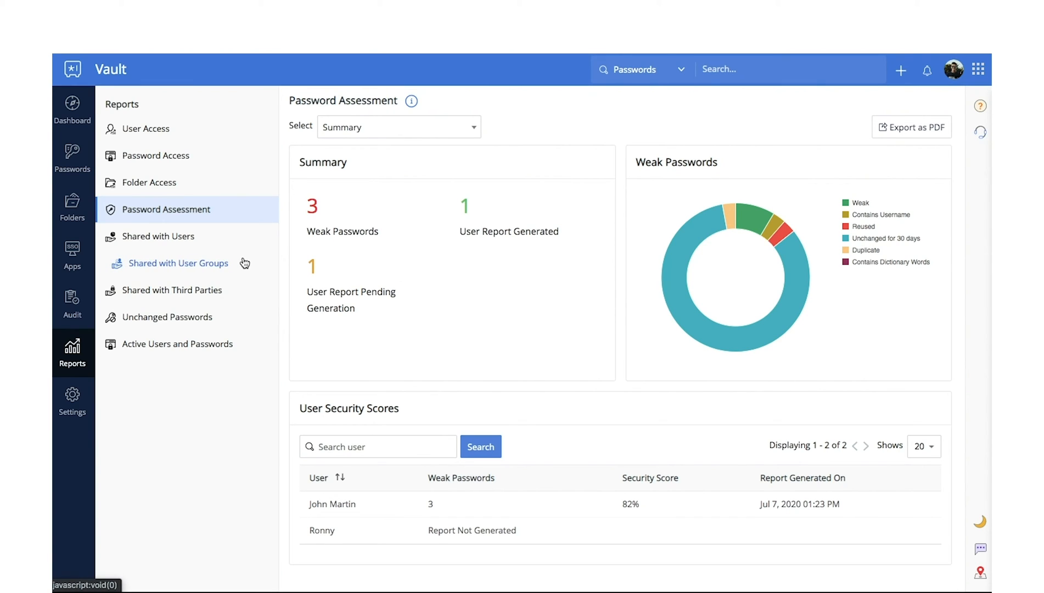
Review the Shared with User Groups, Third Parties and Unchanged Passwords reports, then Active Users and Passwords.
click(171, 263)
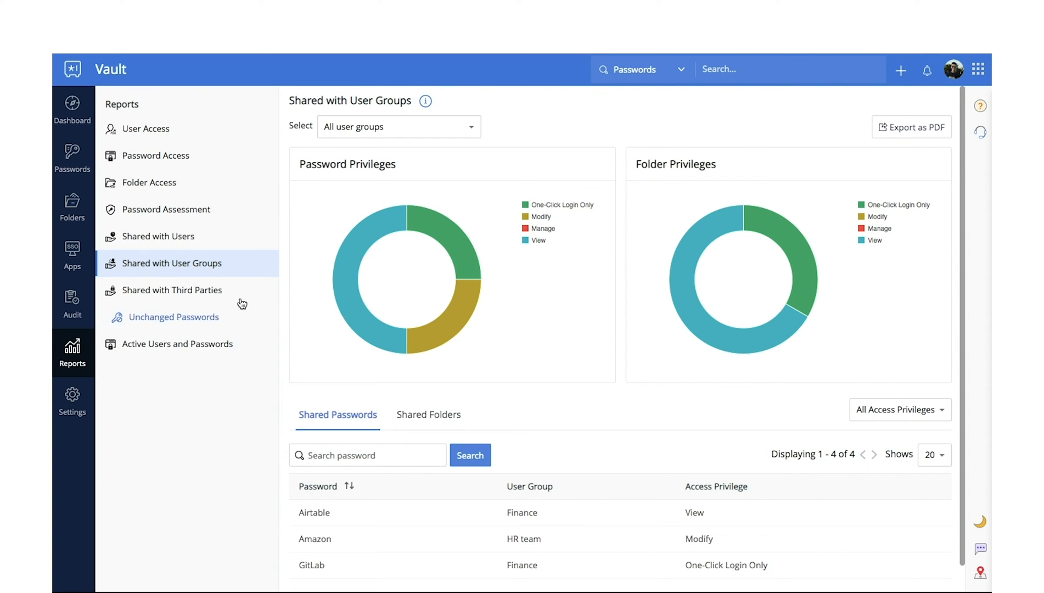
click(172, 290)
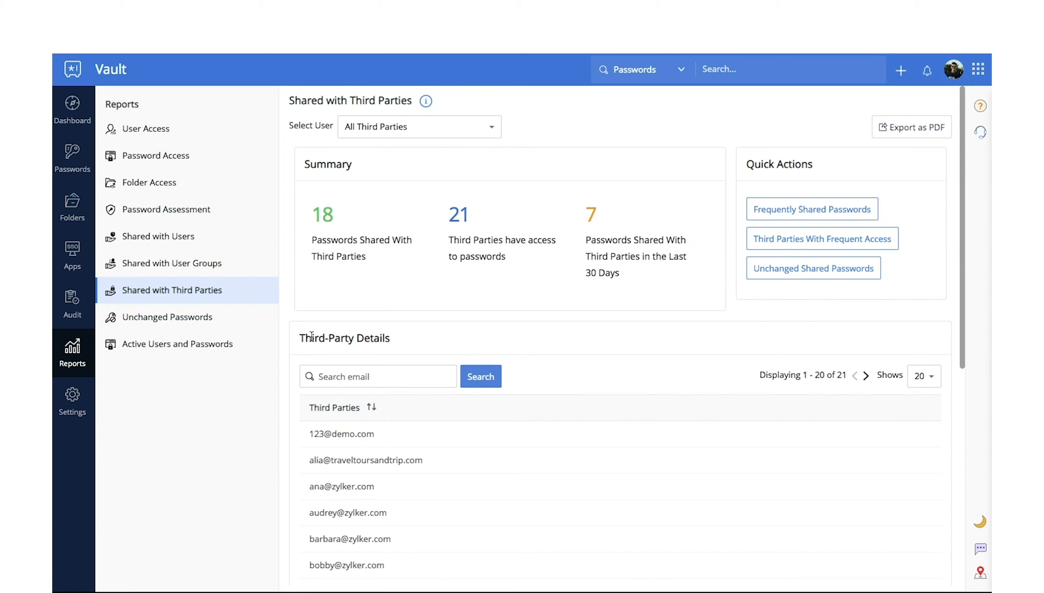
click(167, 317)
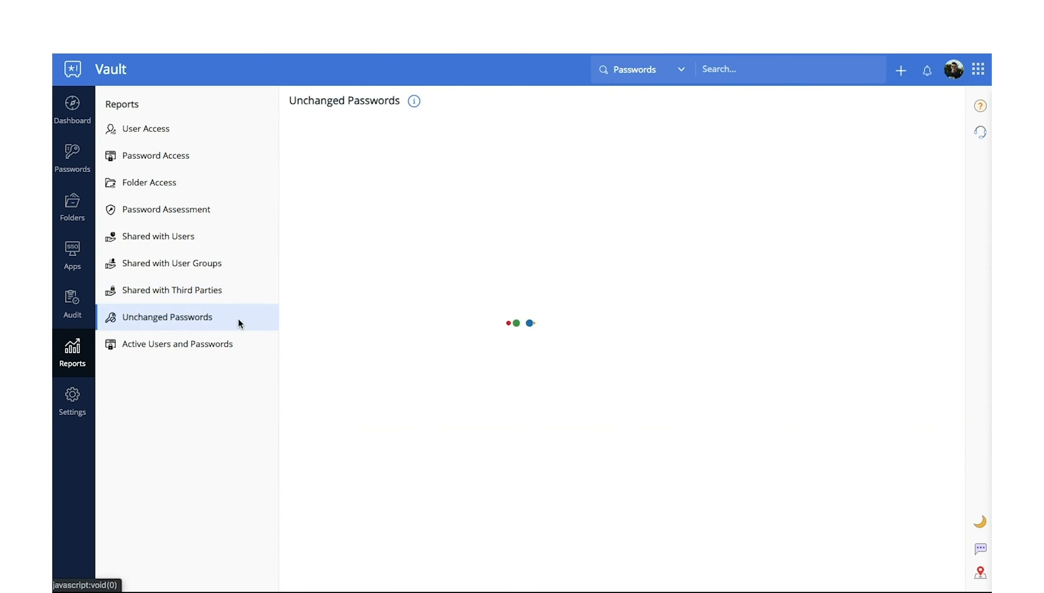
click(167, 317)
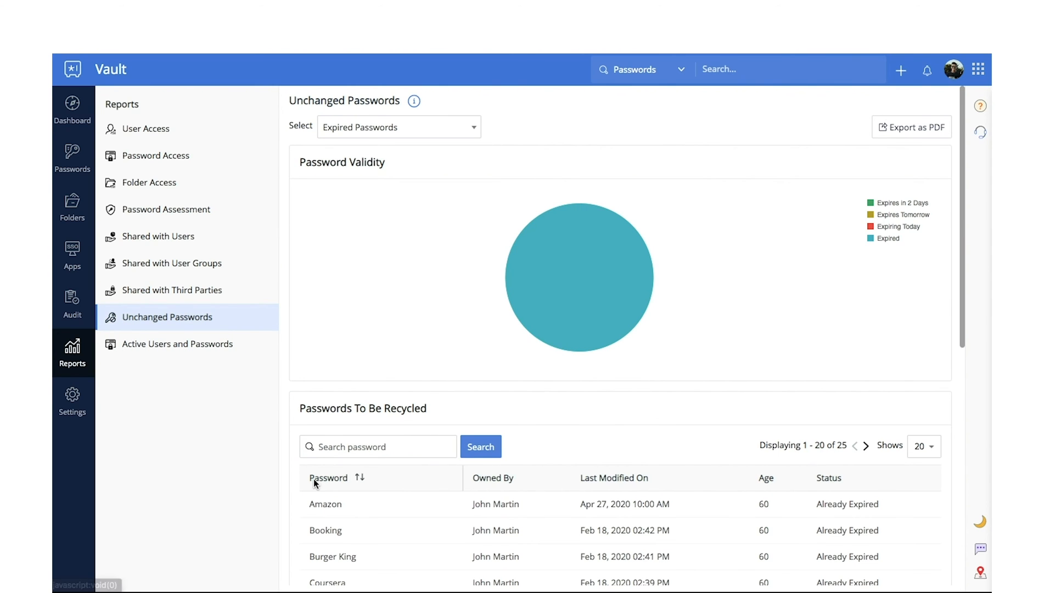
scroll(down, 3)
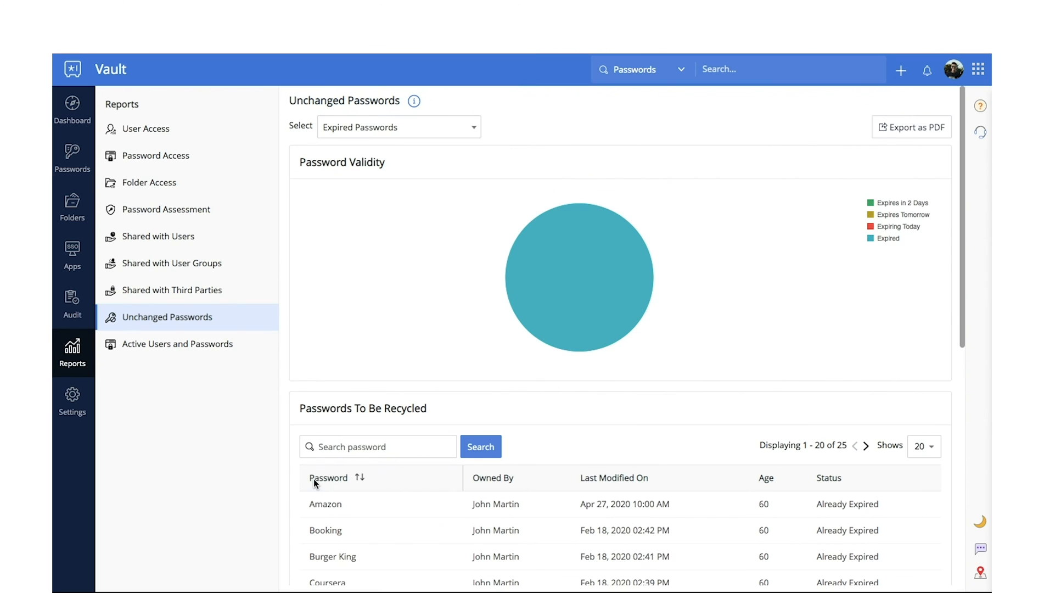
click(178, 343)
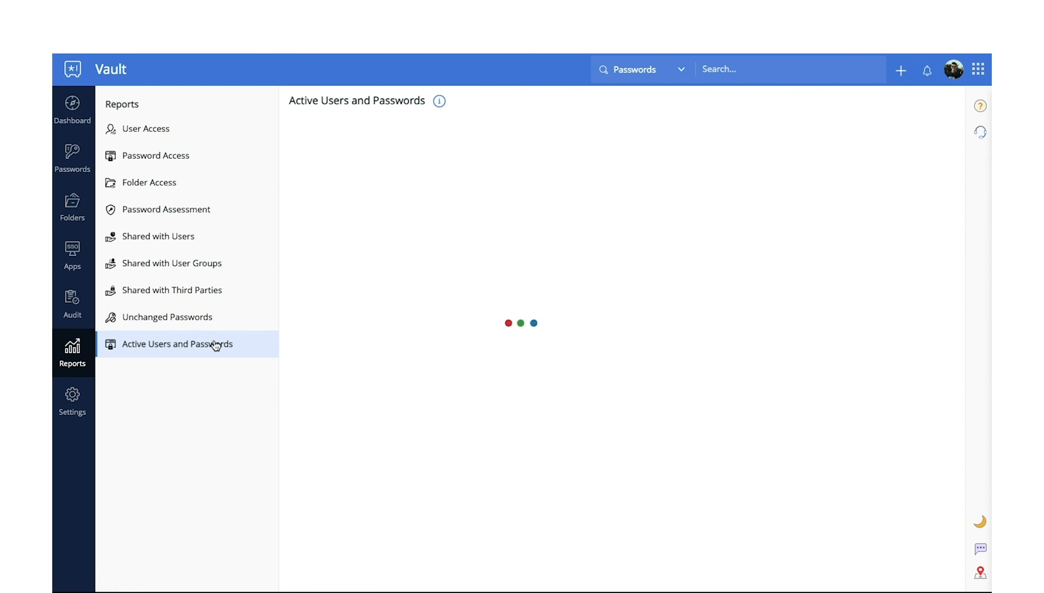
View the Active Users and Passwords report, then return to the main dashboard.
click(178, 344)
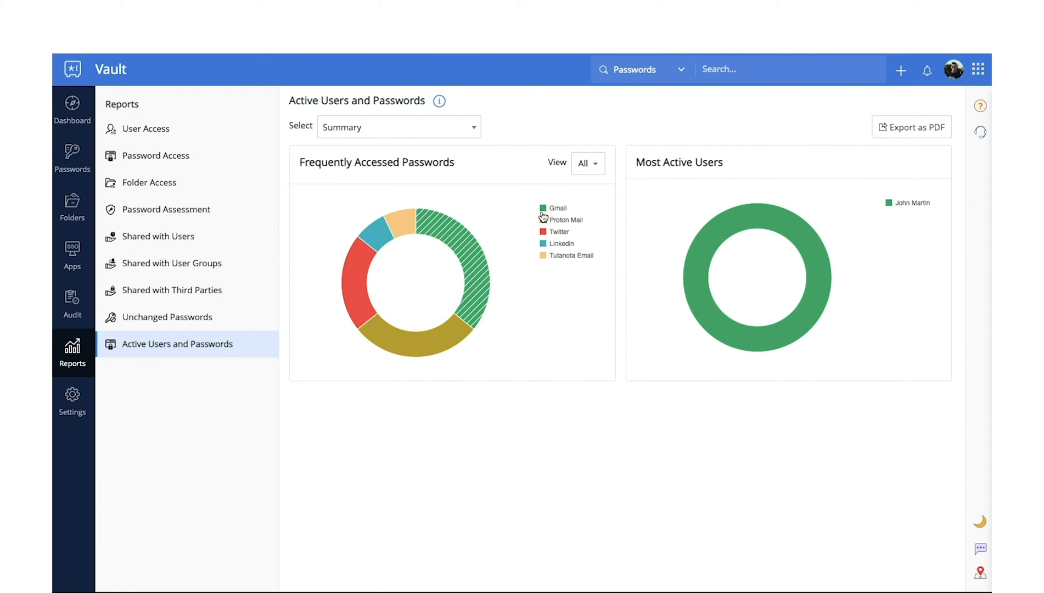
mouse_move(351, 387)
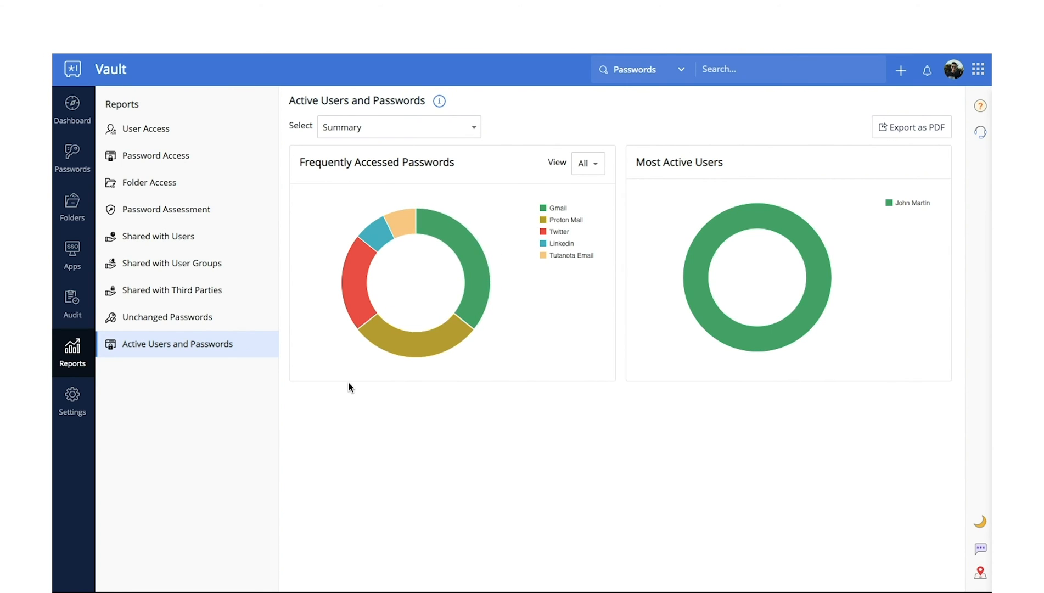
click(72, 104)
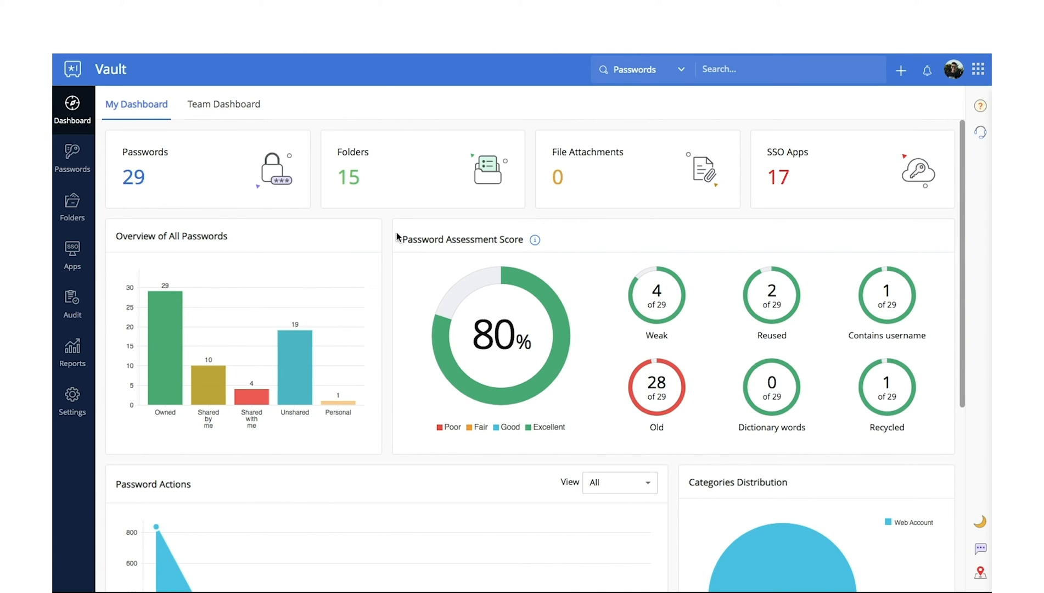
mouse_move(562, 385)
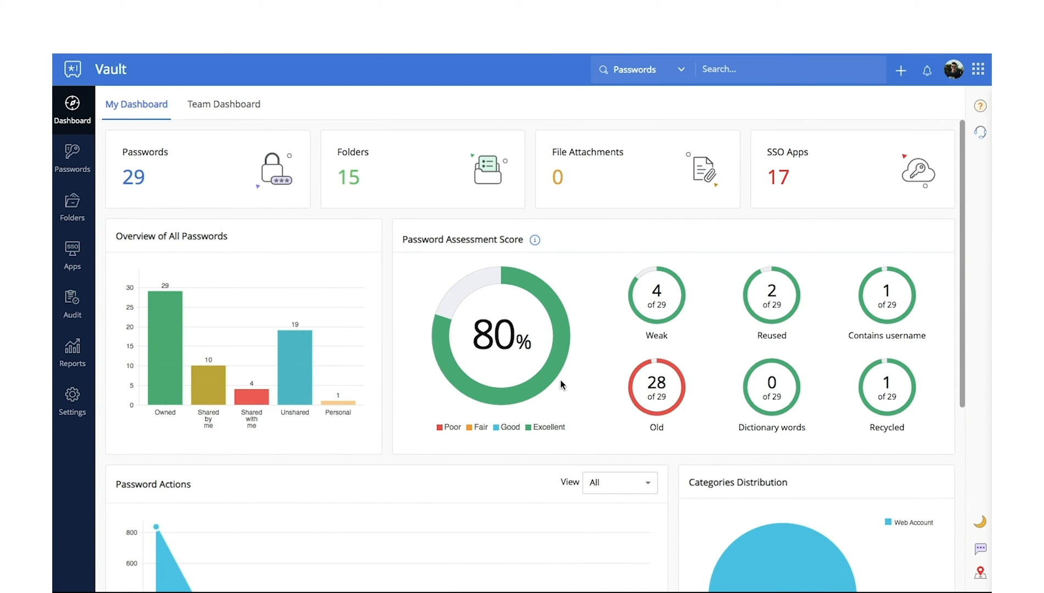
mouse_move(522, 386)
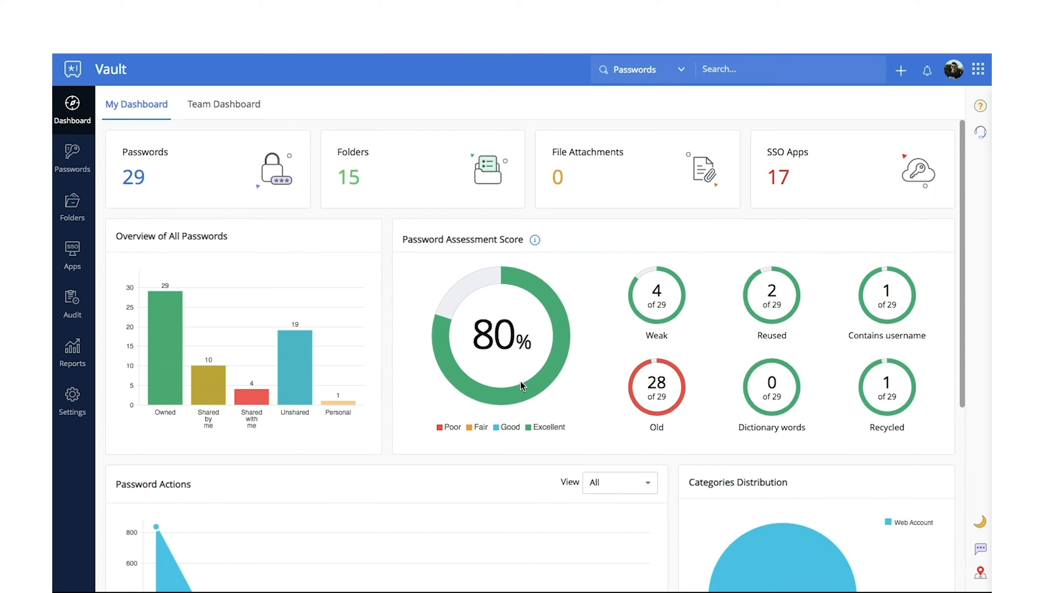
Review the dashboard's weak-password list (LinkedIn, Facebook, Box, Amazon) and close it.
scroll(down, 3)
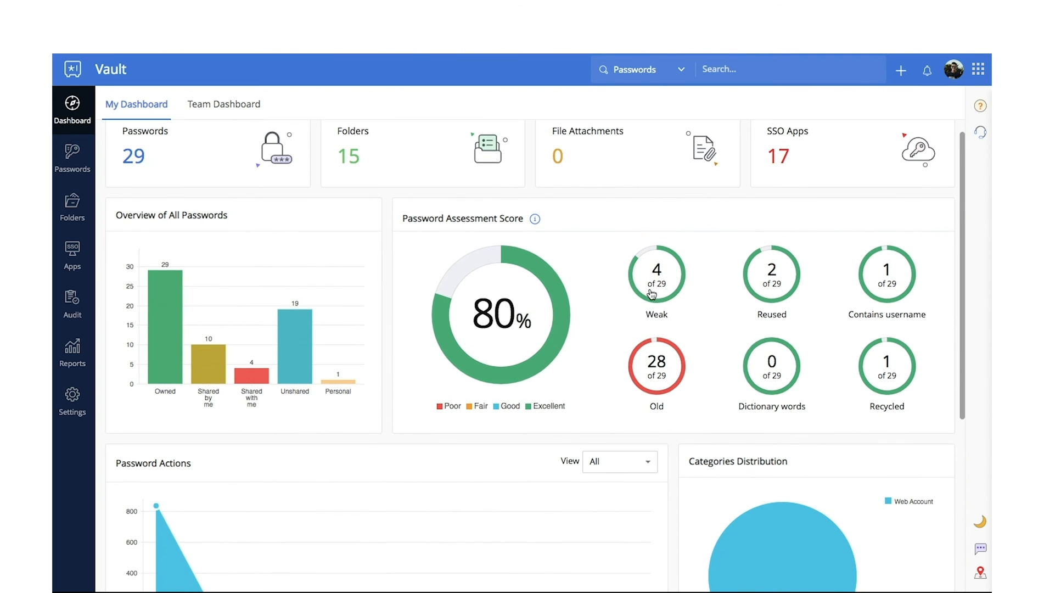
click(657, 275)
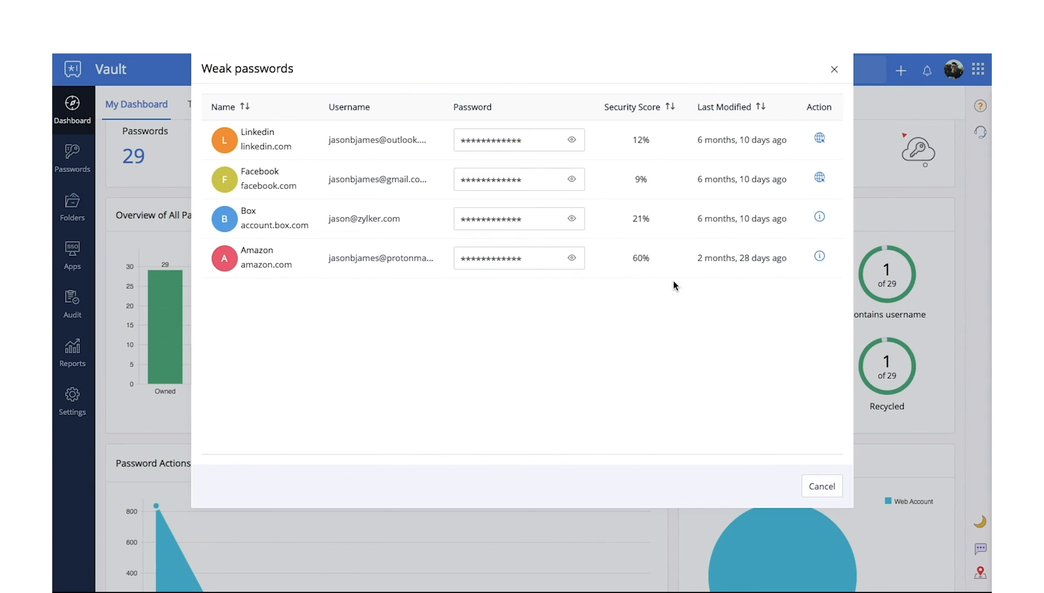
click(834, 69)
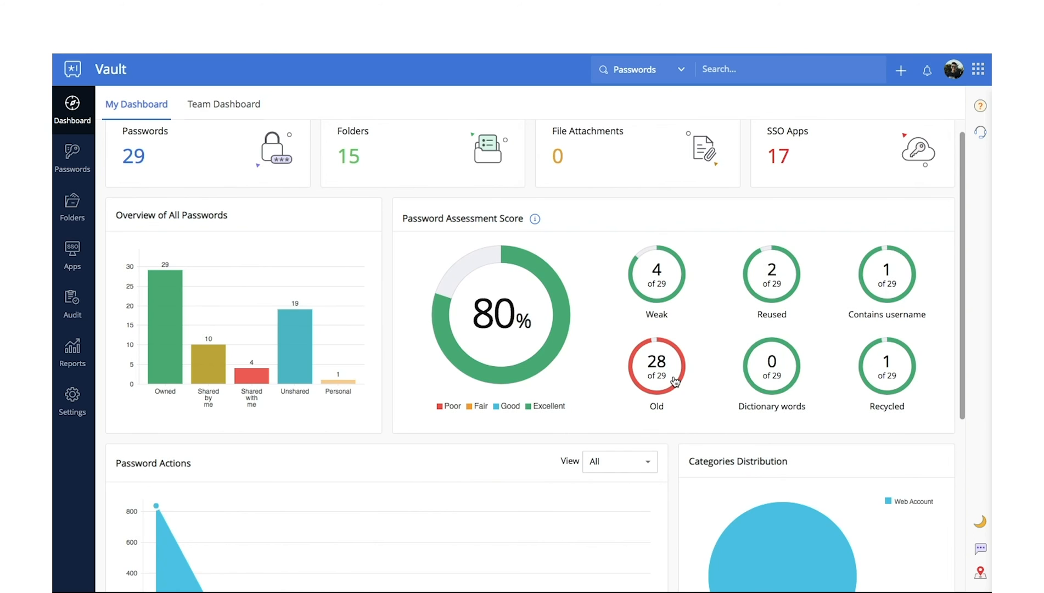
scroll(down, 3)
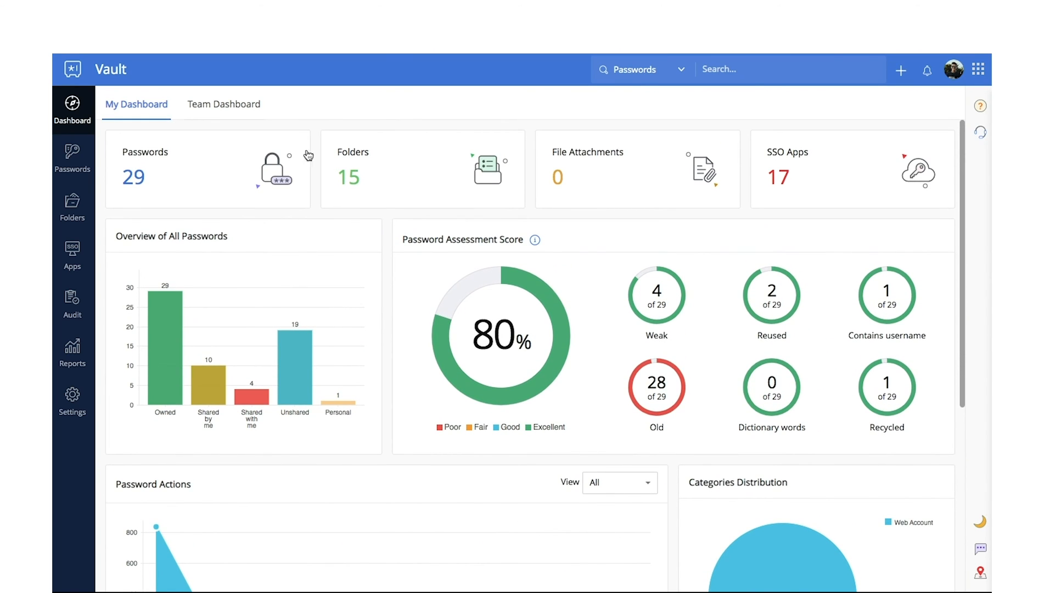
Review the Team Dashboard, then show the Settings overview.
click(224, 104)
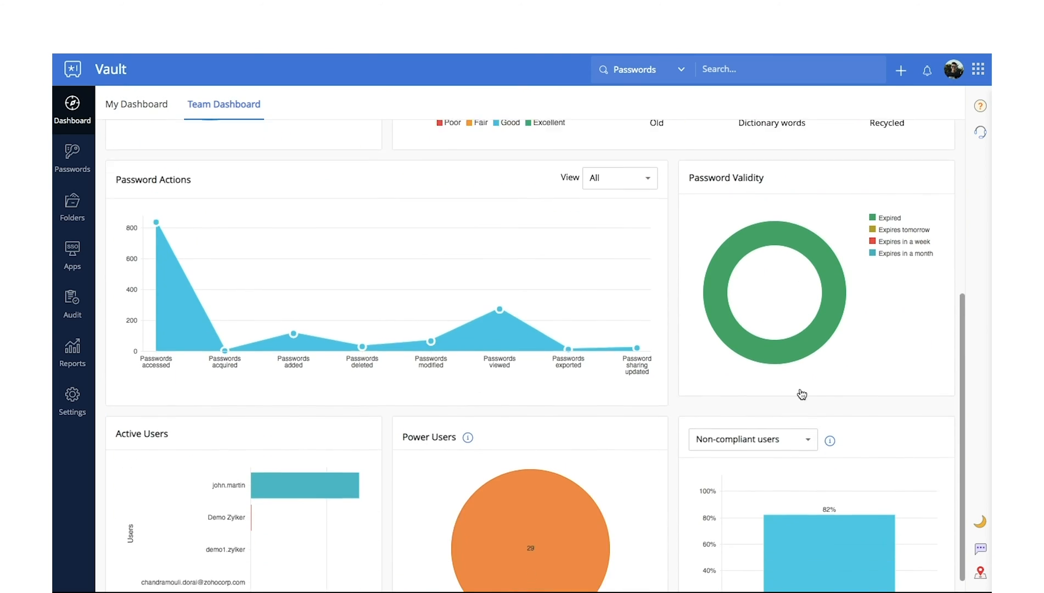
click(72, 397)
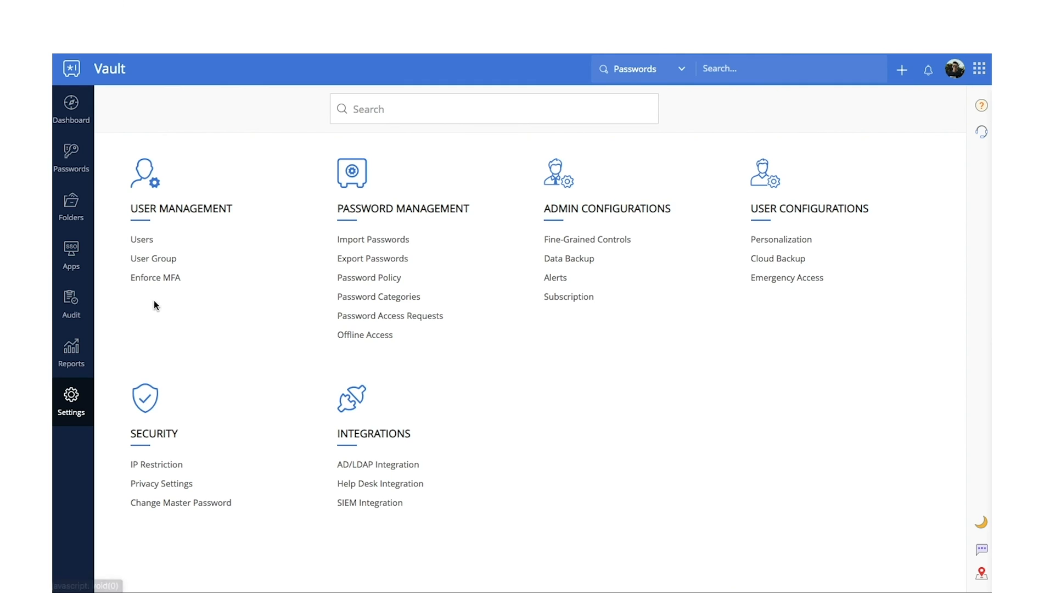
Enforce MFA for all organization users, confirming with the Zoho password.
click(156, 277)
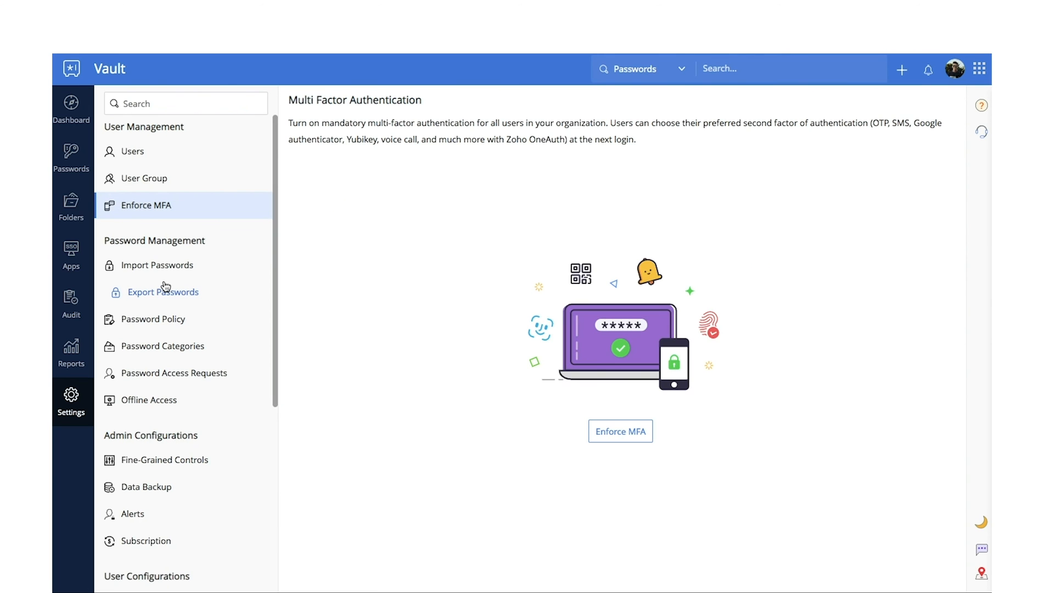
mouse_move(582, 182)
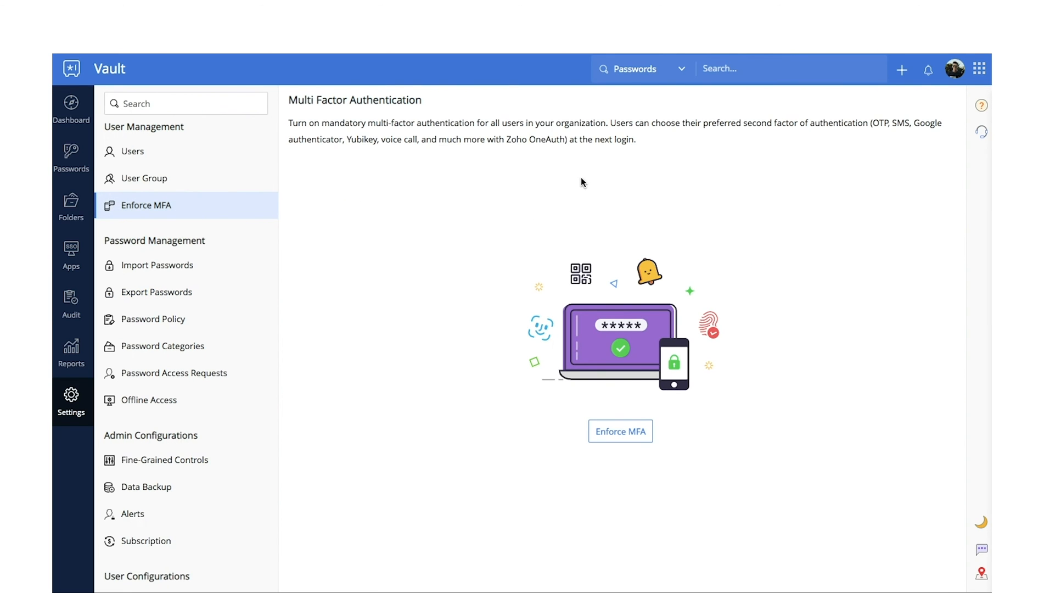
mouse_move(606, 436)
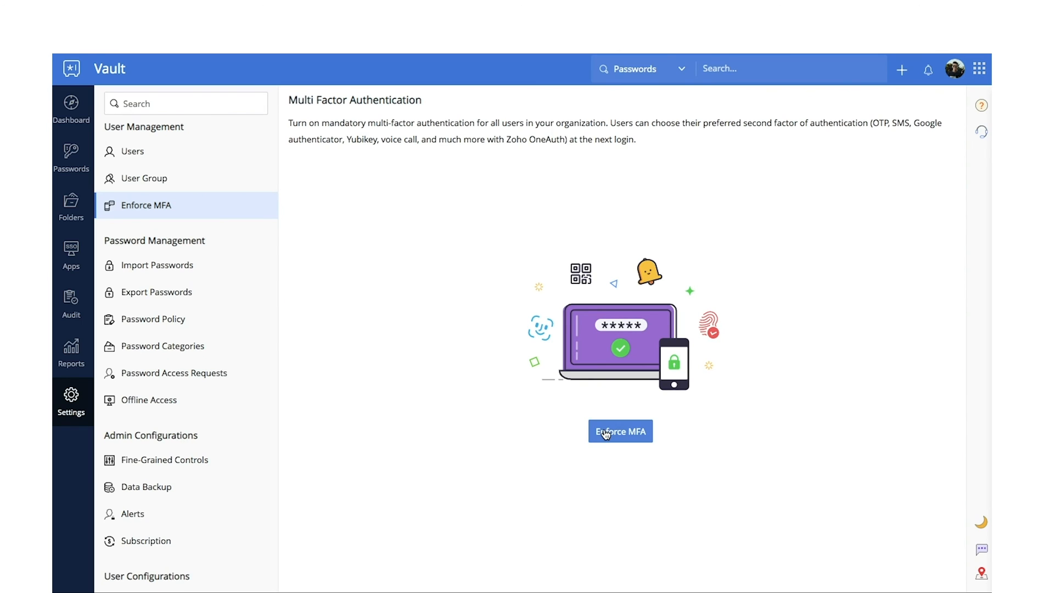
click(621, 431)
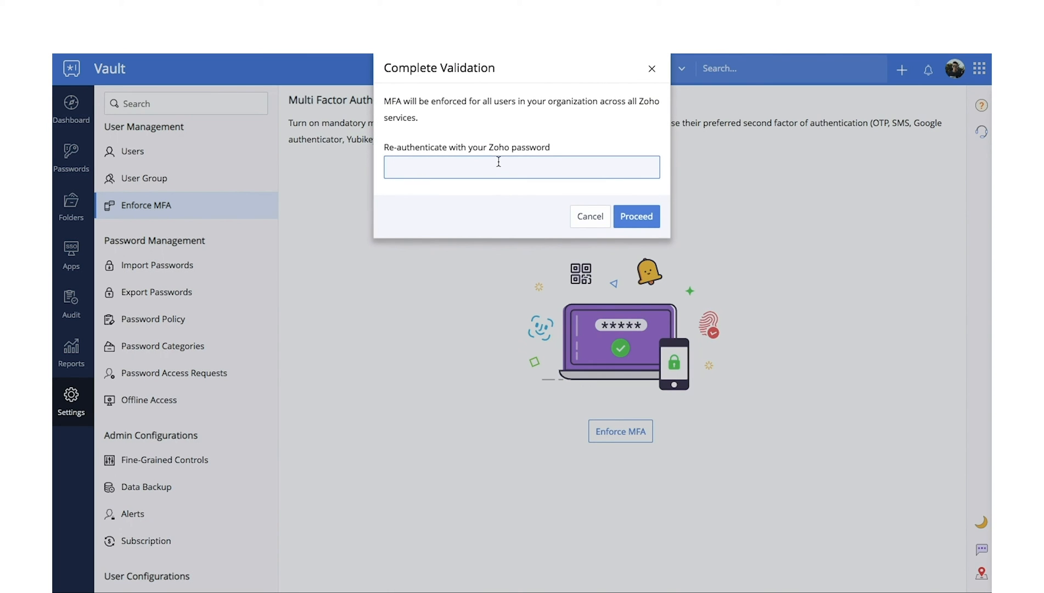
text(••••••••)
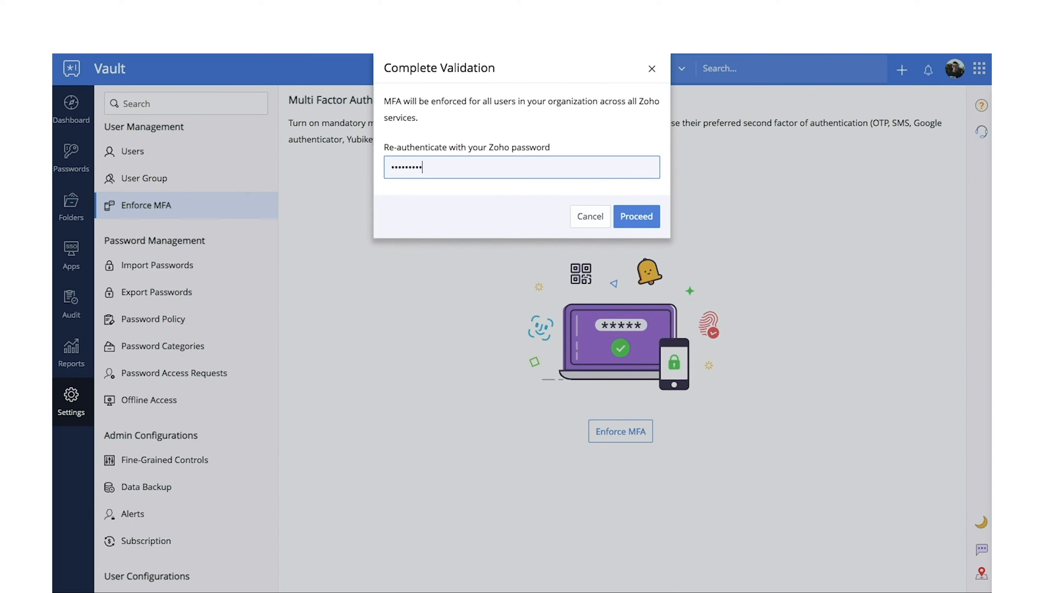
mouse_move(639, 219)
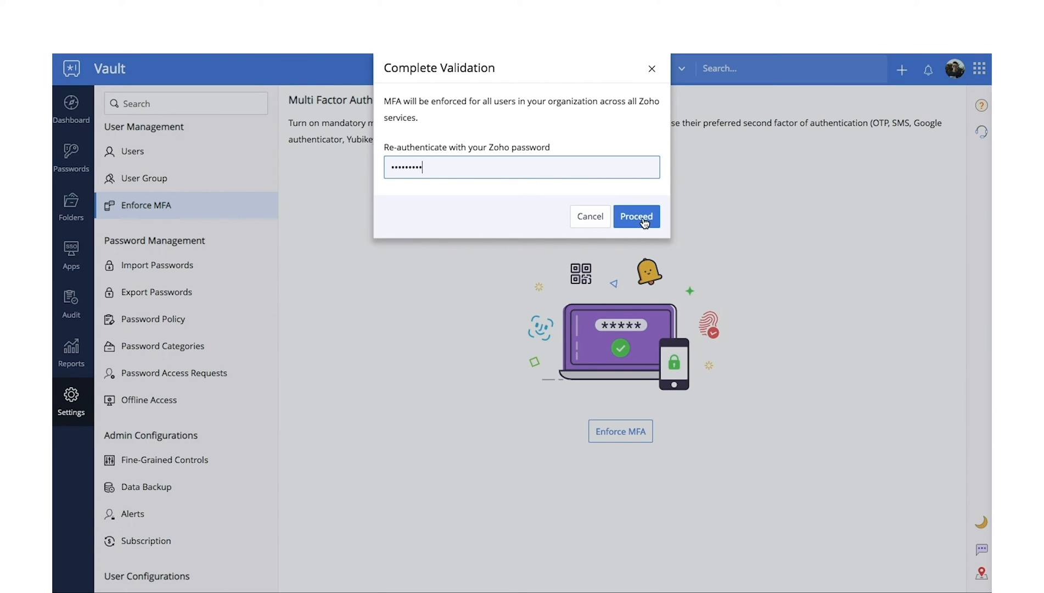
click(636, 217)
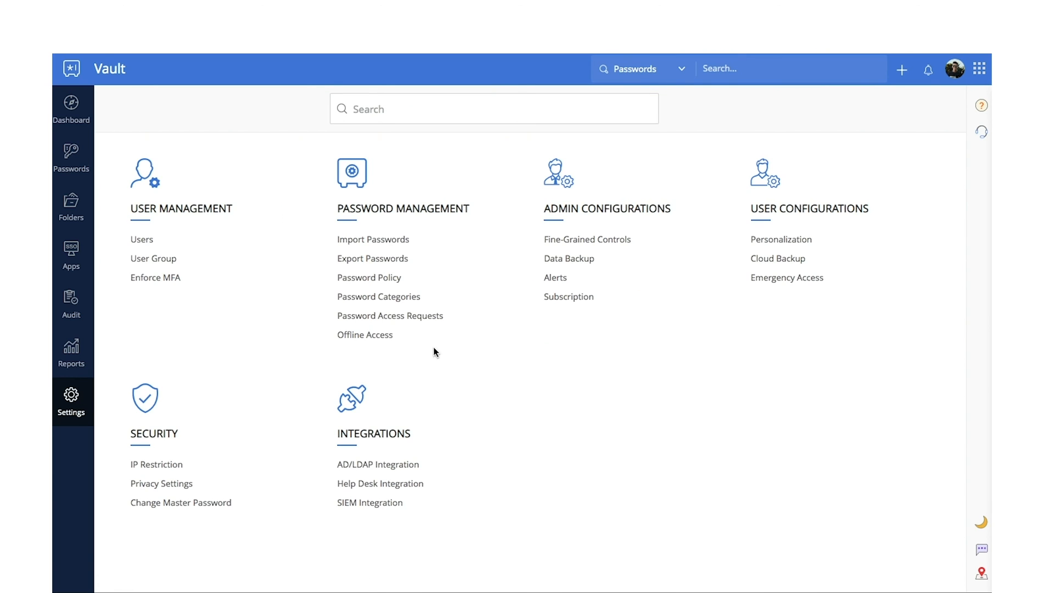
In Fine-Grained Controls, block personal password storage, password export and offline access.
click(586, 240)
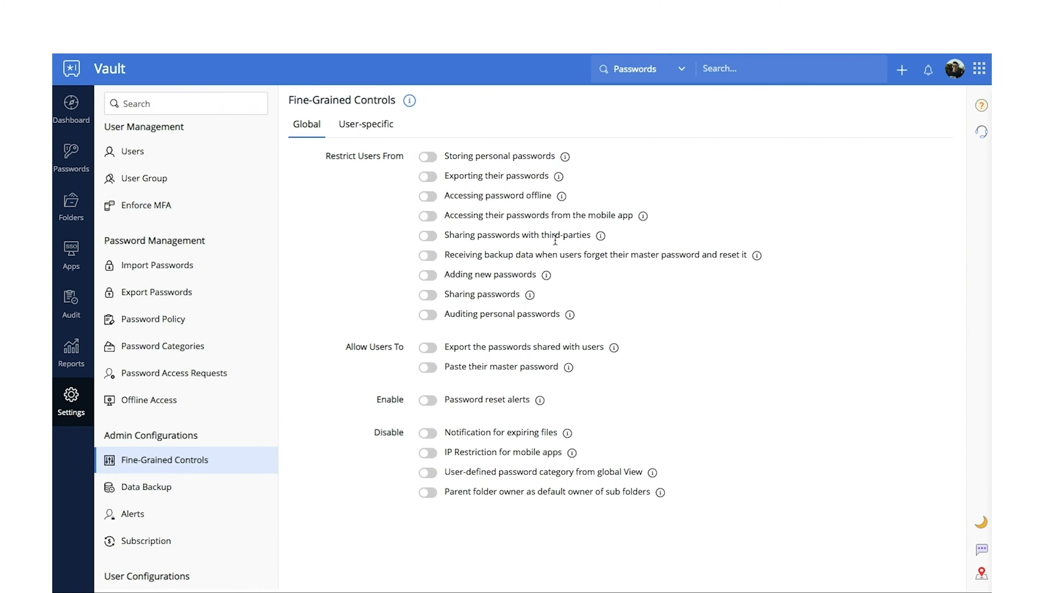
mouse_move(609, 166)
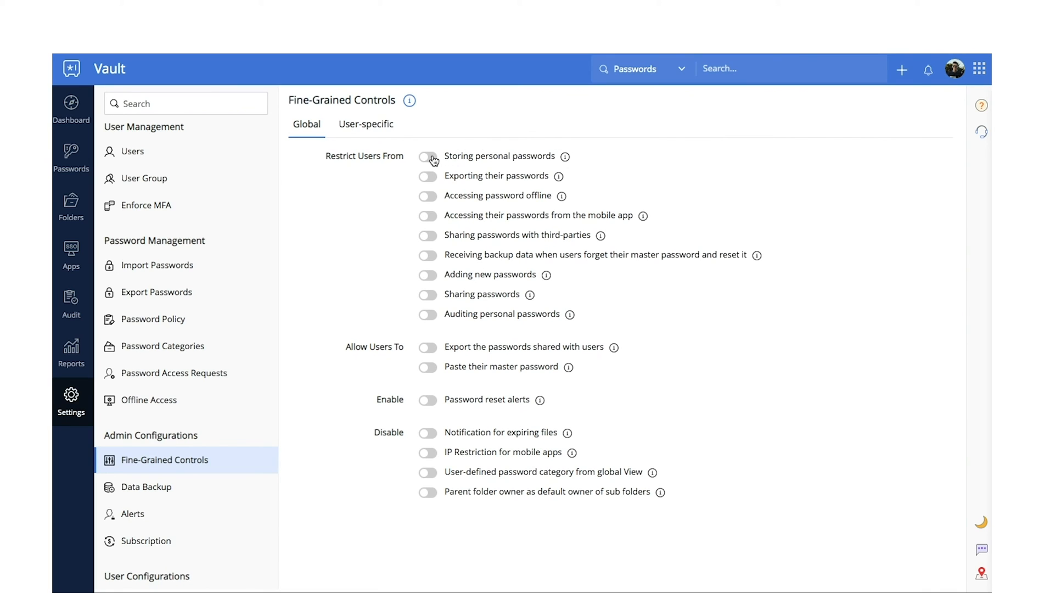
click(428, 157)
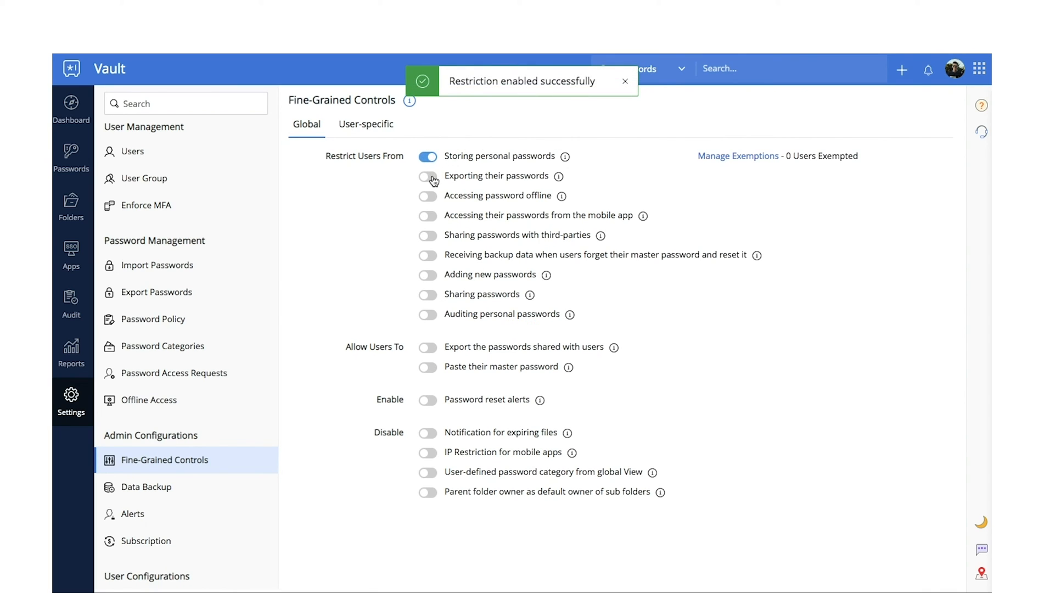
click(428, 176)
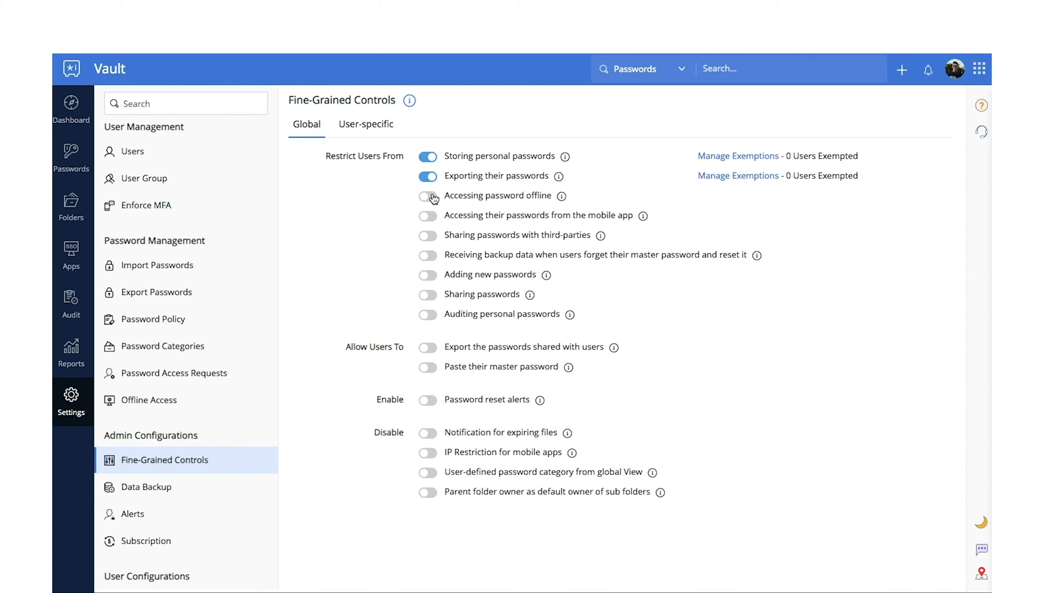
click(428, 196)
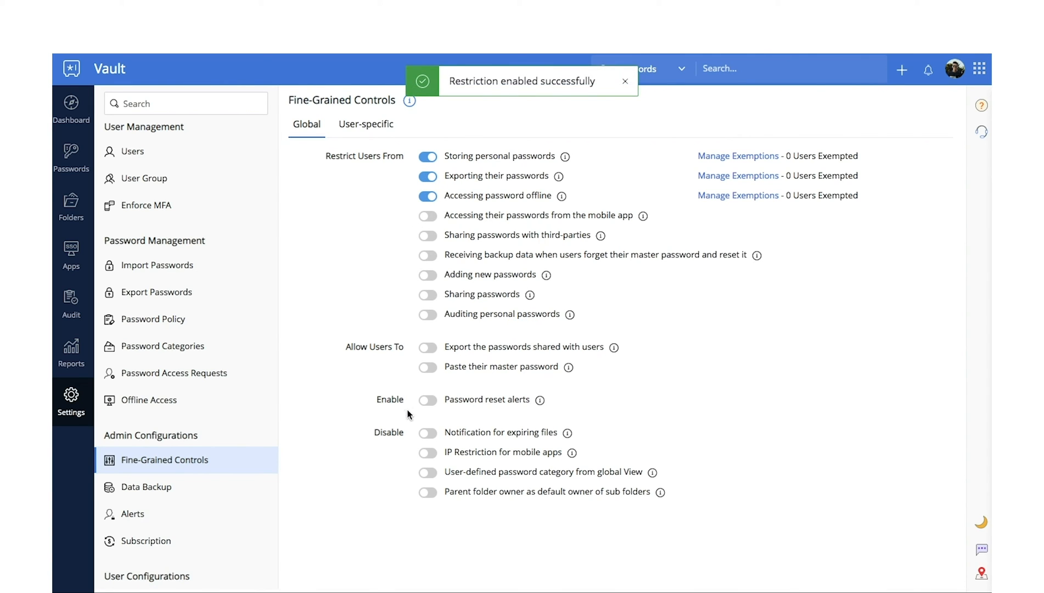
Add a Zylker Password Policy with minimum length 10 and maximum 99, and save it.
click(427, 452)
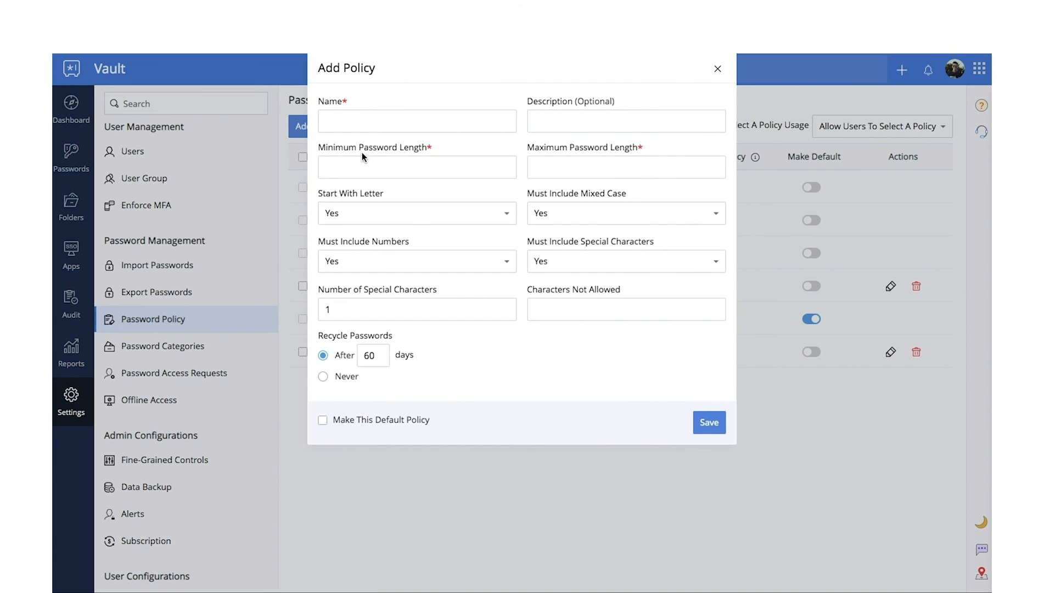
text(10)
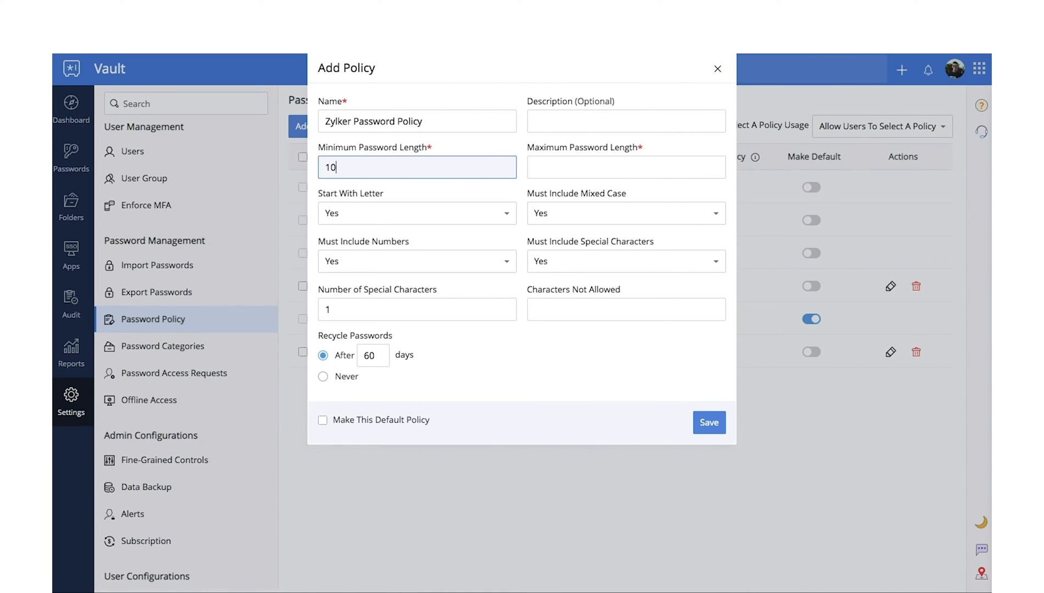
text(99)
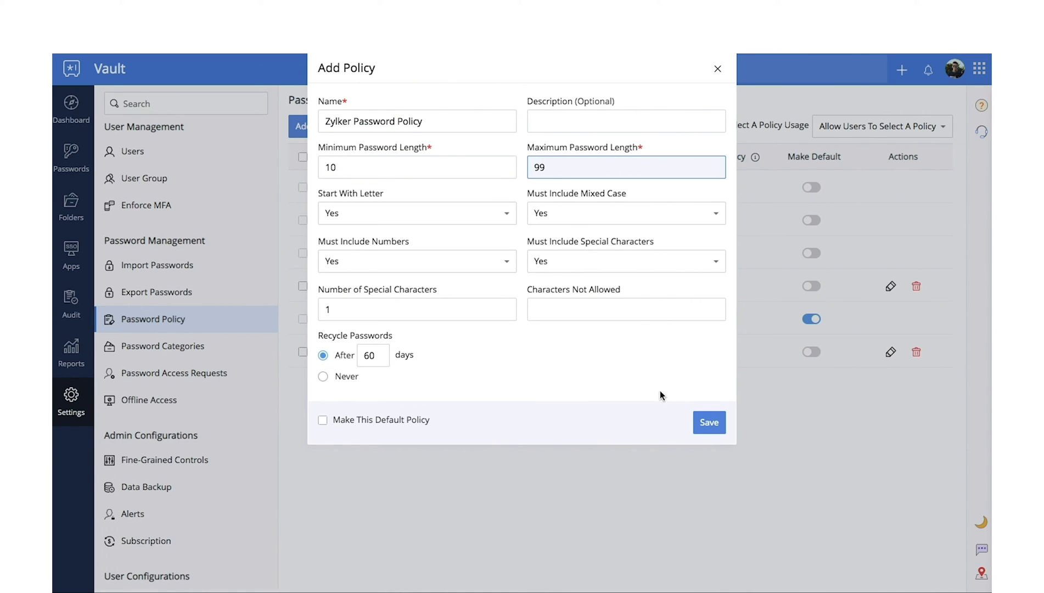
click(709, 423)
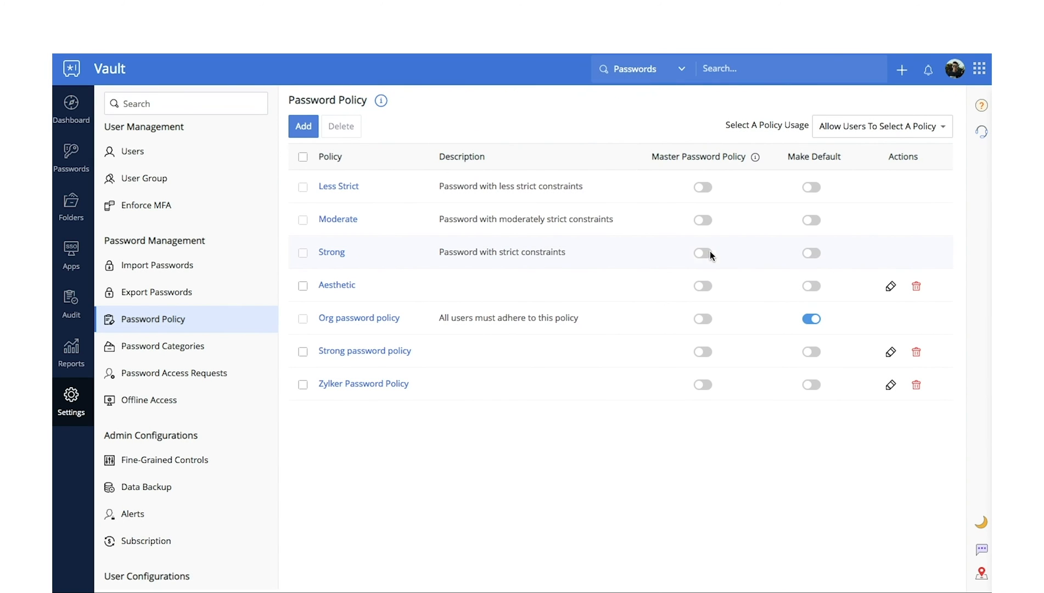
click(812, 254)
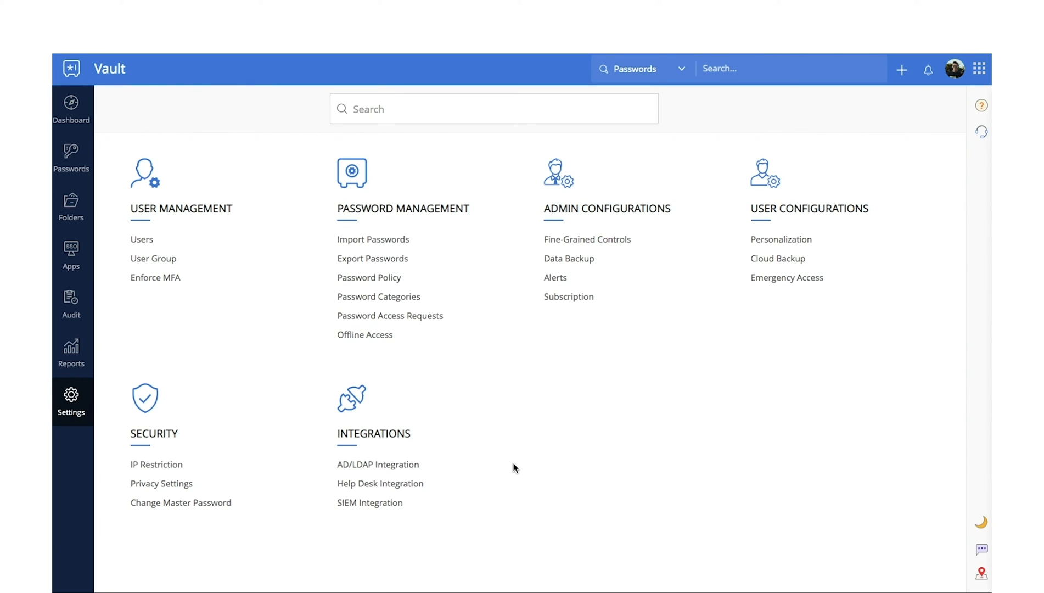
mouse_move(86, 450)
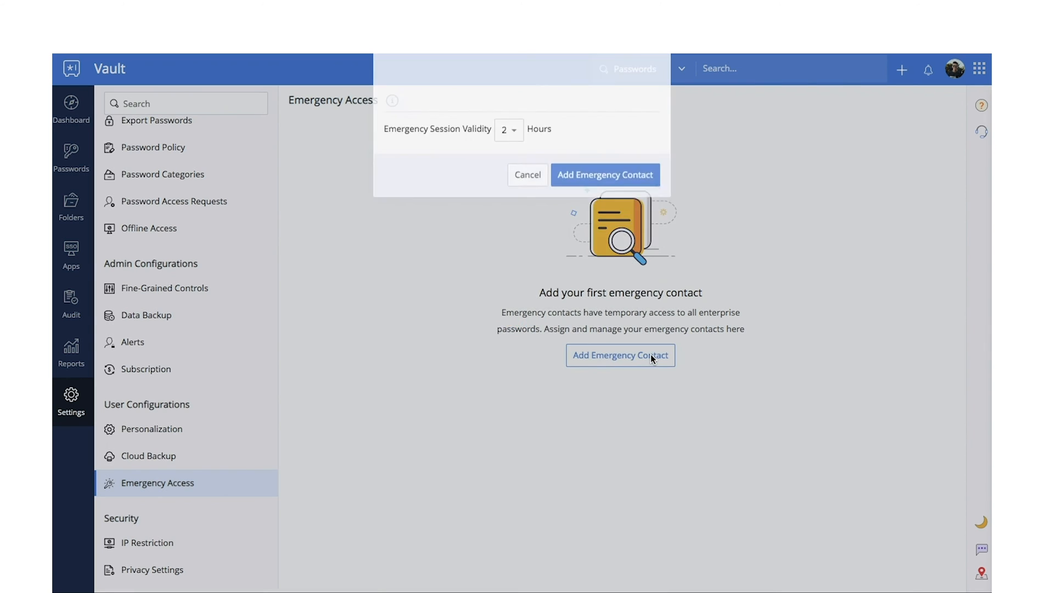
click(620, 356)
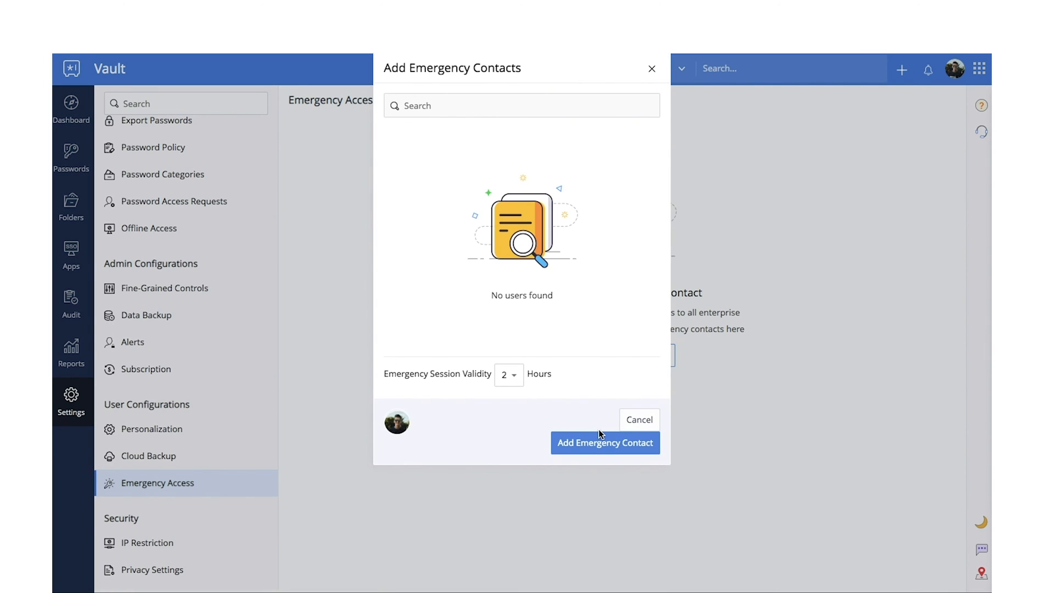
click(606, 442)
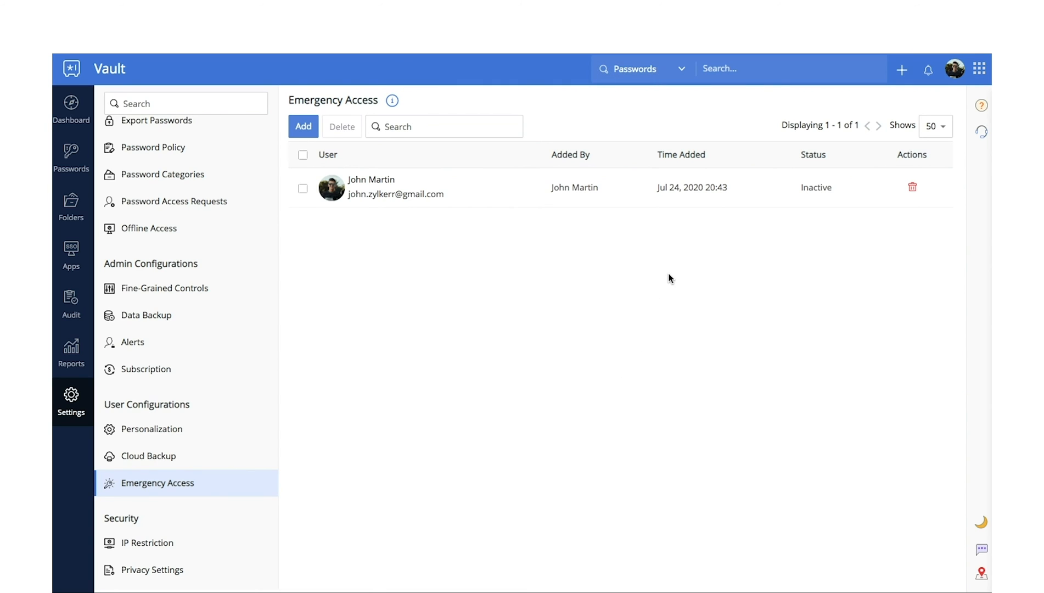
mouse_move(345, 377)
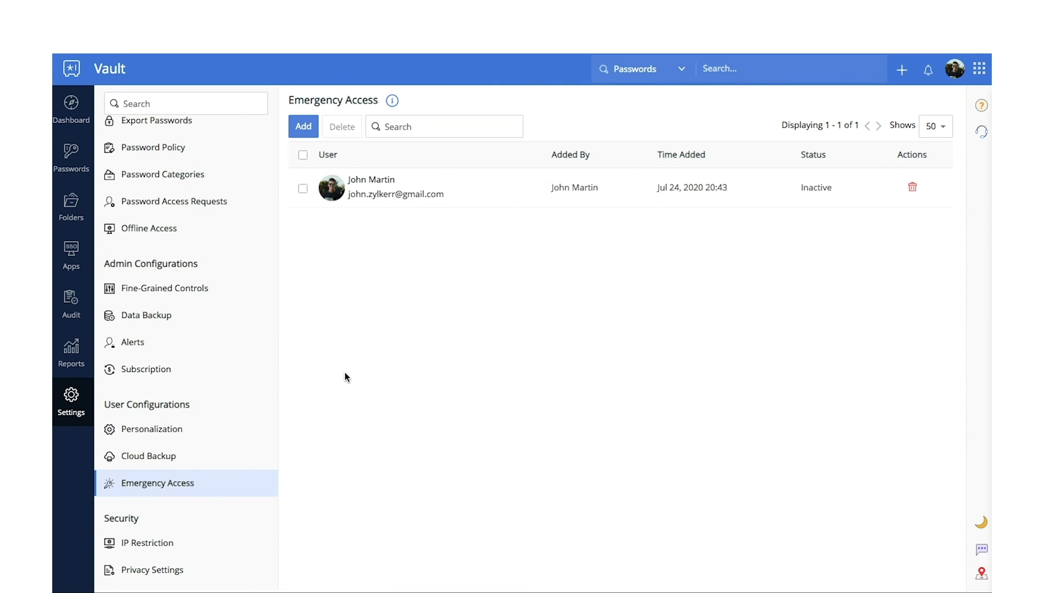
mouse_move(342, 378)
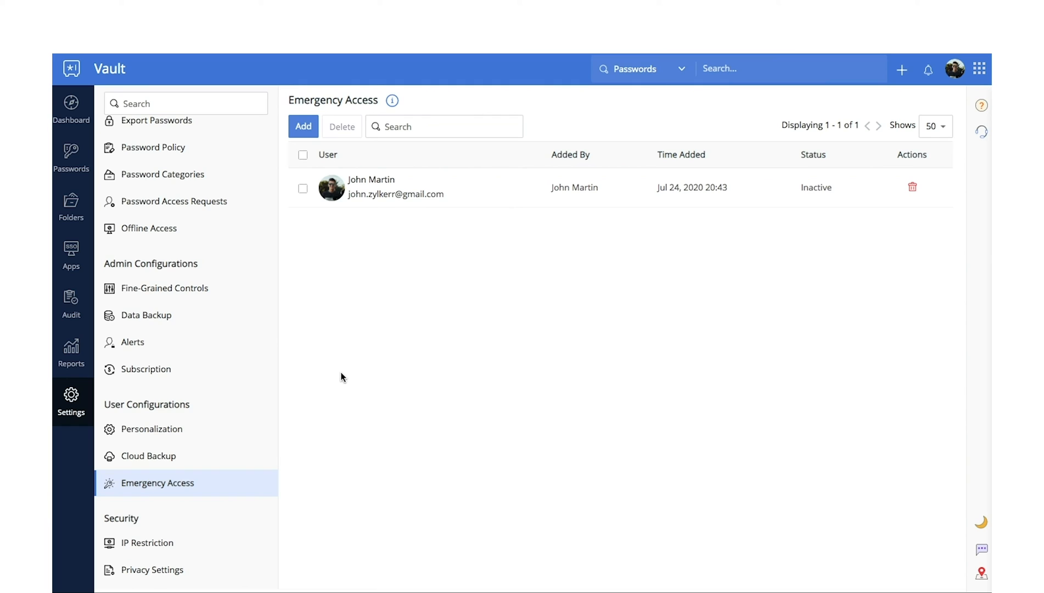
mouse_move(300, 424)
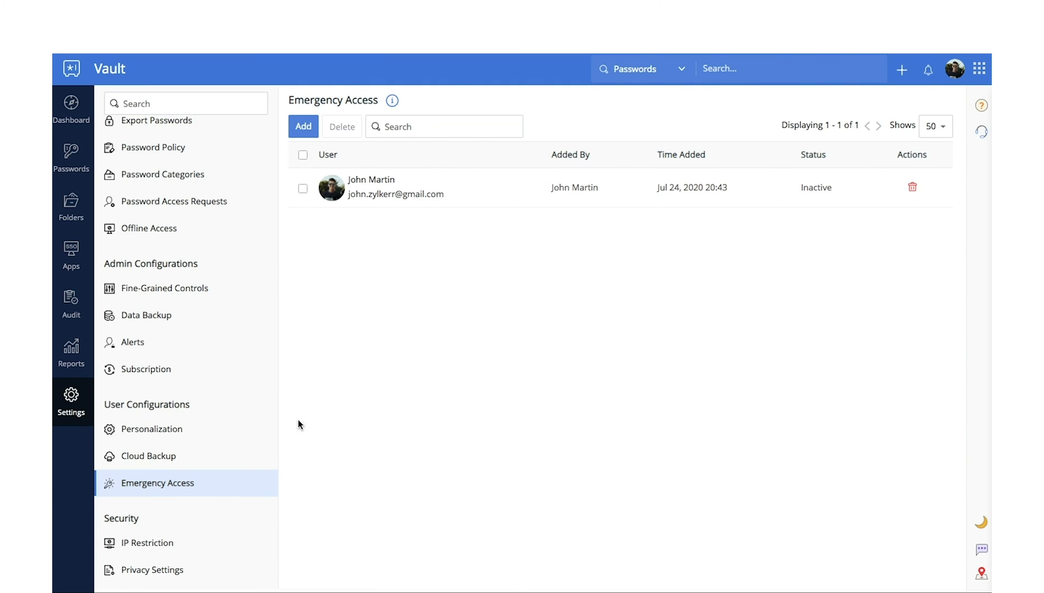
mouse_move(540, 268)
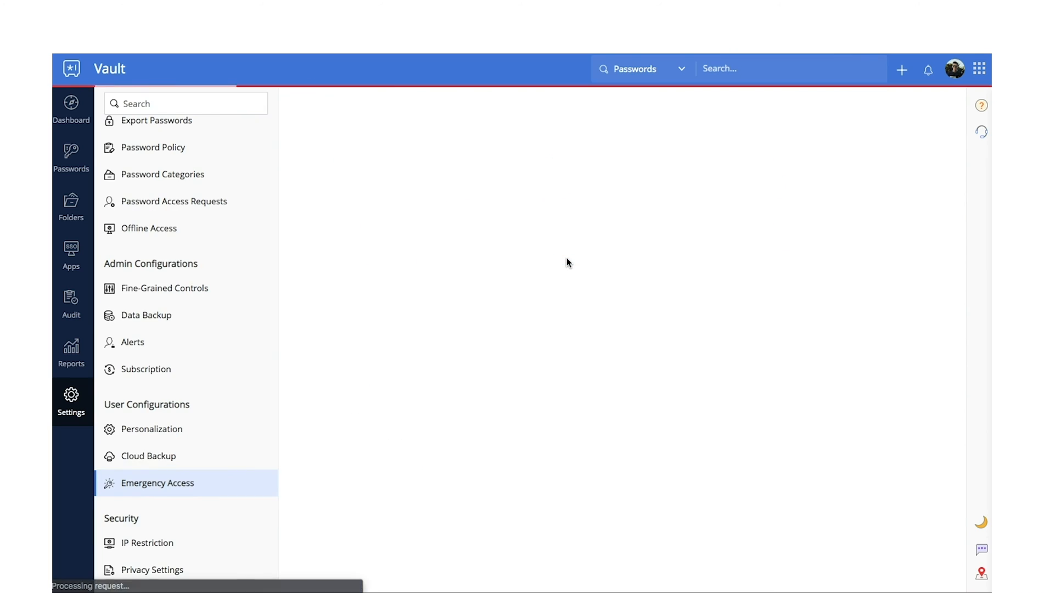
Switch on scheduled Data Backup so daily backups start Jul 24, 2020.
click(146, 315)
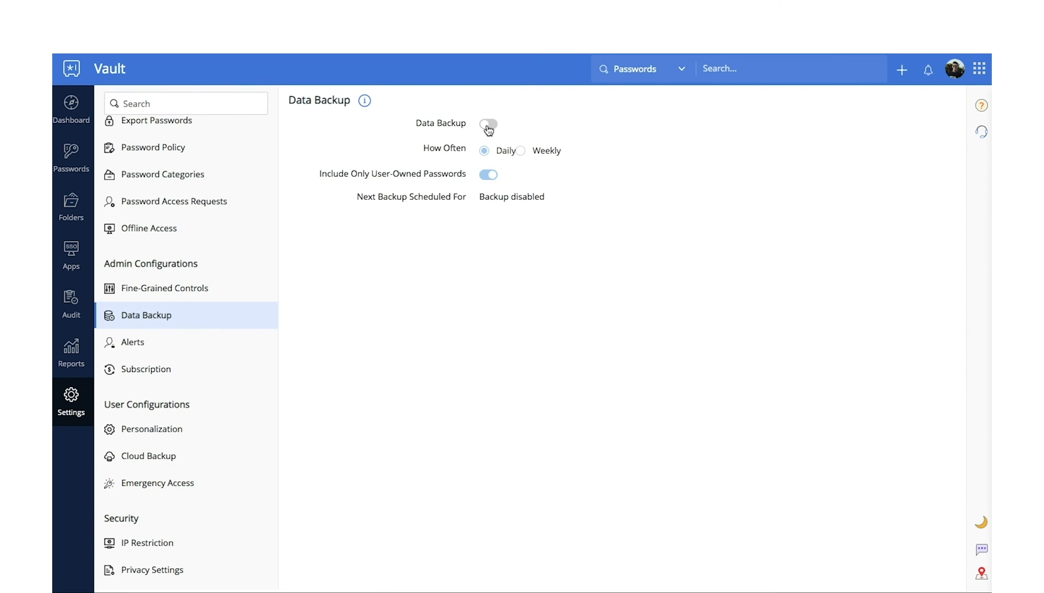
click(488, 125)
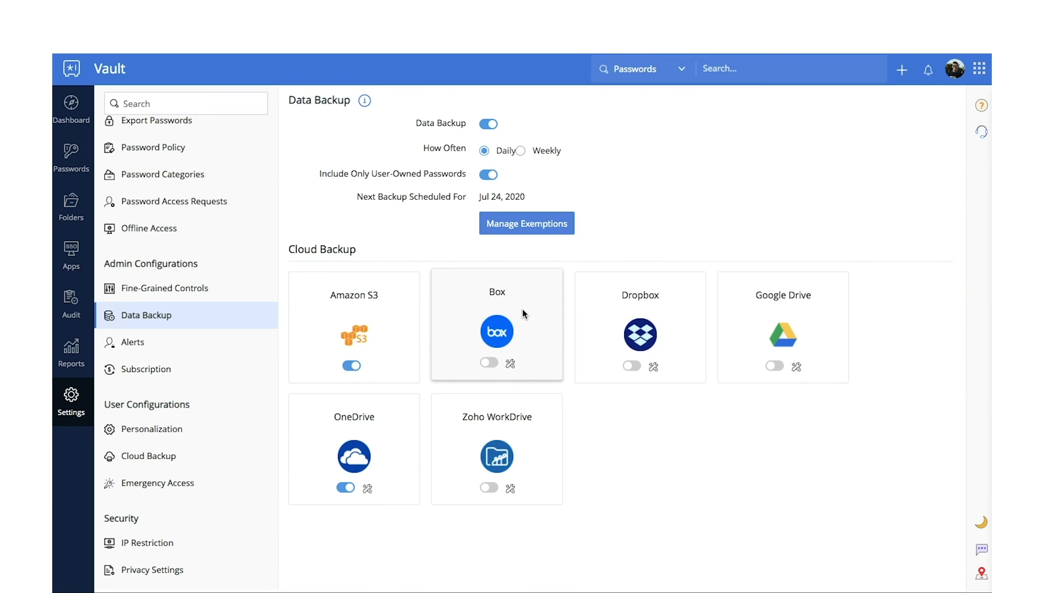
mouse_move(767, 340)
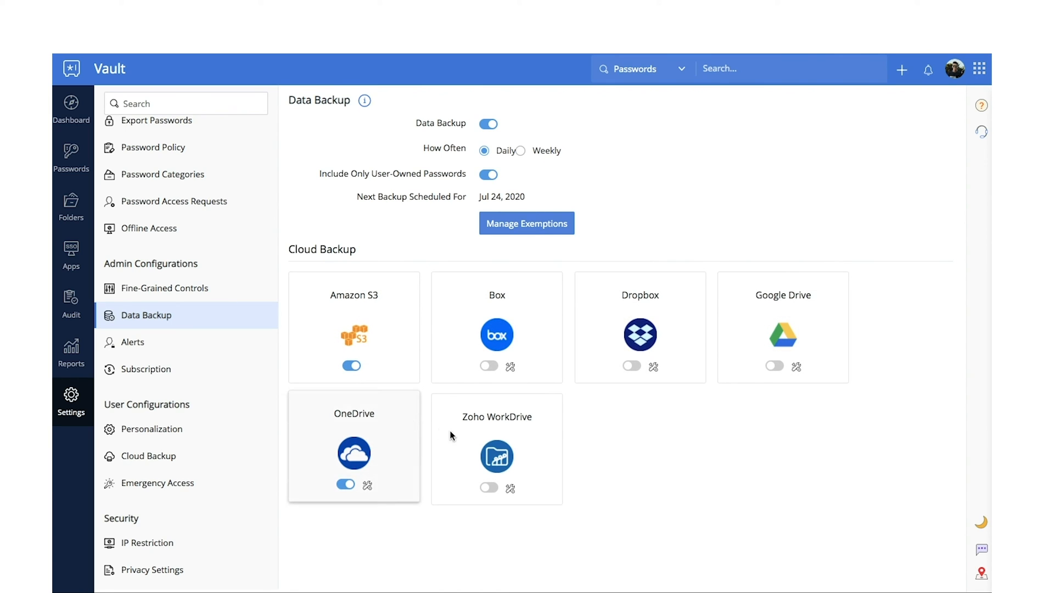
mouse_move(603, 316)
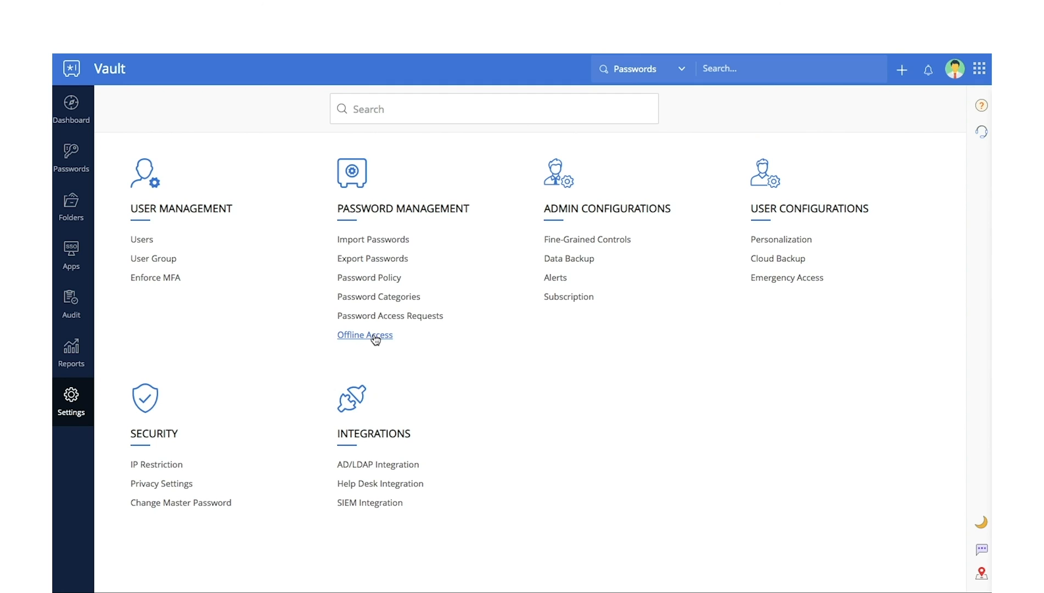
Request the encrypted offline download of vault data from Offline Access.
click(364, 335)
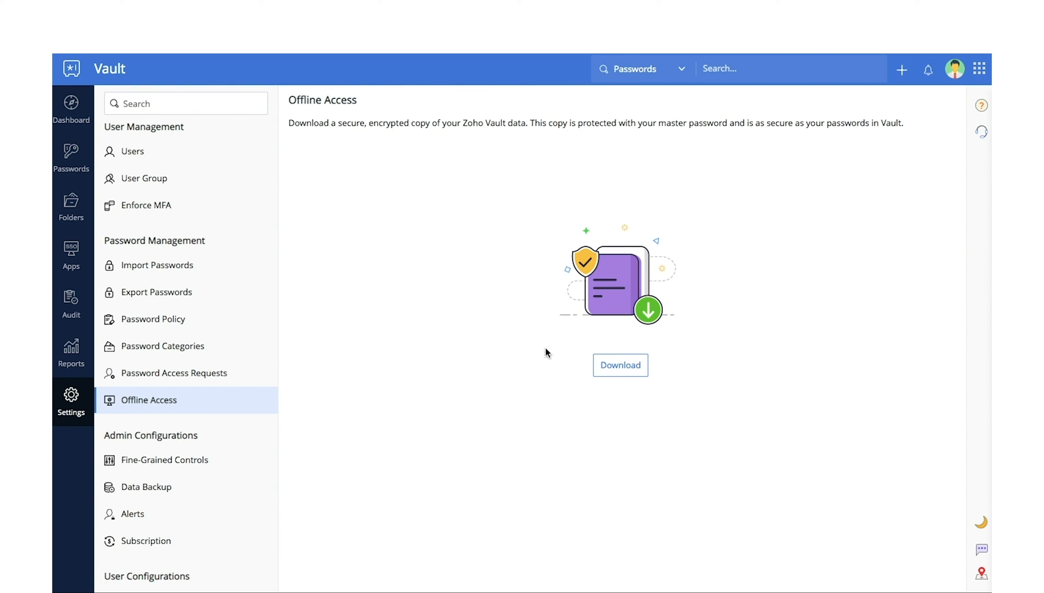
click(621, 366)
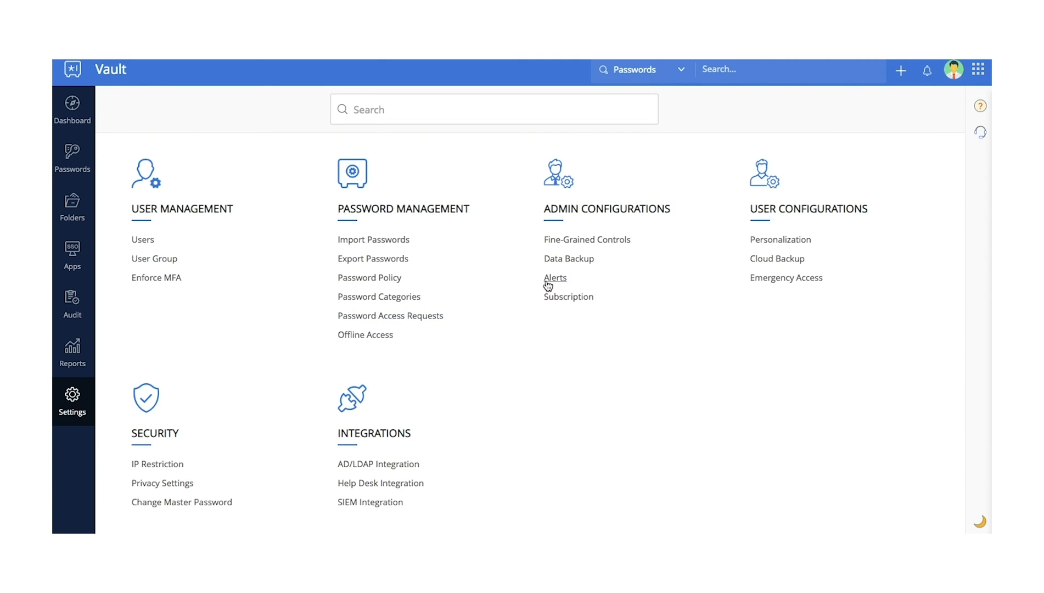
Add an instant admin alert for folder, password, category and user deletions and shares.
click(556, 278)
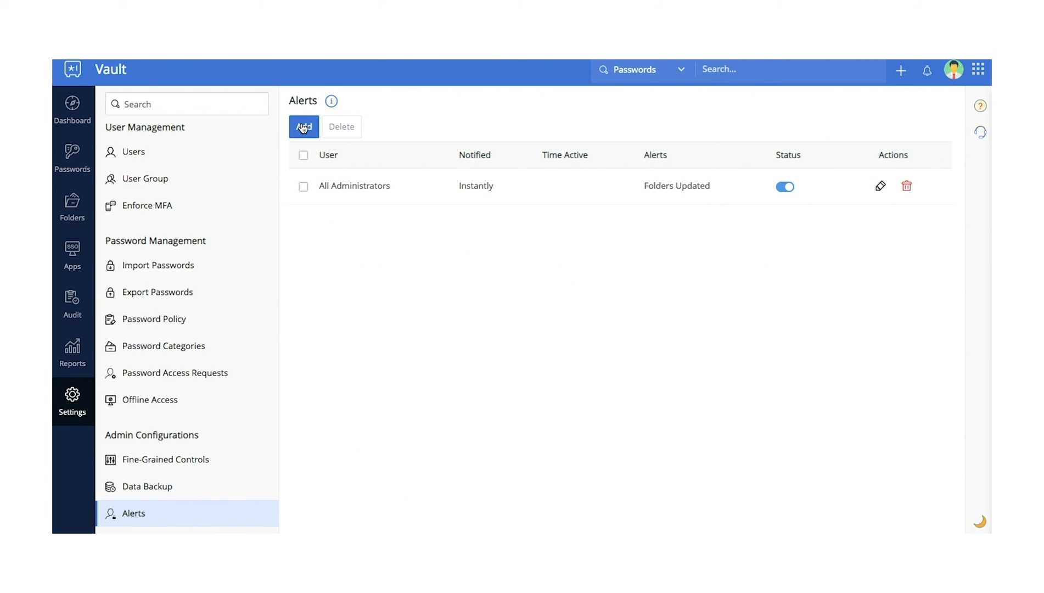
click(303, 127)
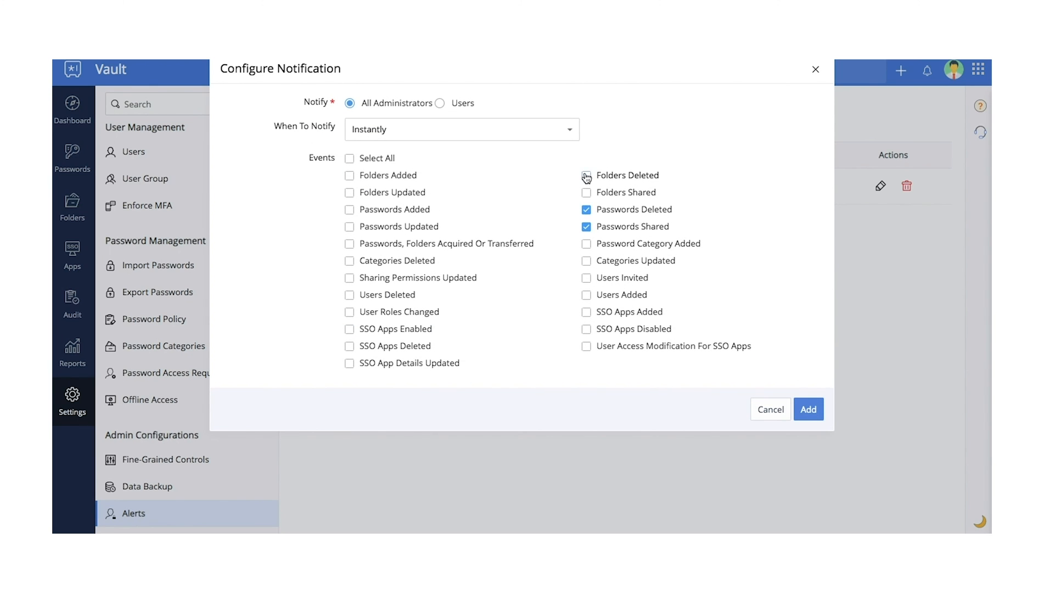
click(587, 176)
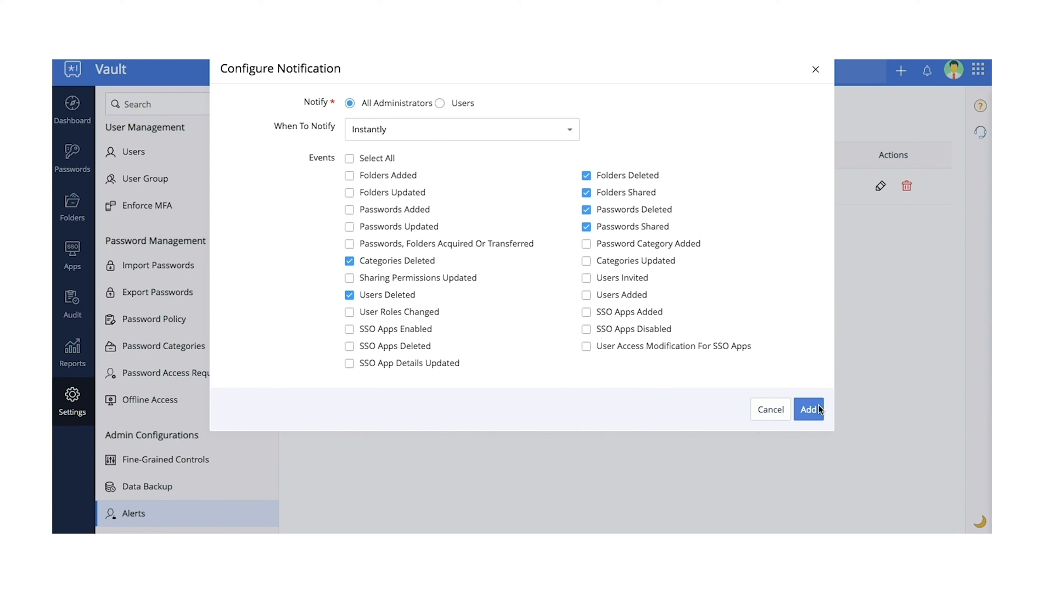
click(809, 410)
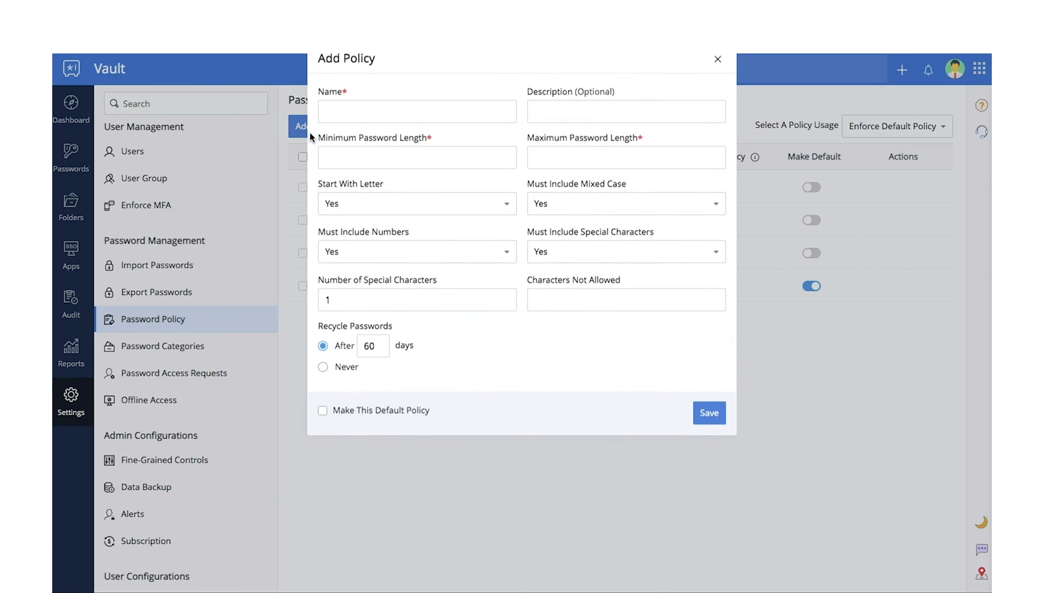
Save password policy 'Org Policy' with min length 10, 45-day recycling, as the default.
text(Org)
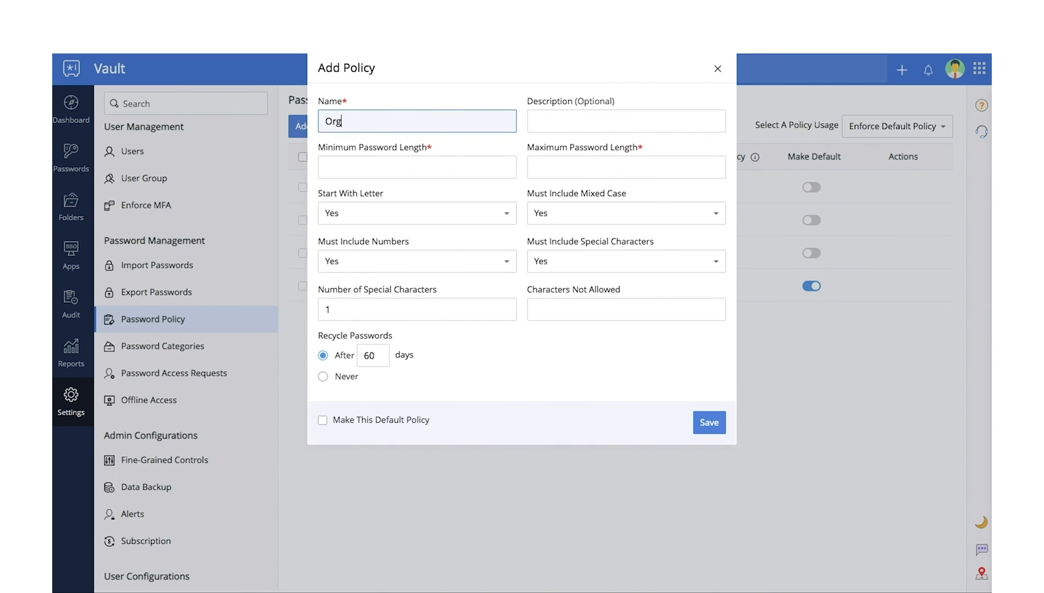
text(Policy)
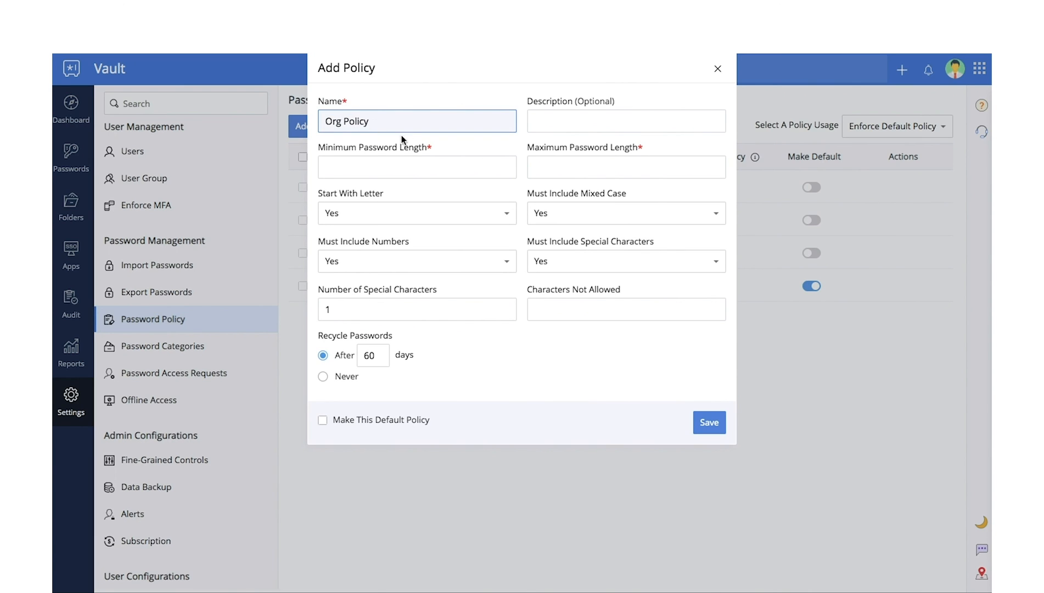
text(10)
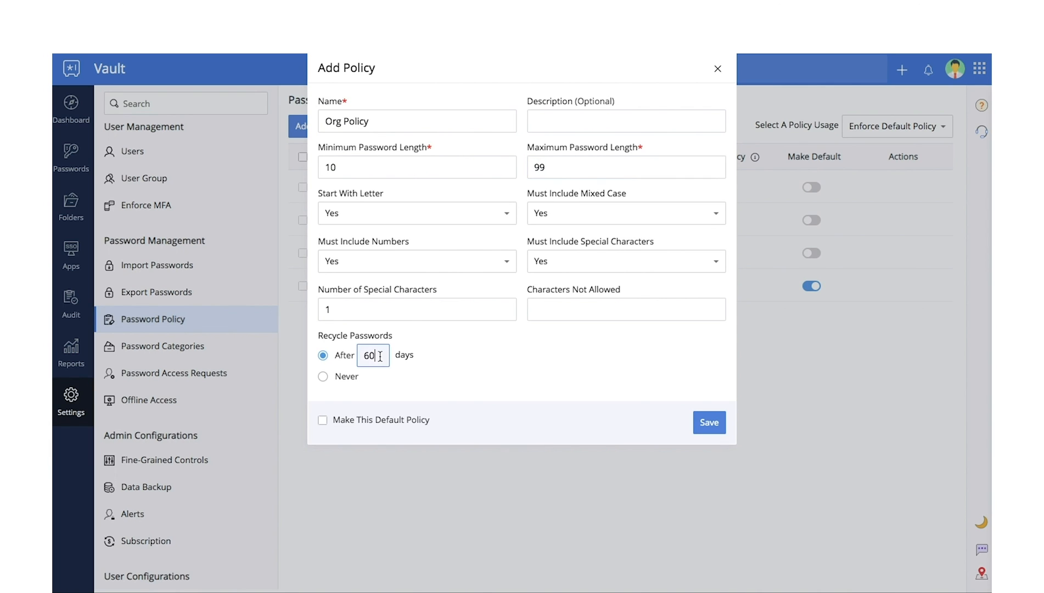
text(45)
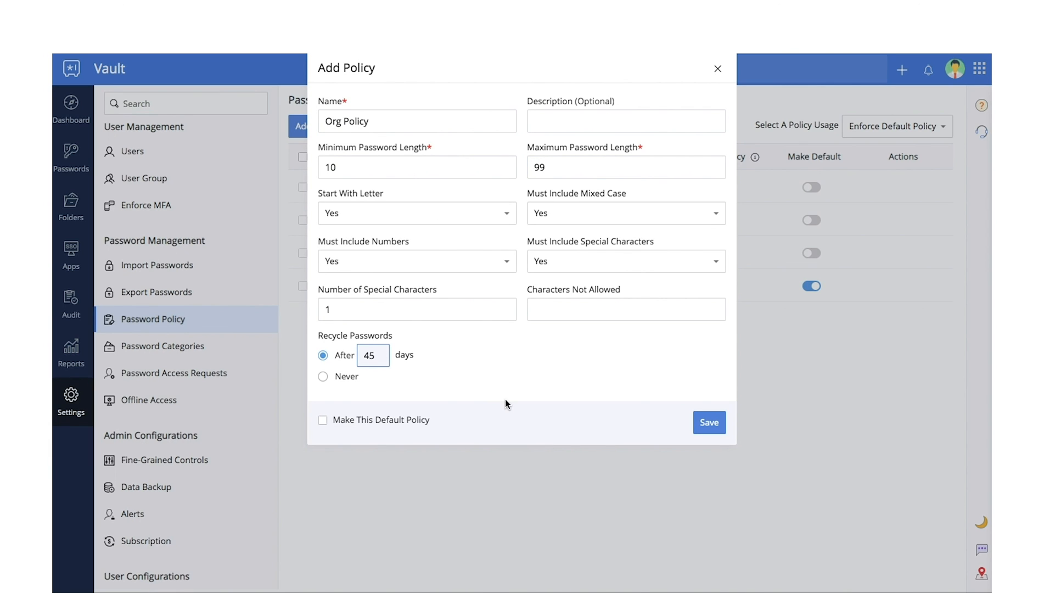
click(322, 421)
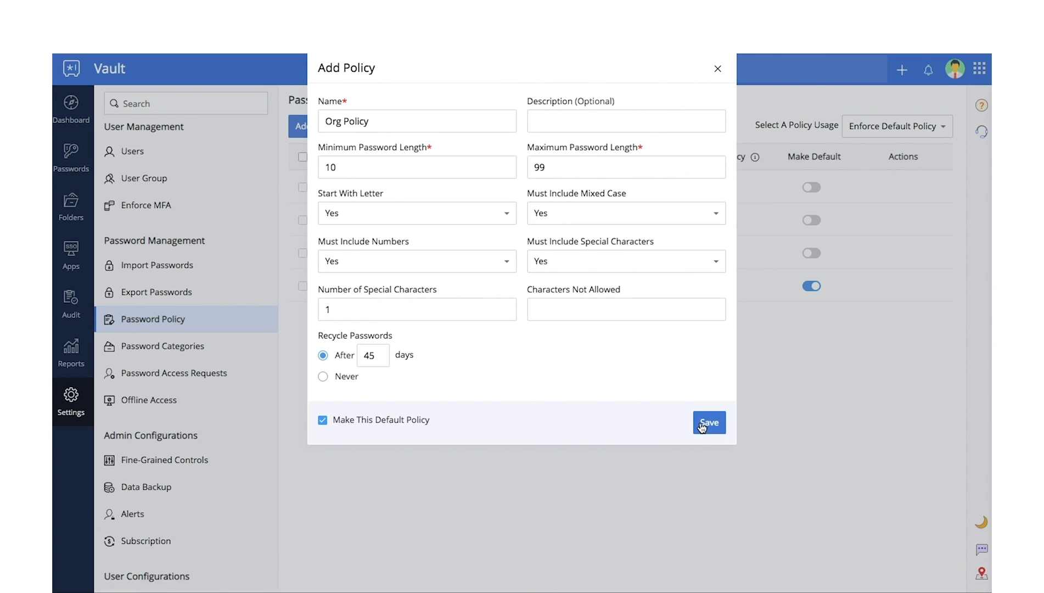
click(709, 422)
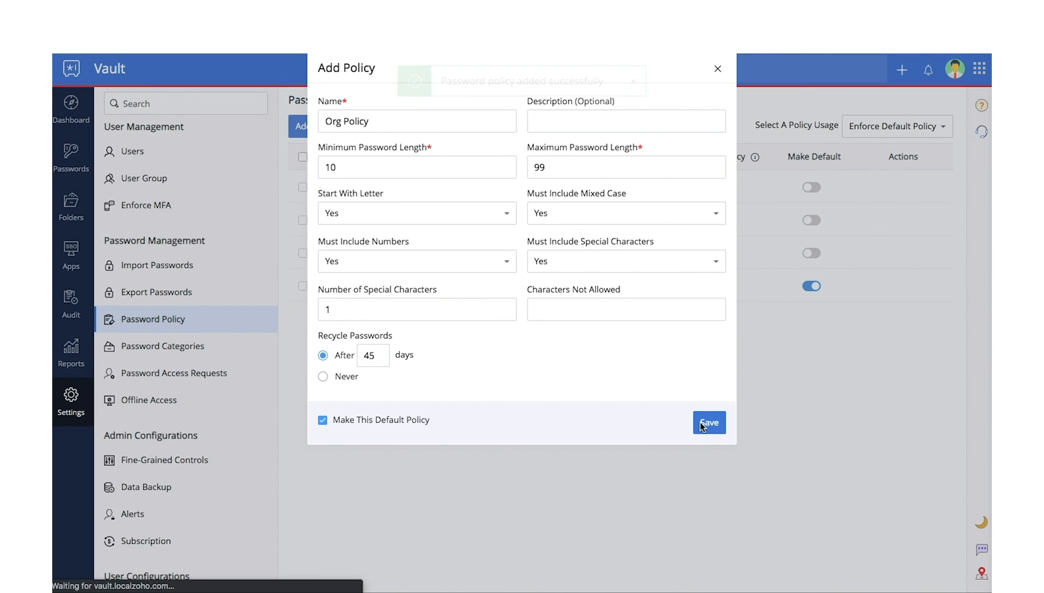
click(710, 423)
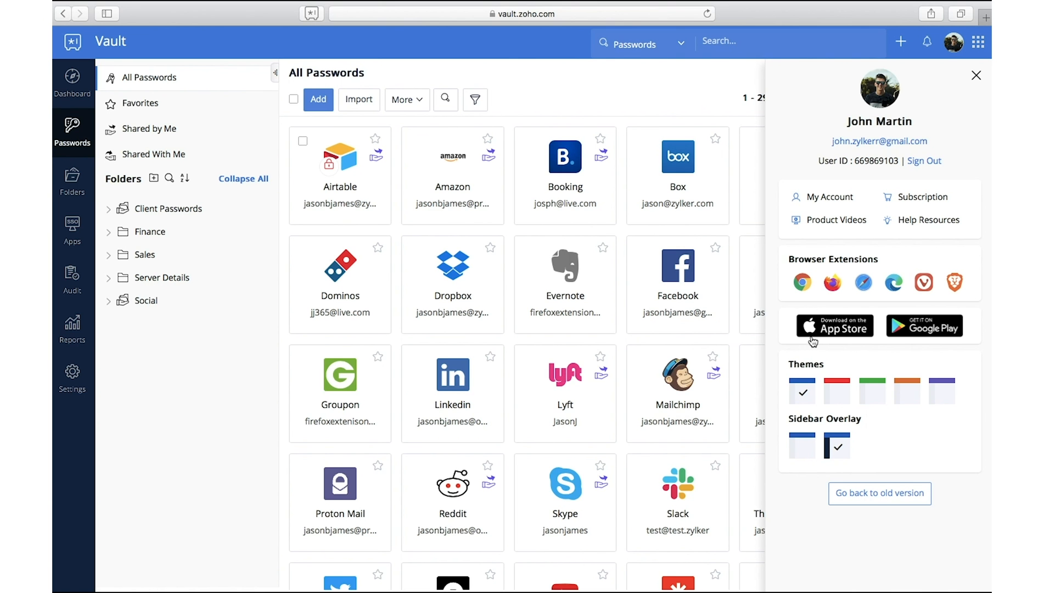
mouse_move(793, 308)
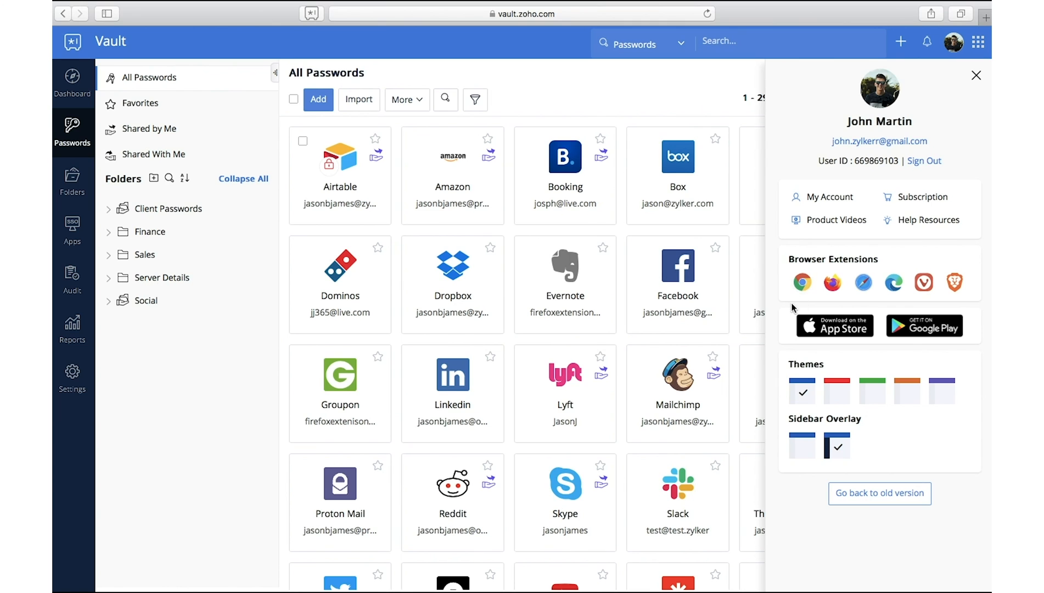
mouse_move(768, 62)
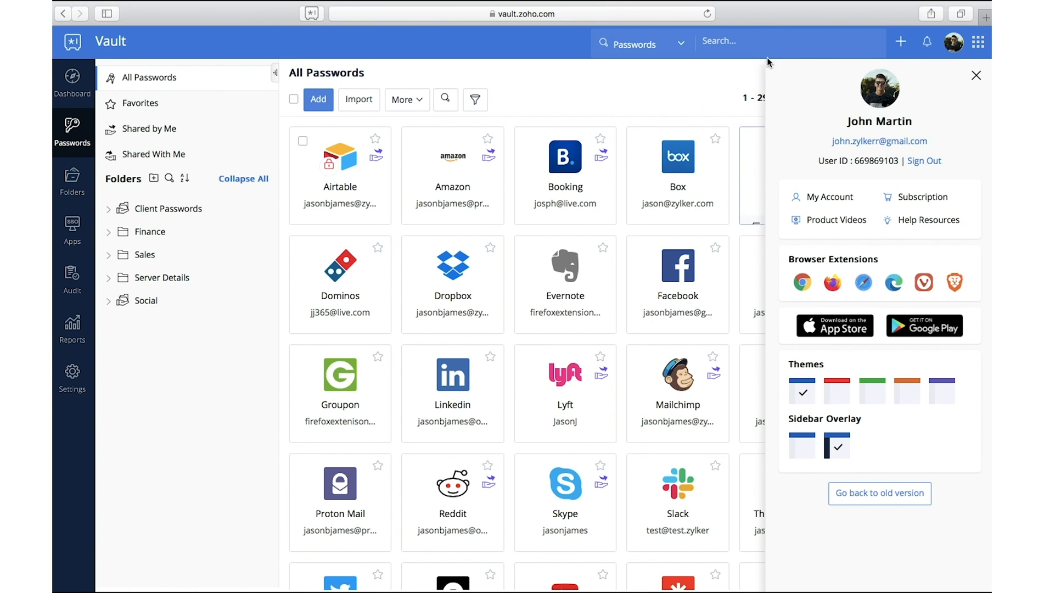
Preview saved passwords such as Airtable and Amazon in the Vault browser extension.
click(311, 15)
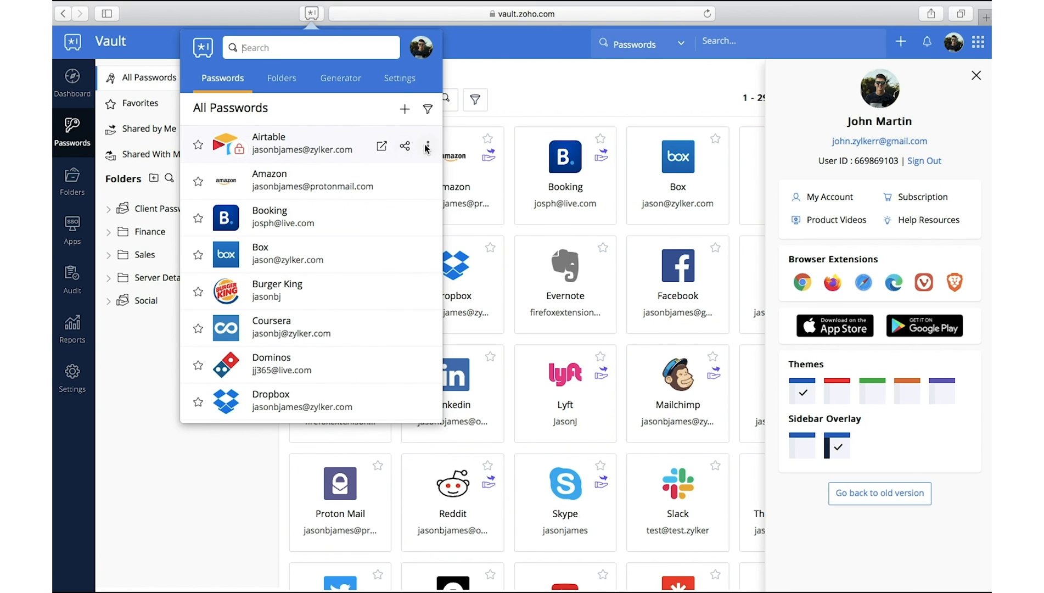
mouse_move(331, 255)
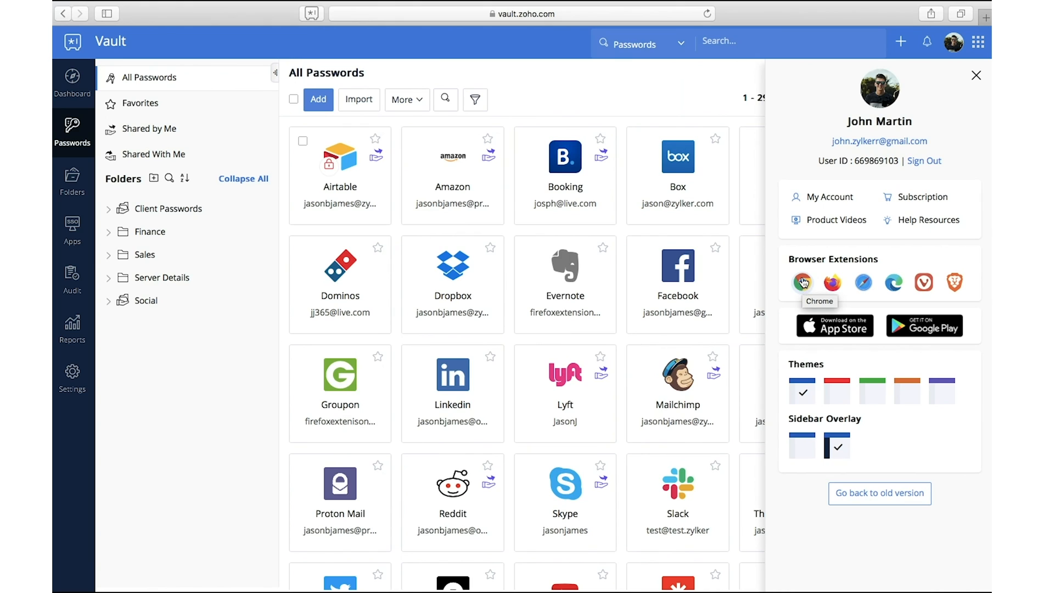
mouse_move(803, 294)
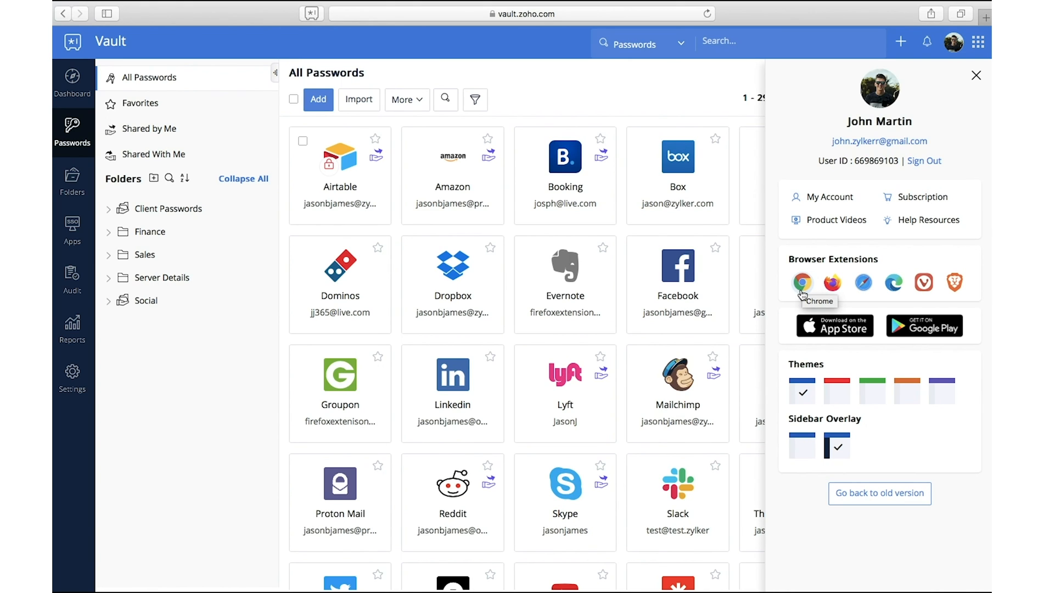
mouse_move(863, 287)
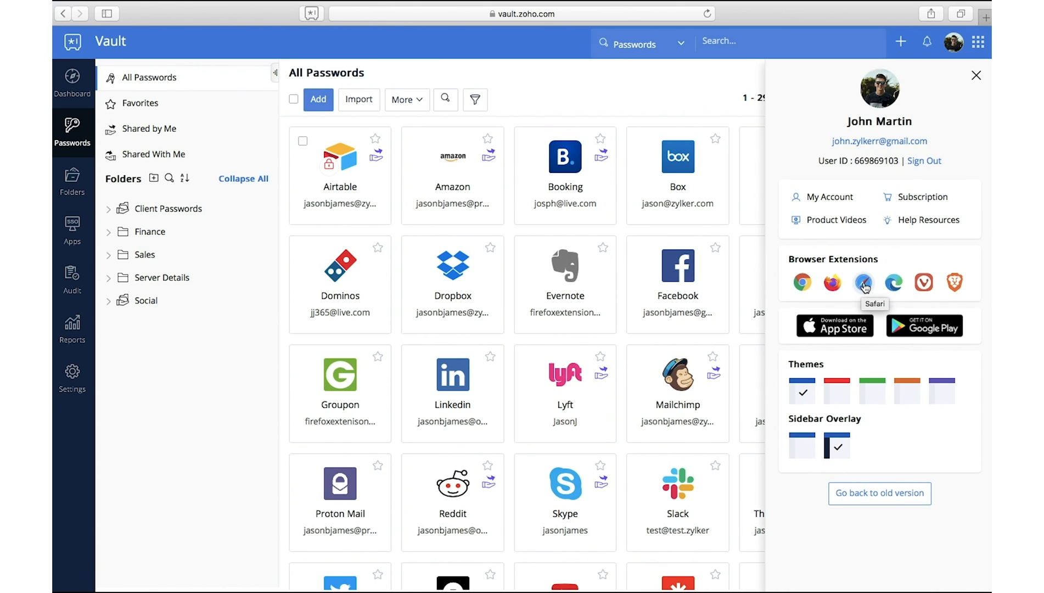
mouse_move(893, 282)
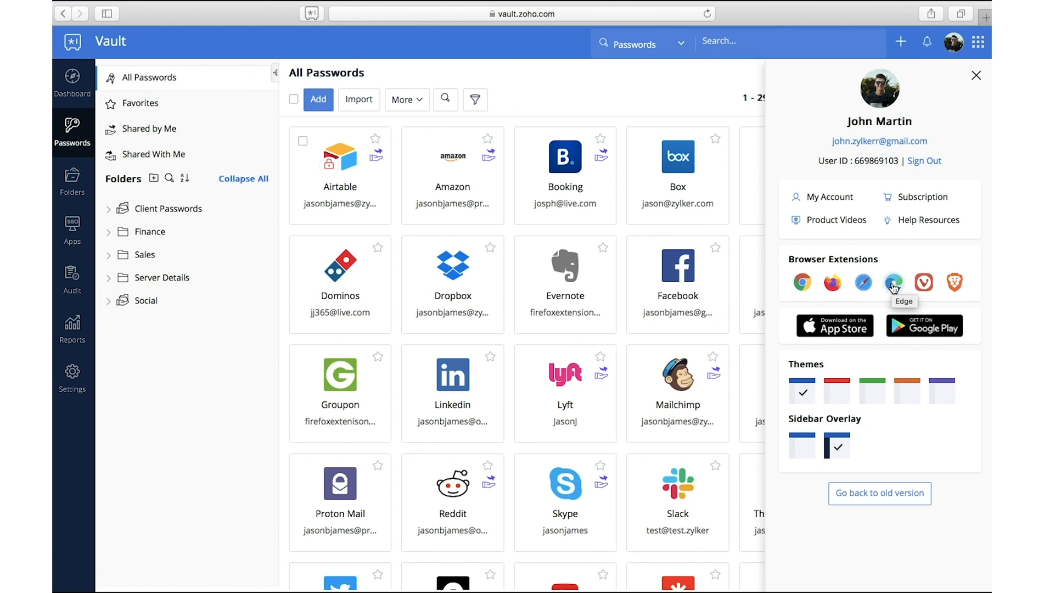
mouse_move(955, 282)
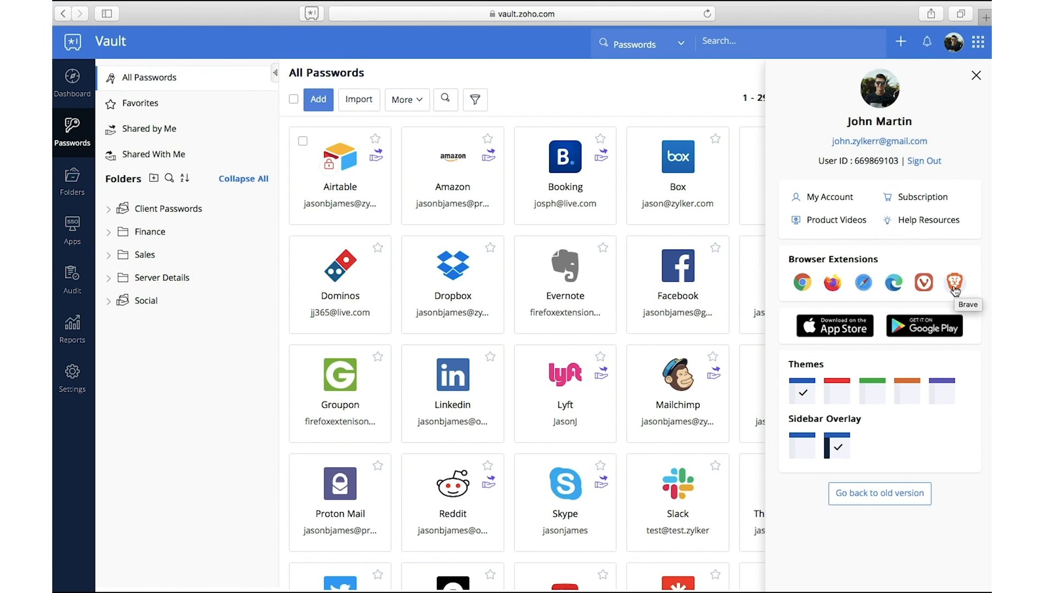
mouse_move(846, 332)
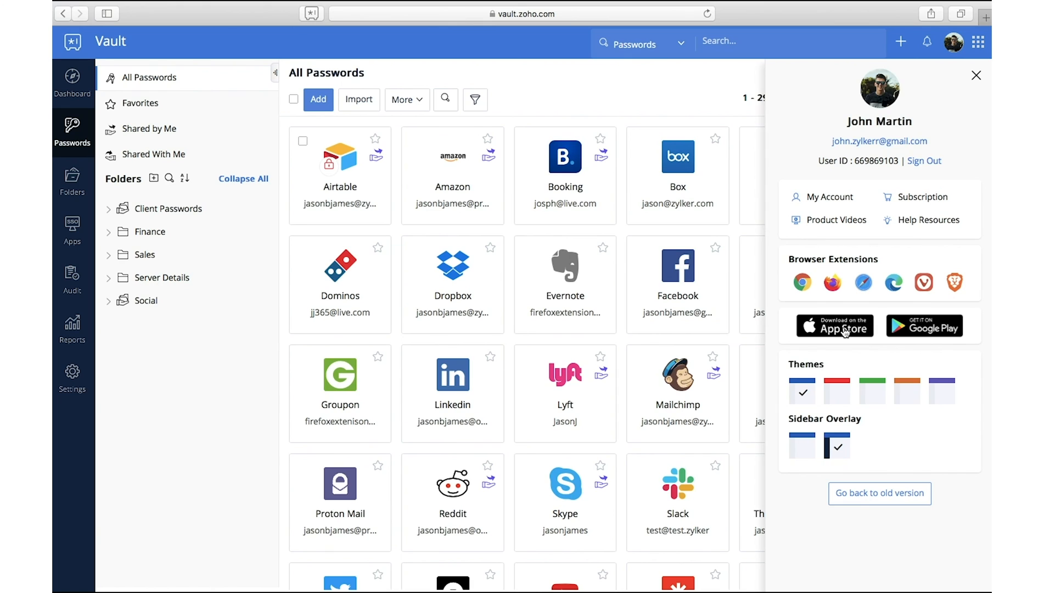
mouse_move(918, 334)
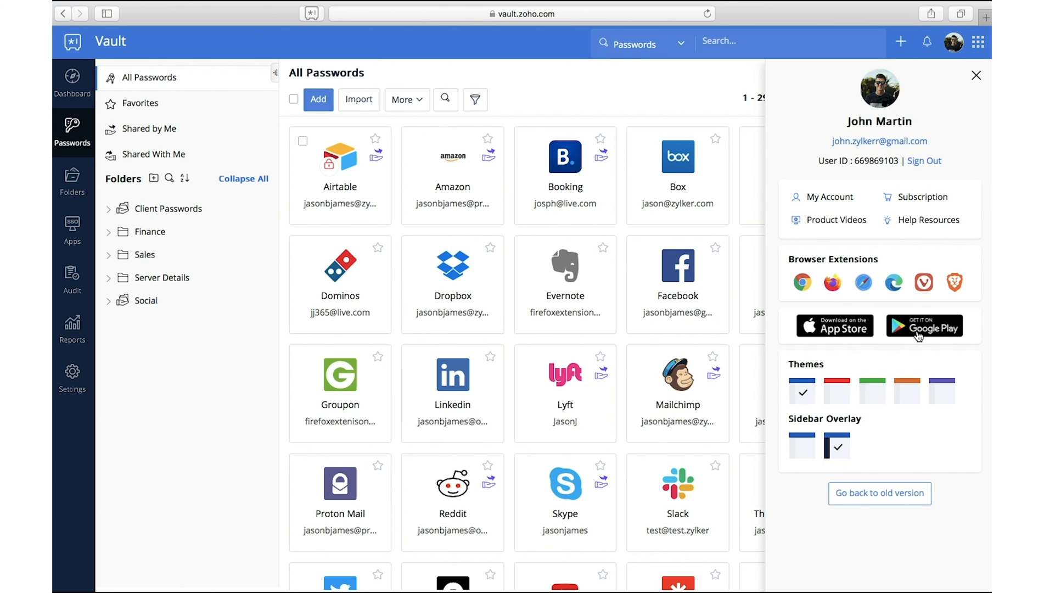
mouse_move(912, 340)
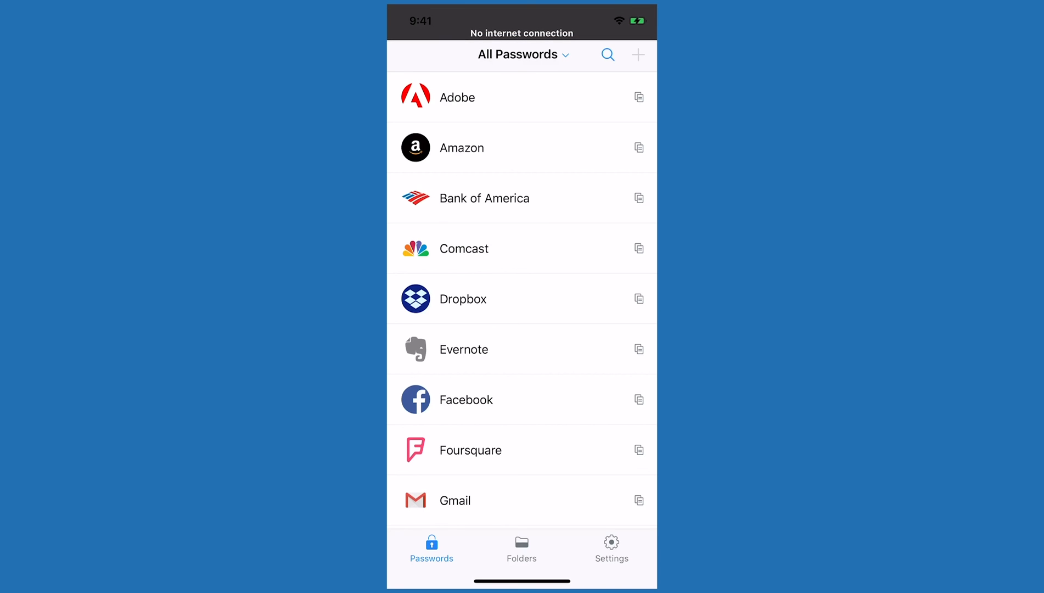
Scroll through the mobile app's All Passwords list past Amazon, Dropbox and Gmail.
scroll(down, 3)
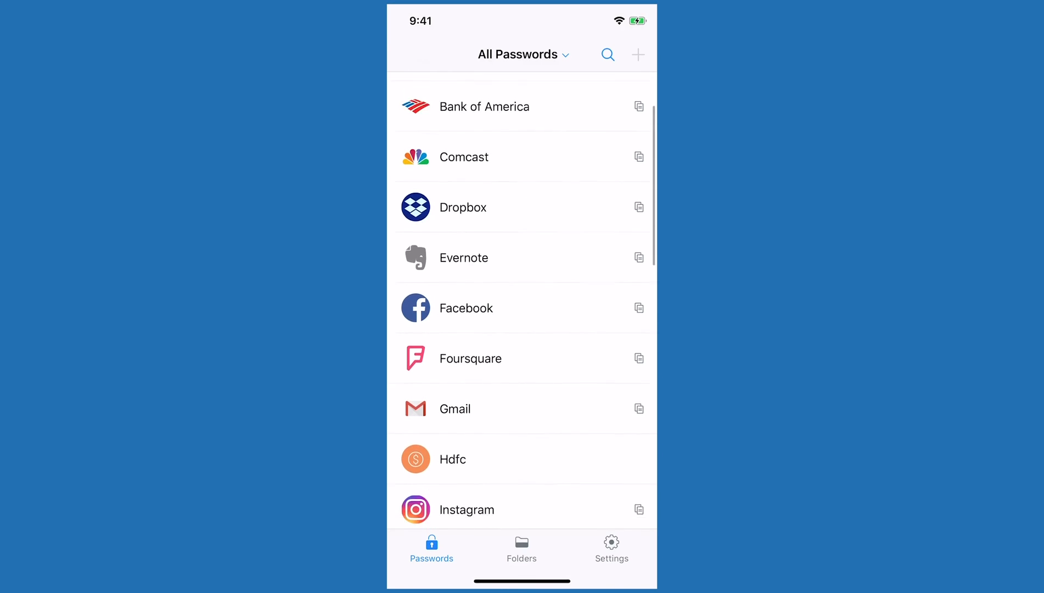
scroll(down, 3)
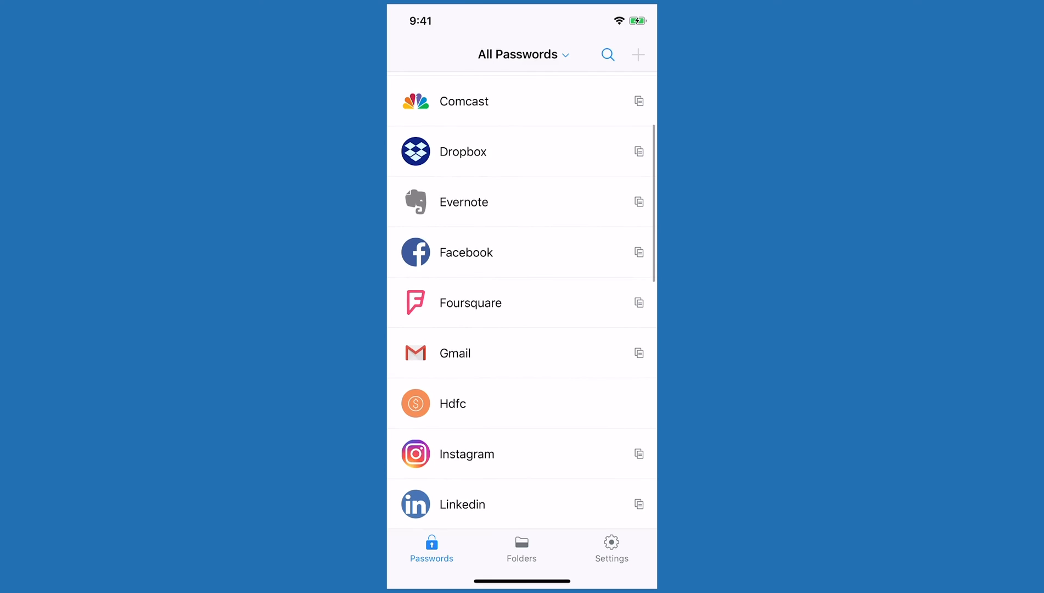